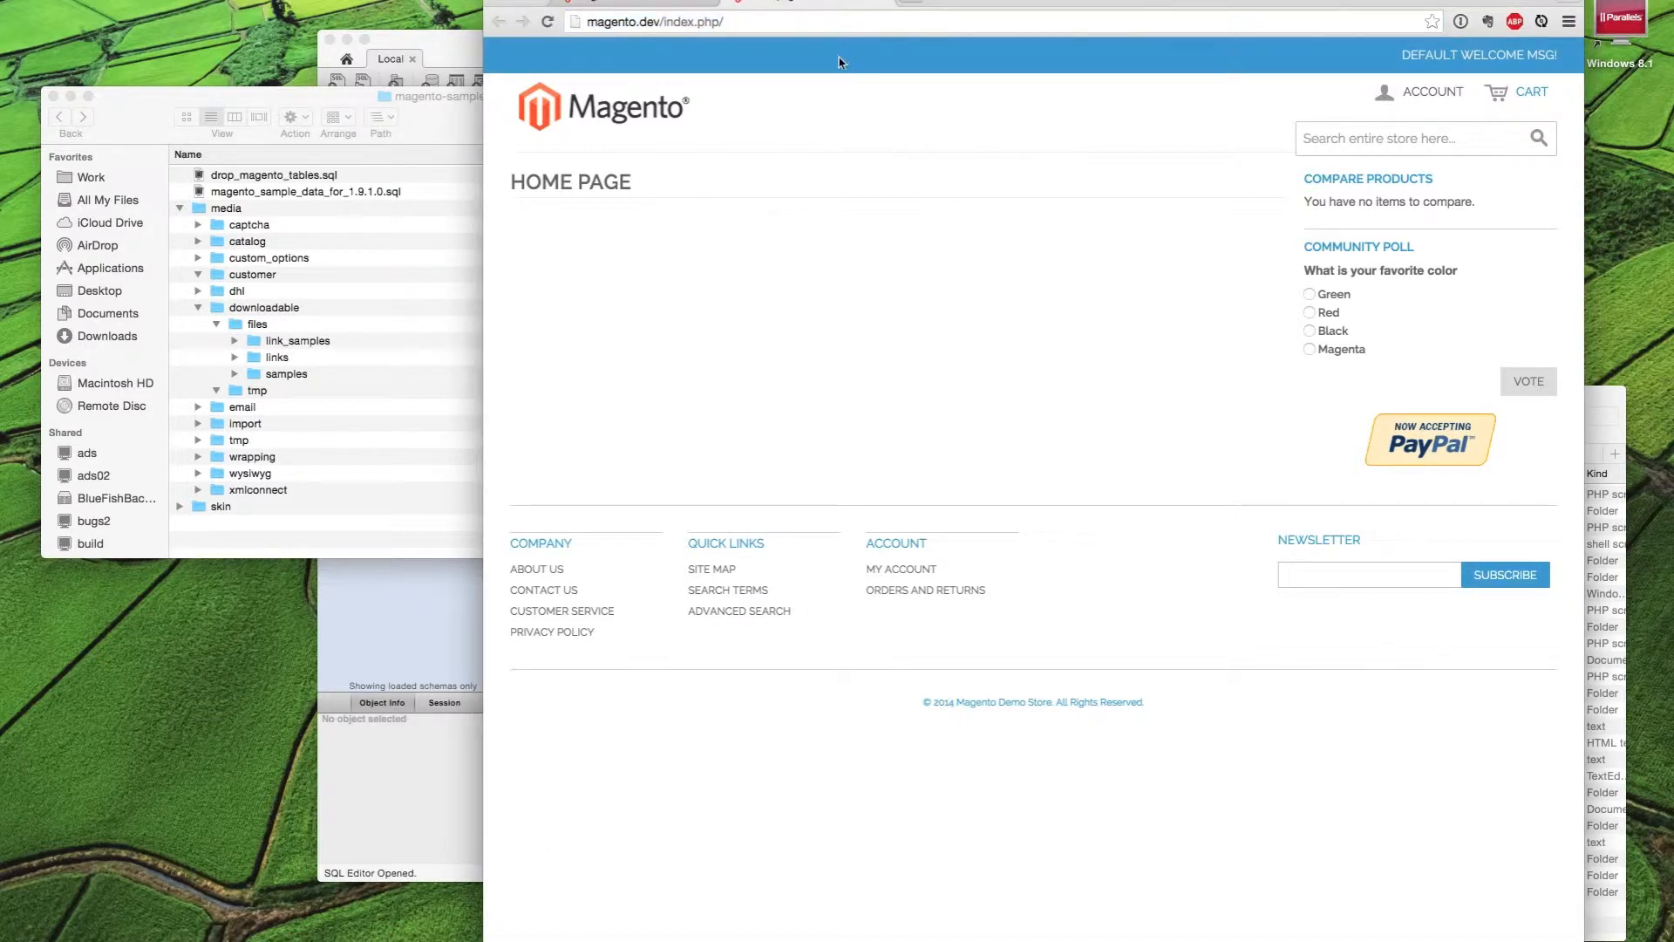
mouse_move(978, 191)
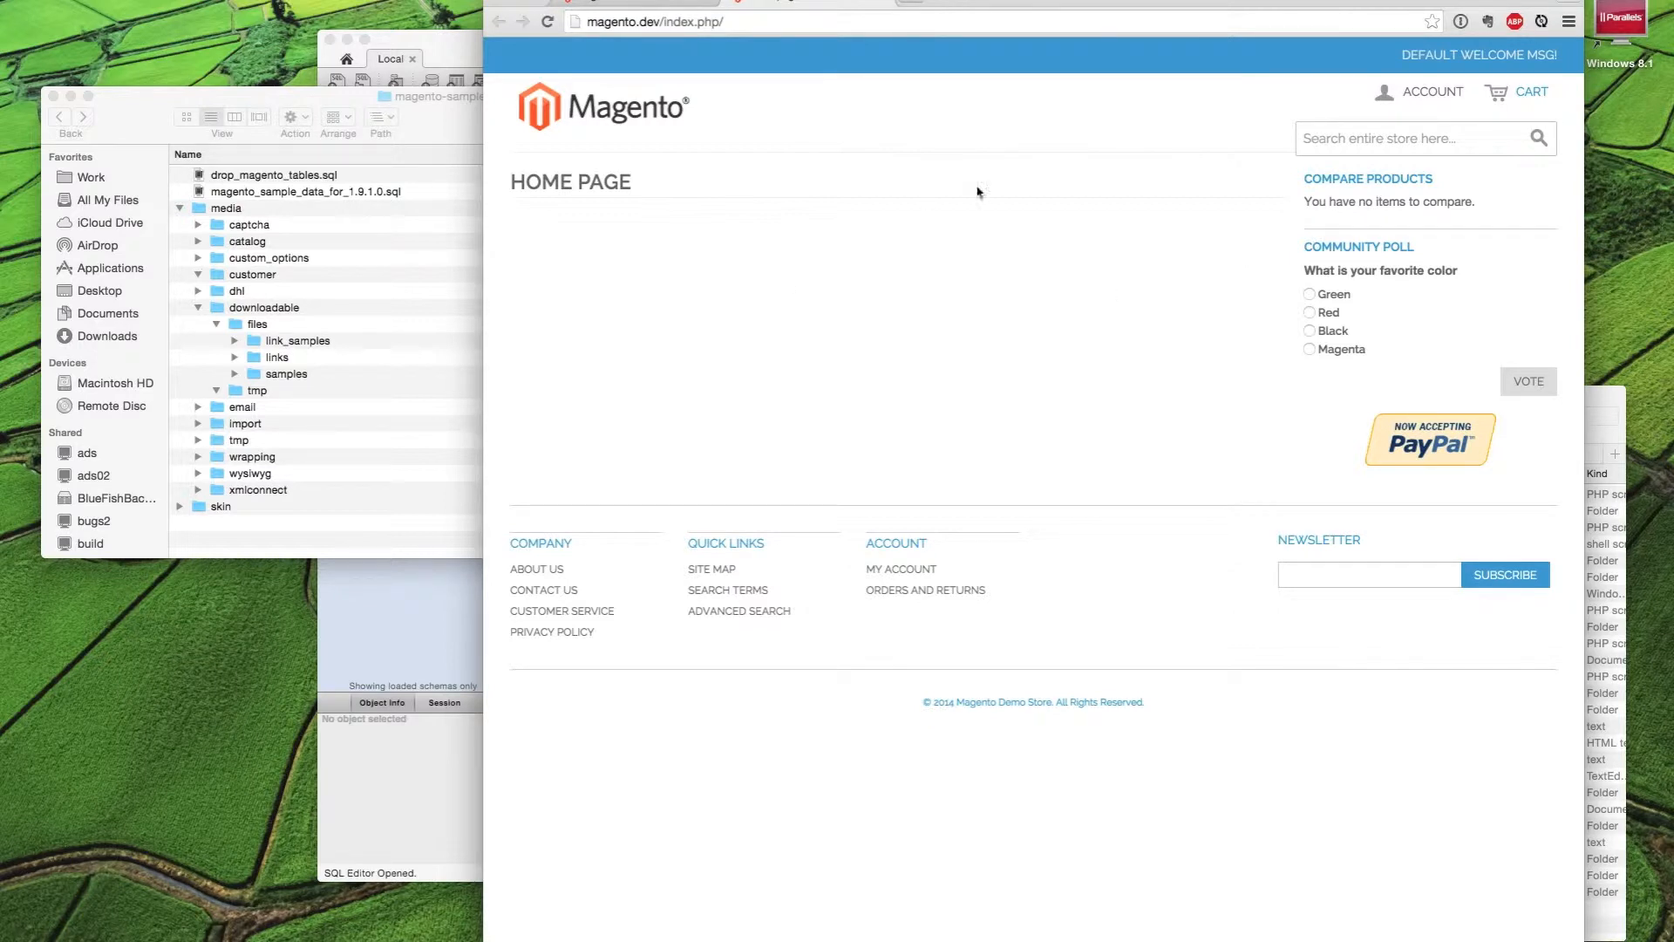
mouse_move(1132, 206)
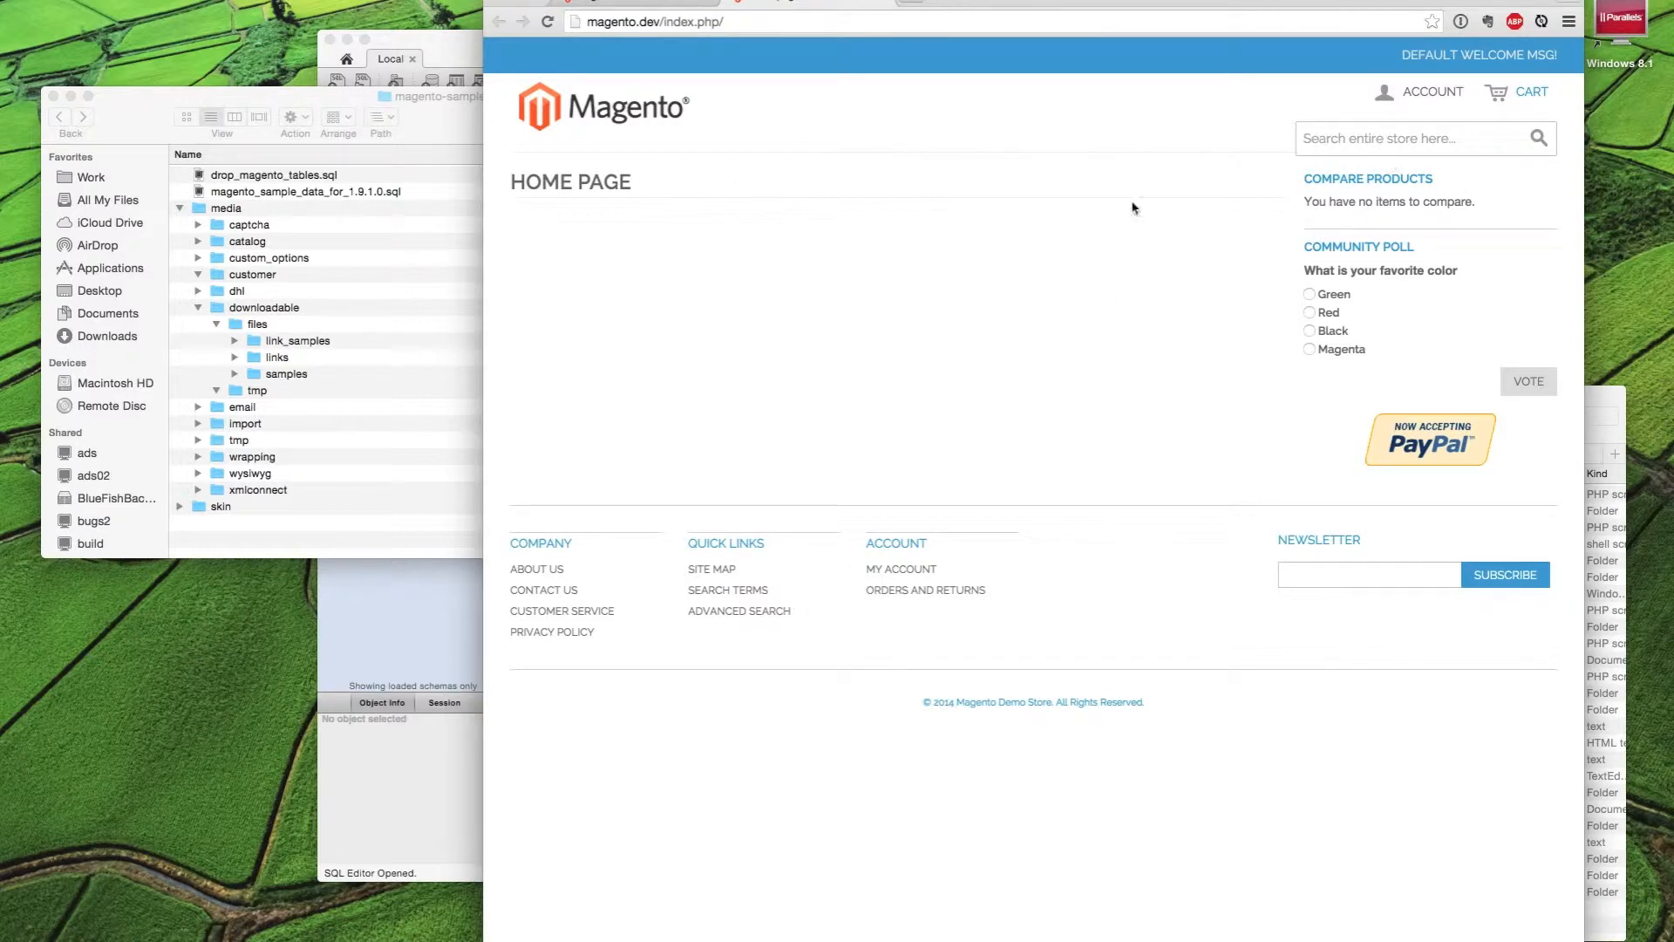
mouse_move(980, 272)
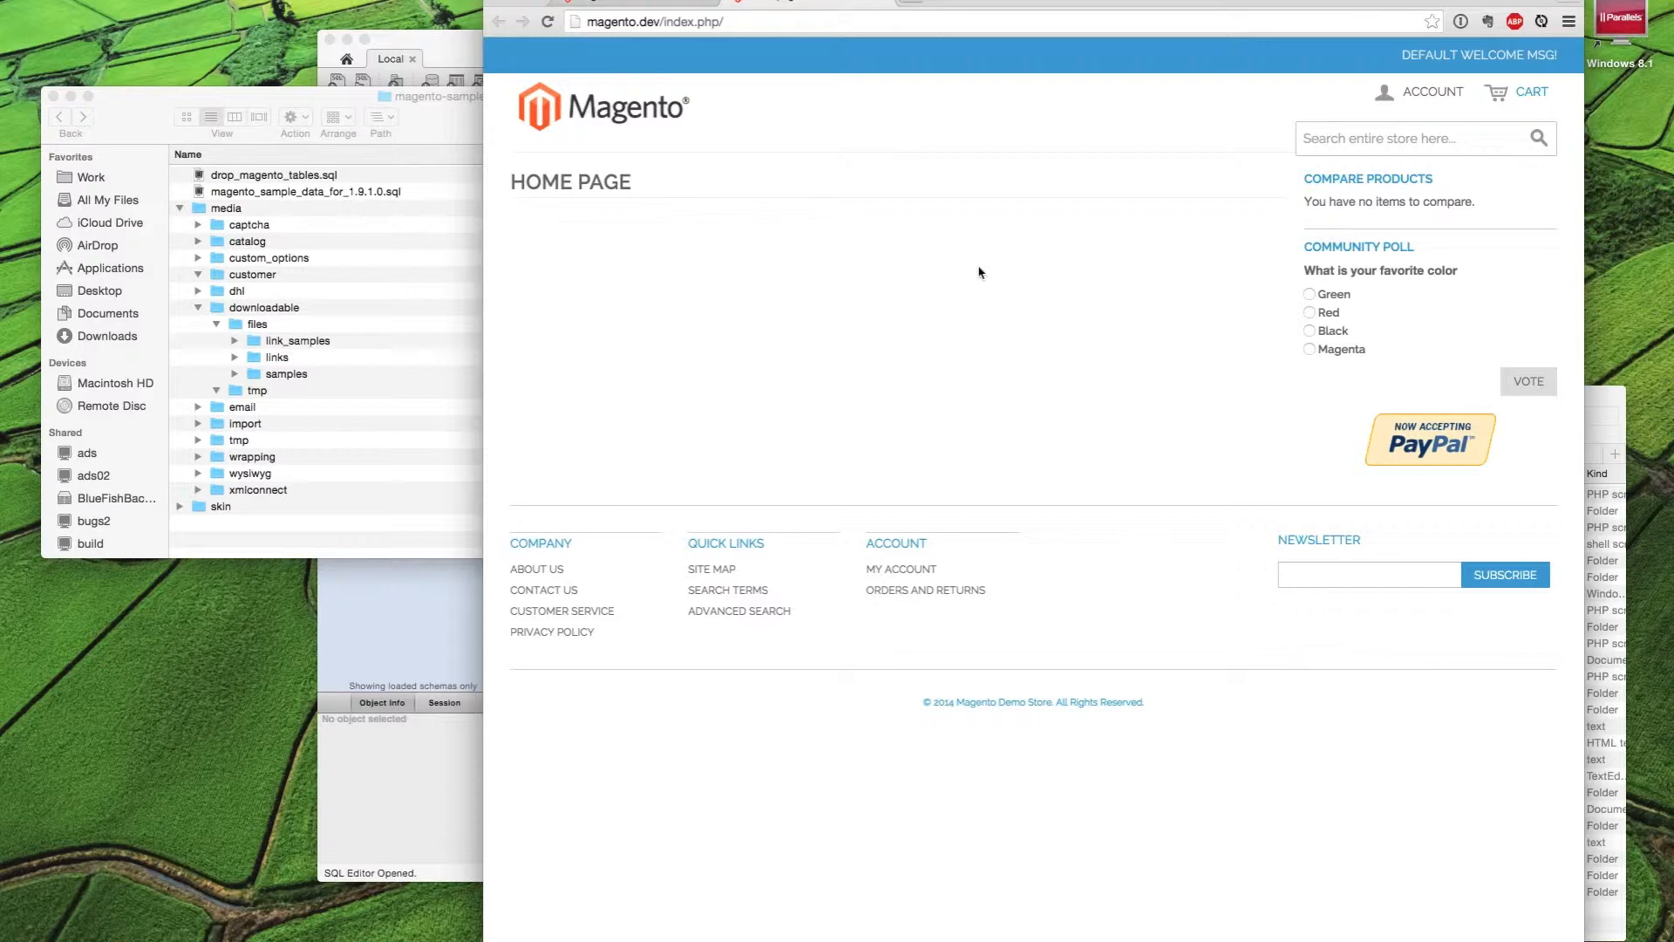
mouse_move(1445, 292)
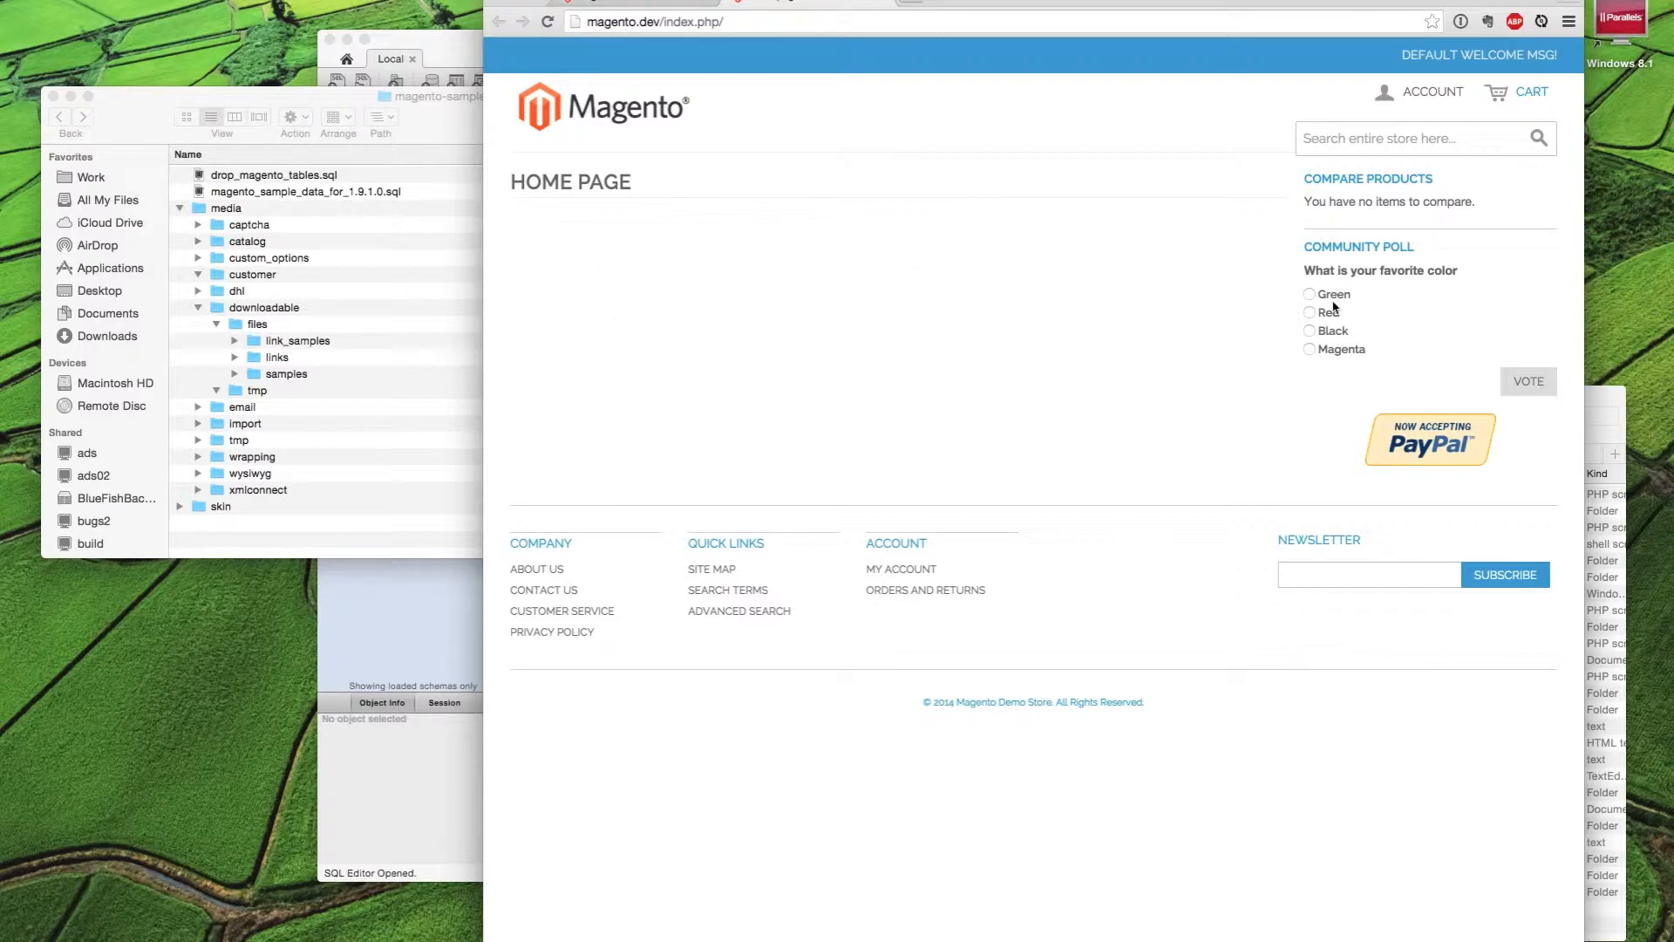
mouse_move(367, 162)
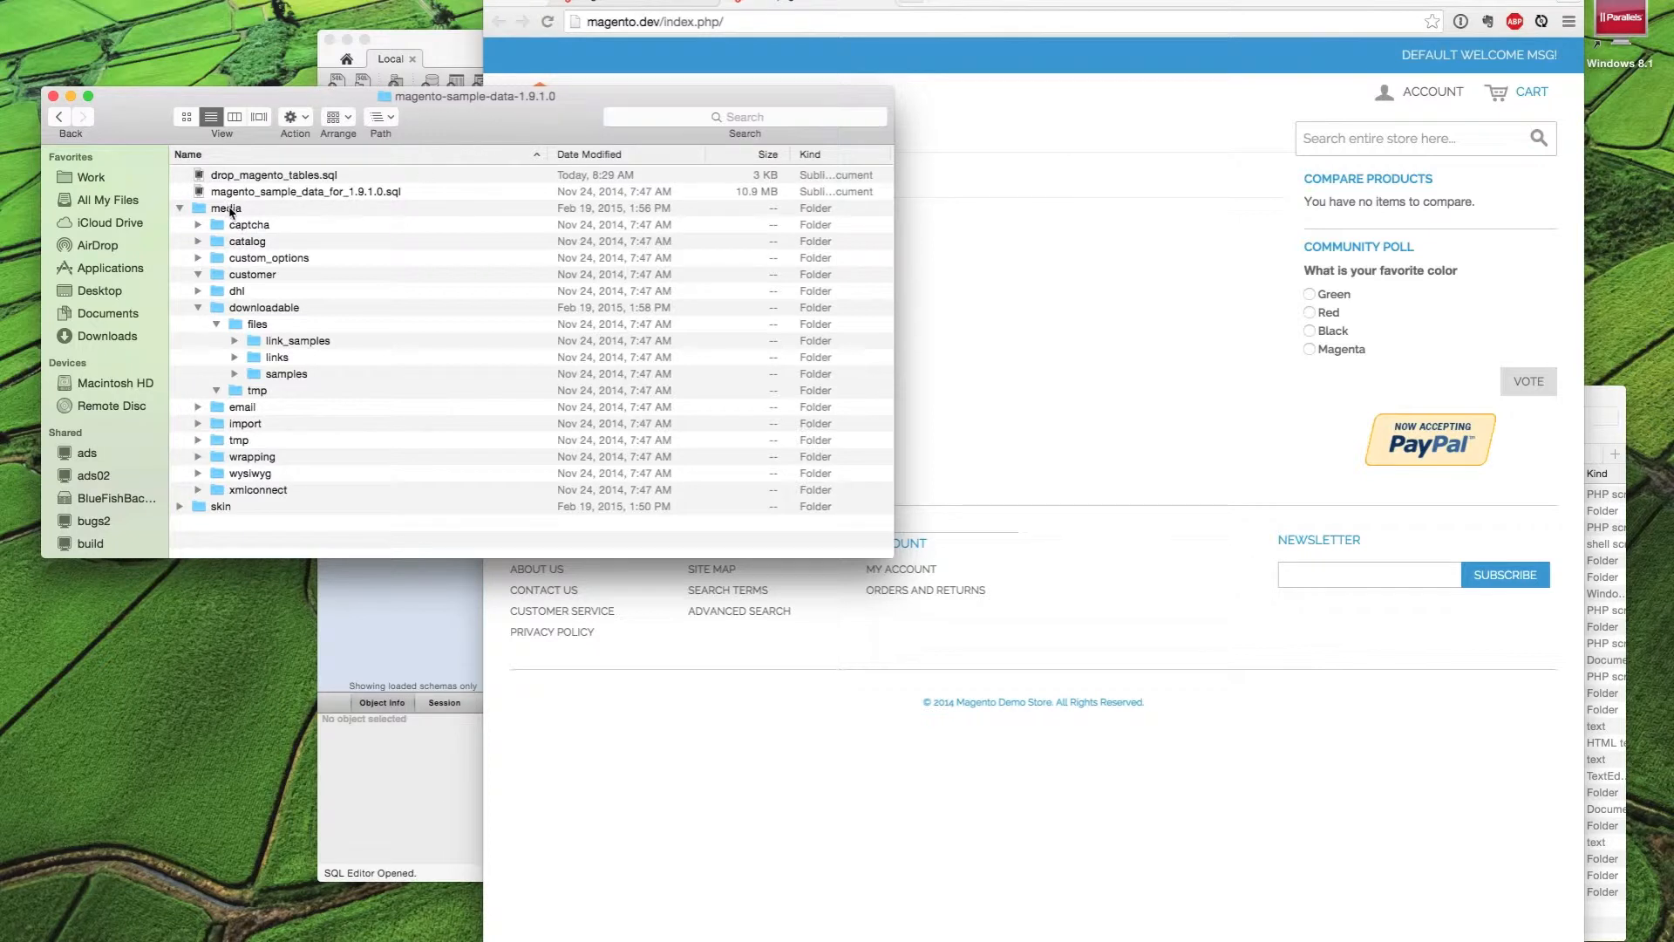
Review the sample data .sql script and skin folder in Finder
click(304, 191)
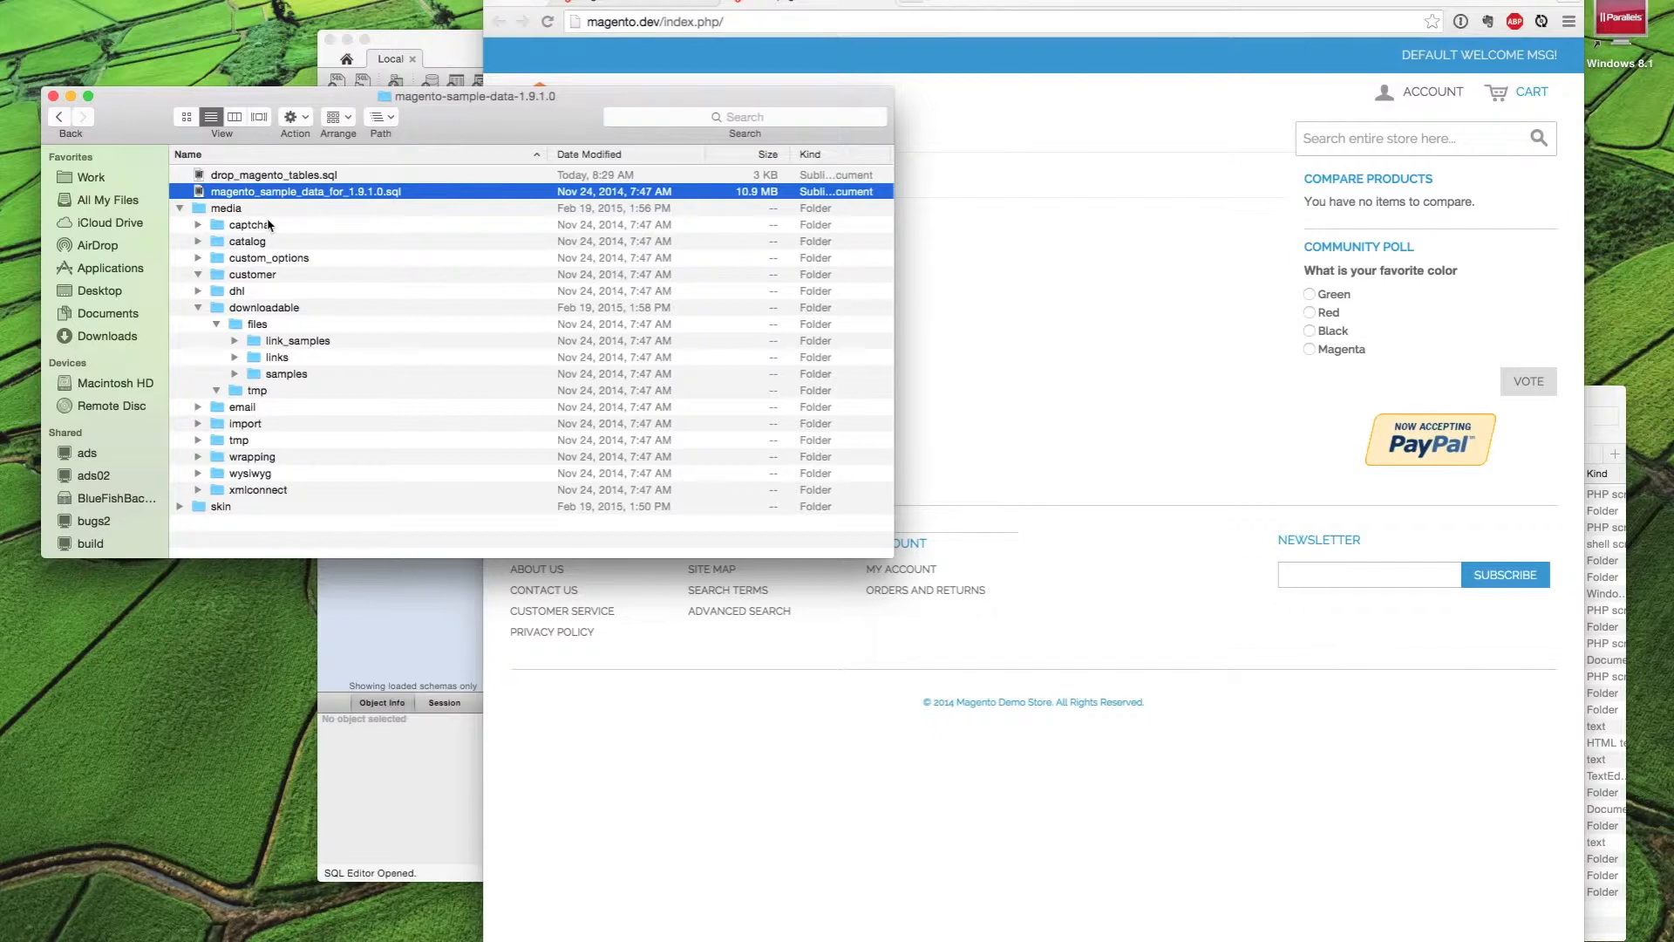
click(225, 207)
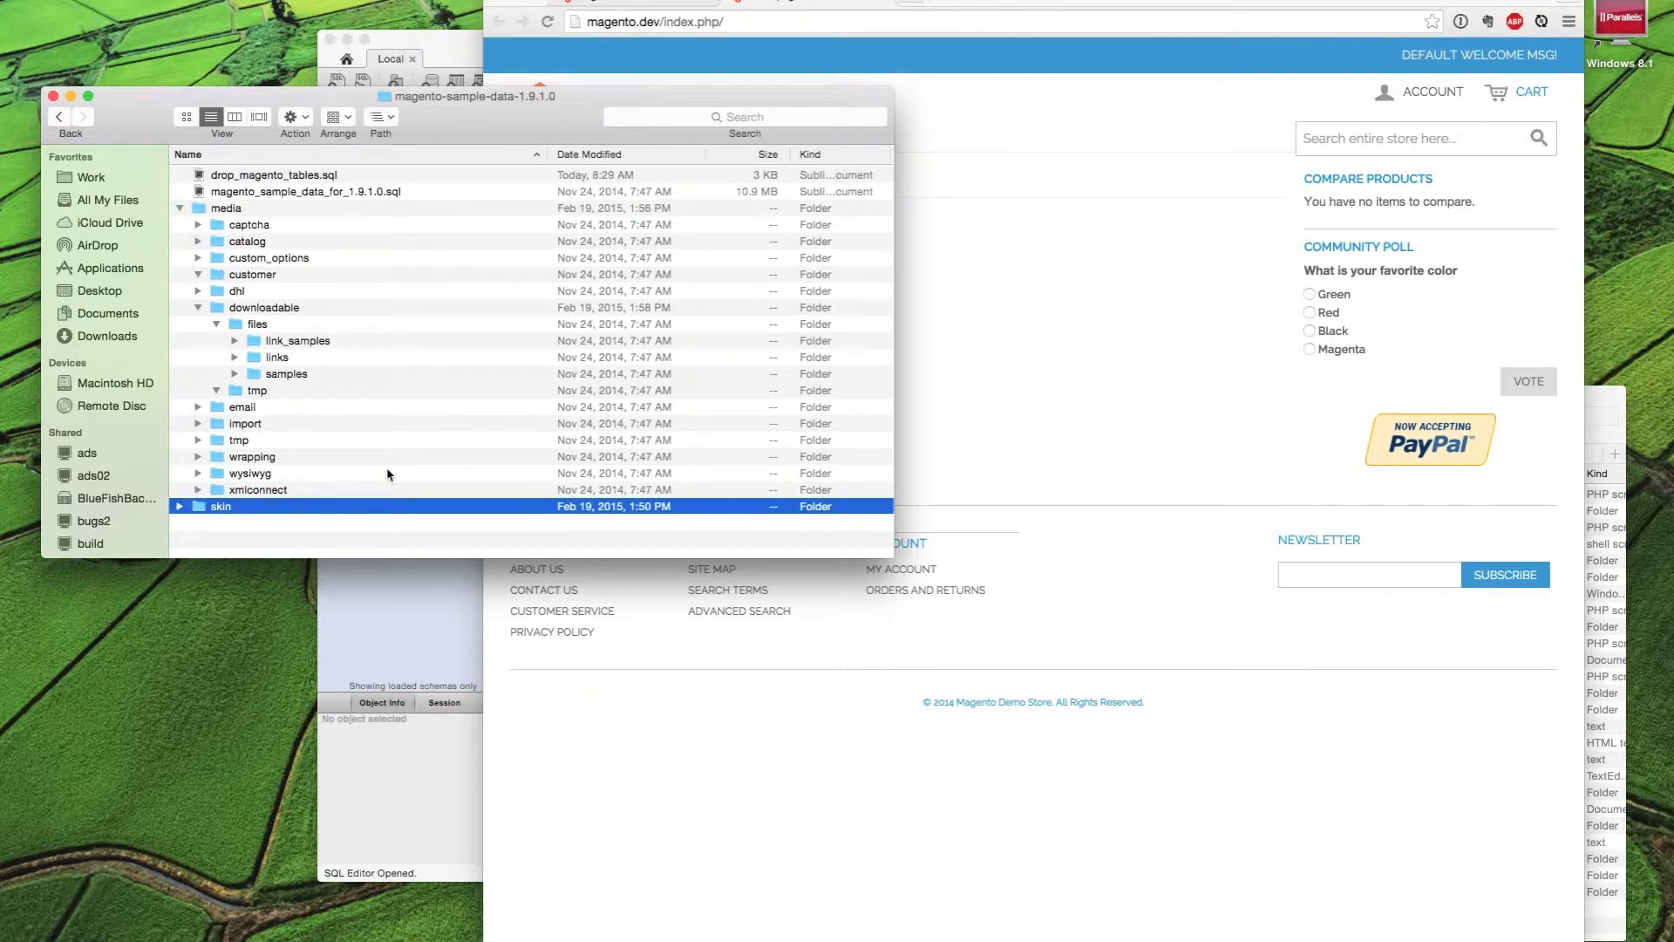
mouse_move(326, 238)
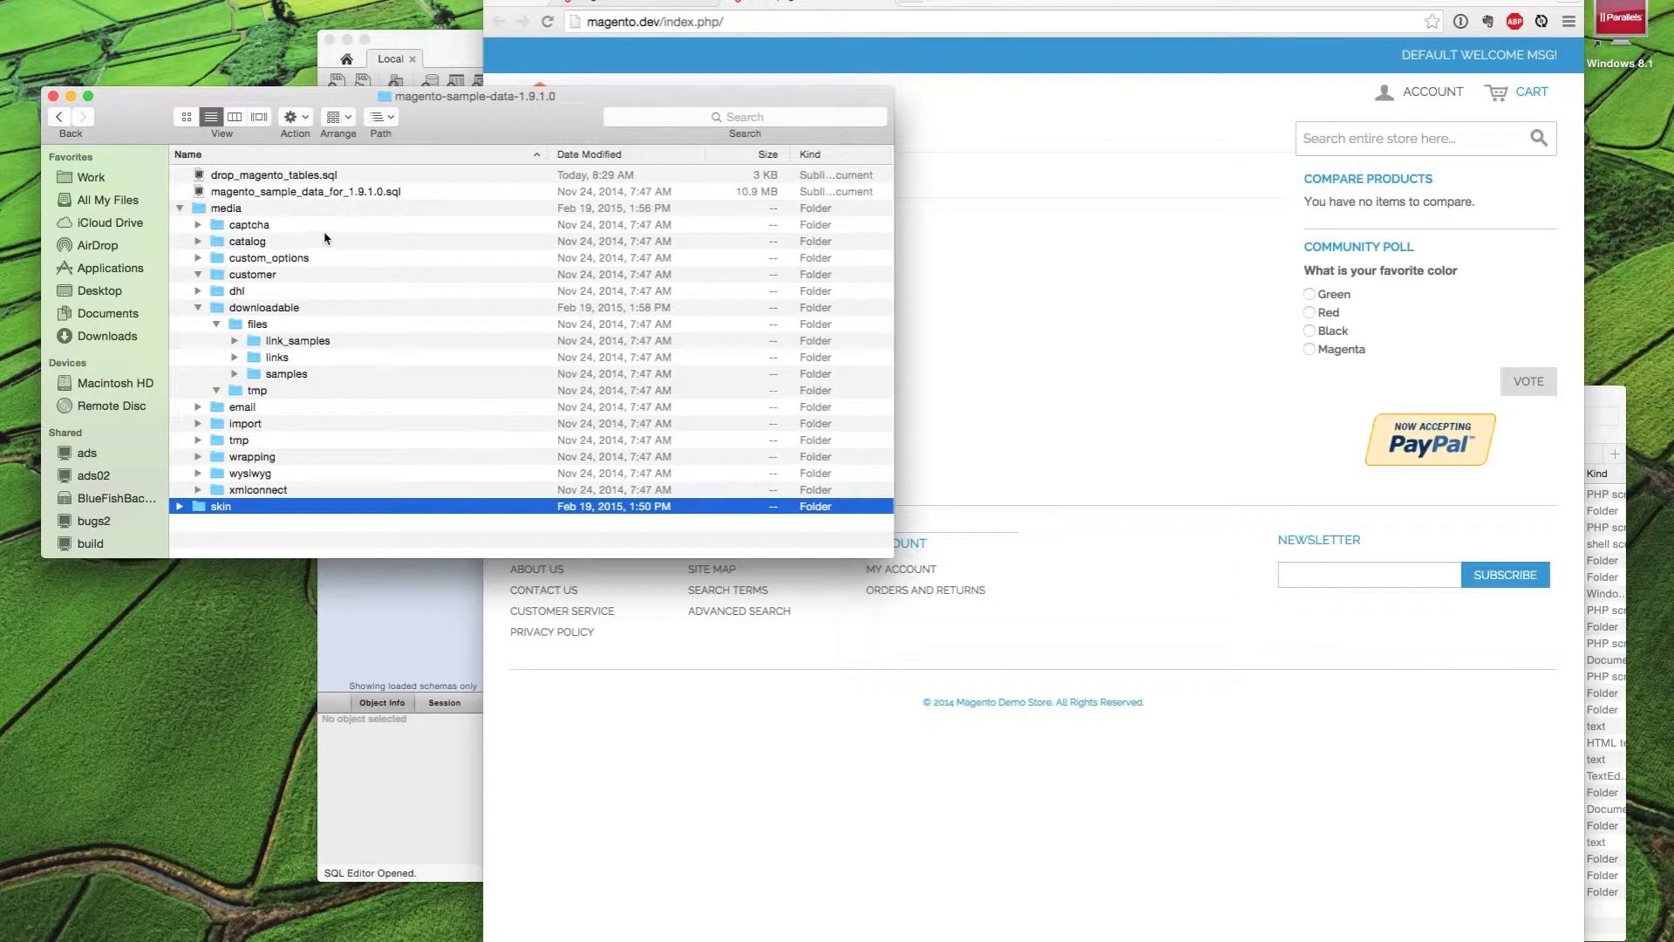
mouse_move(319, 208)
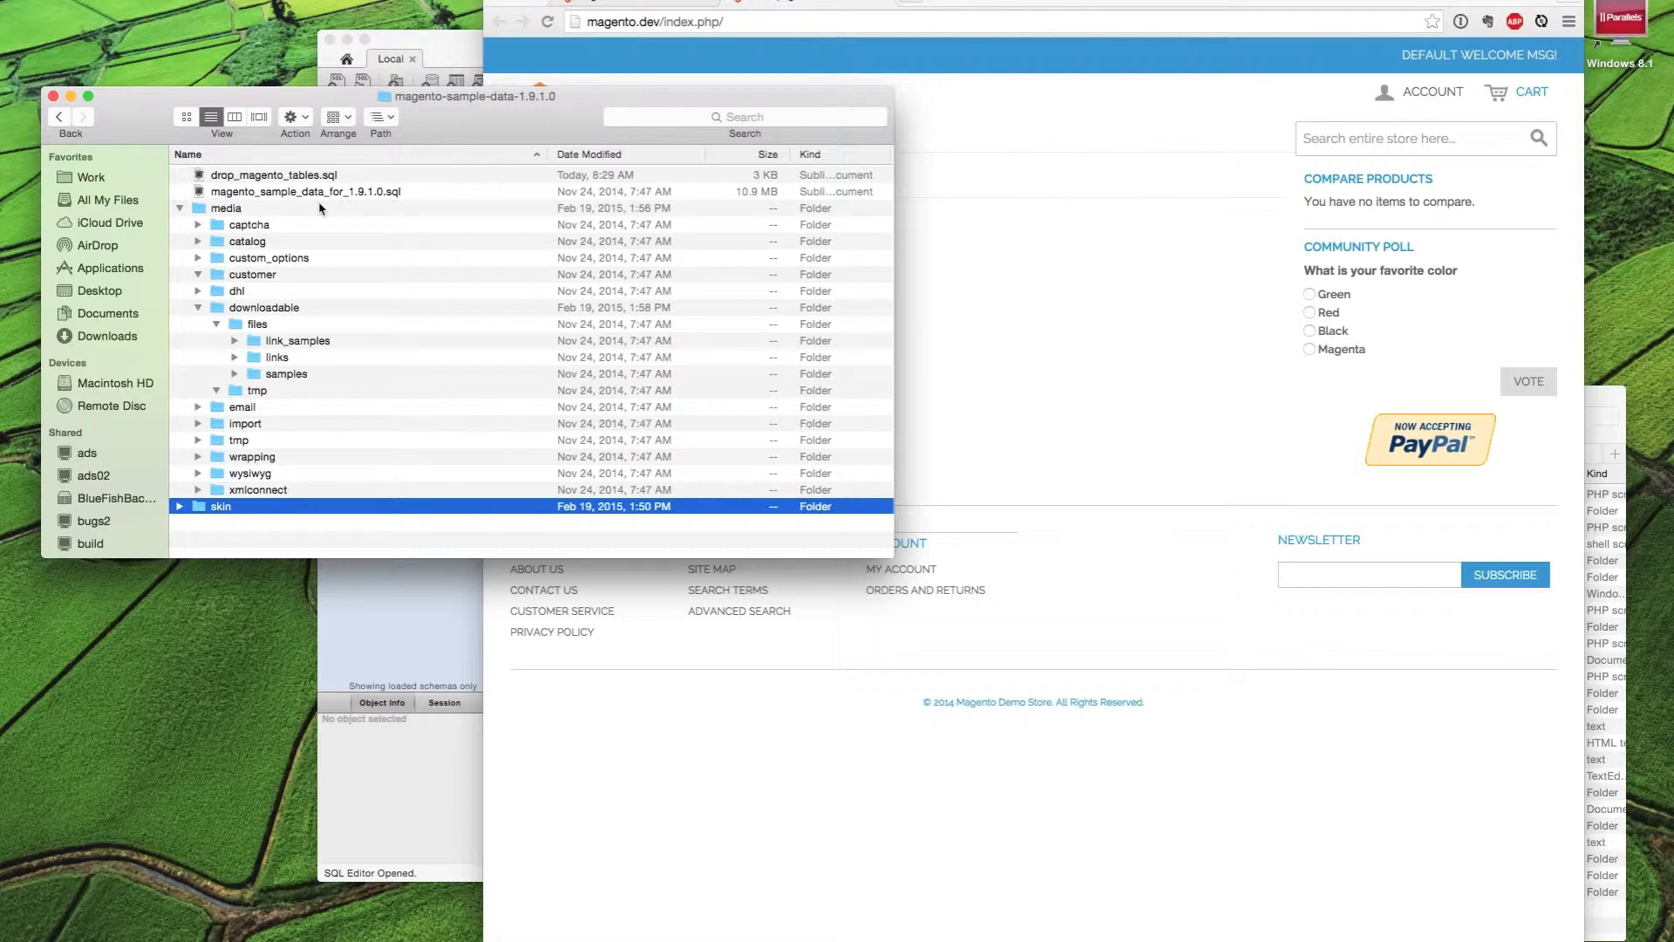
mouse_move(1112, 6)
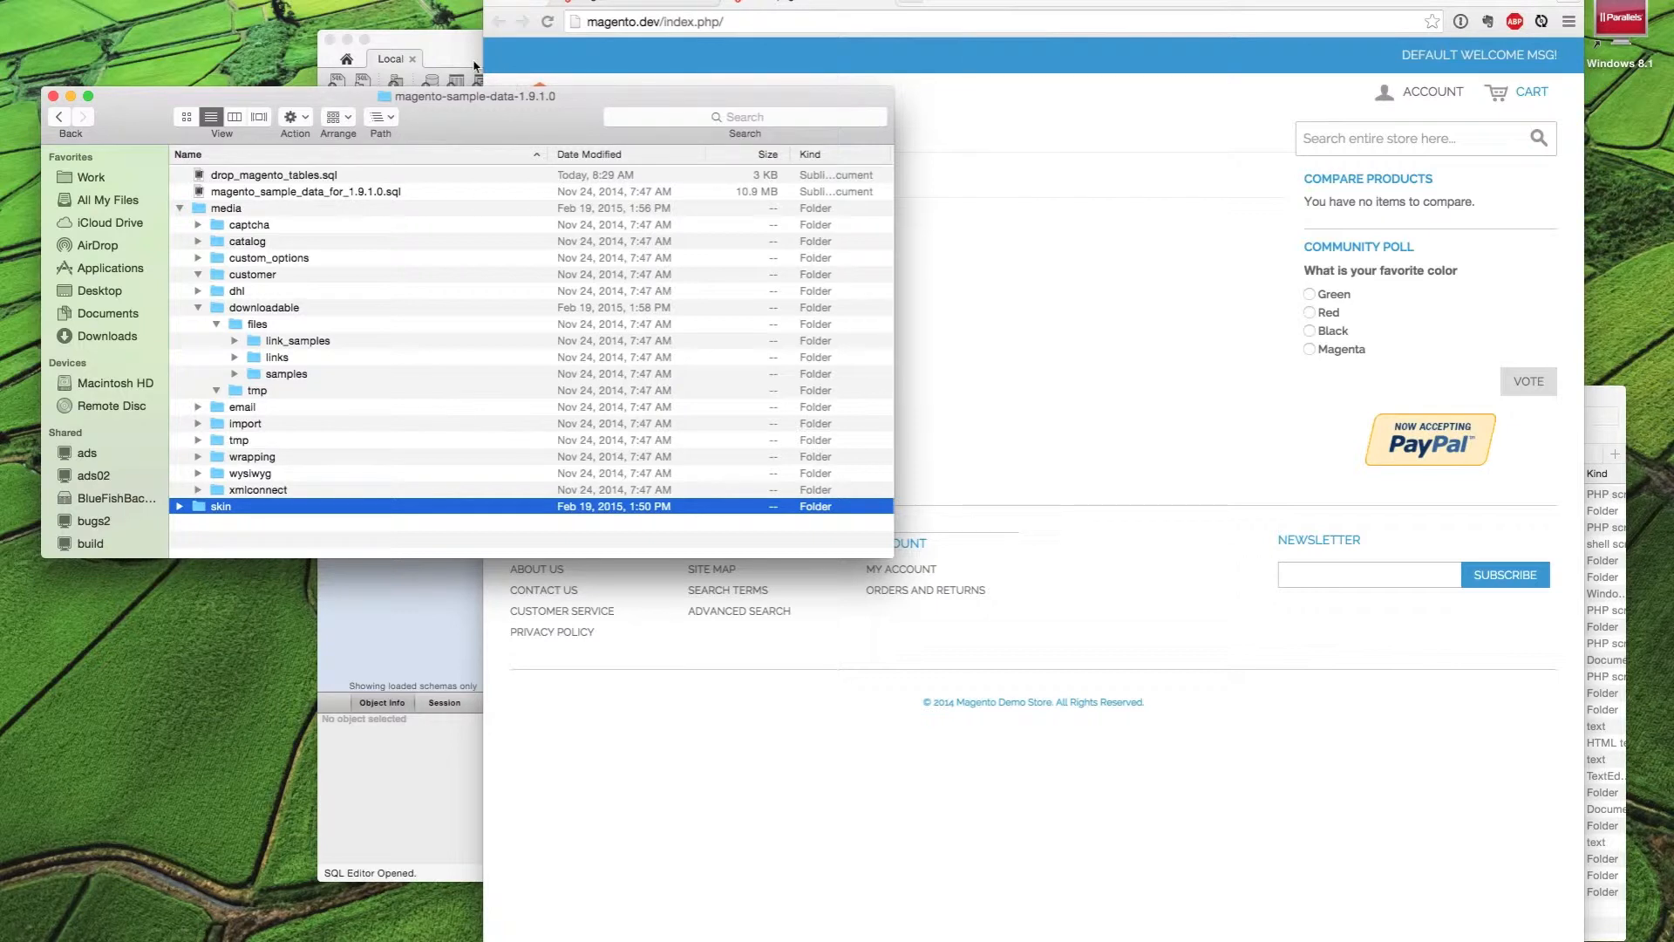
mouse_move(466, 56)
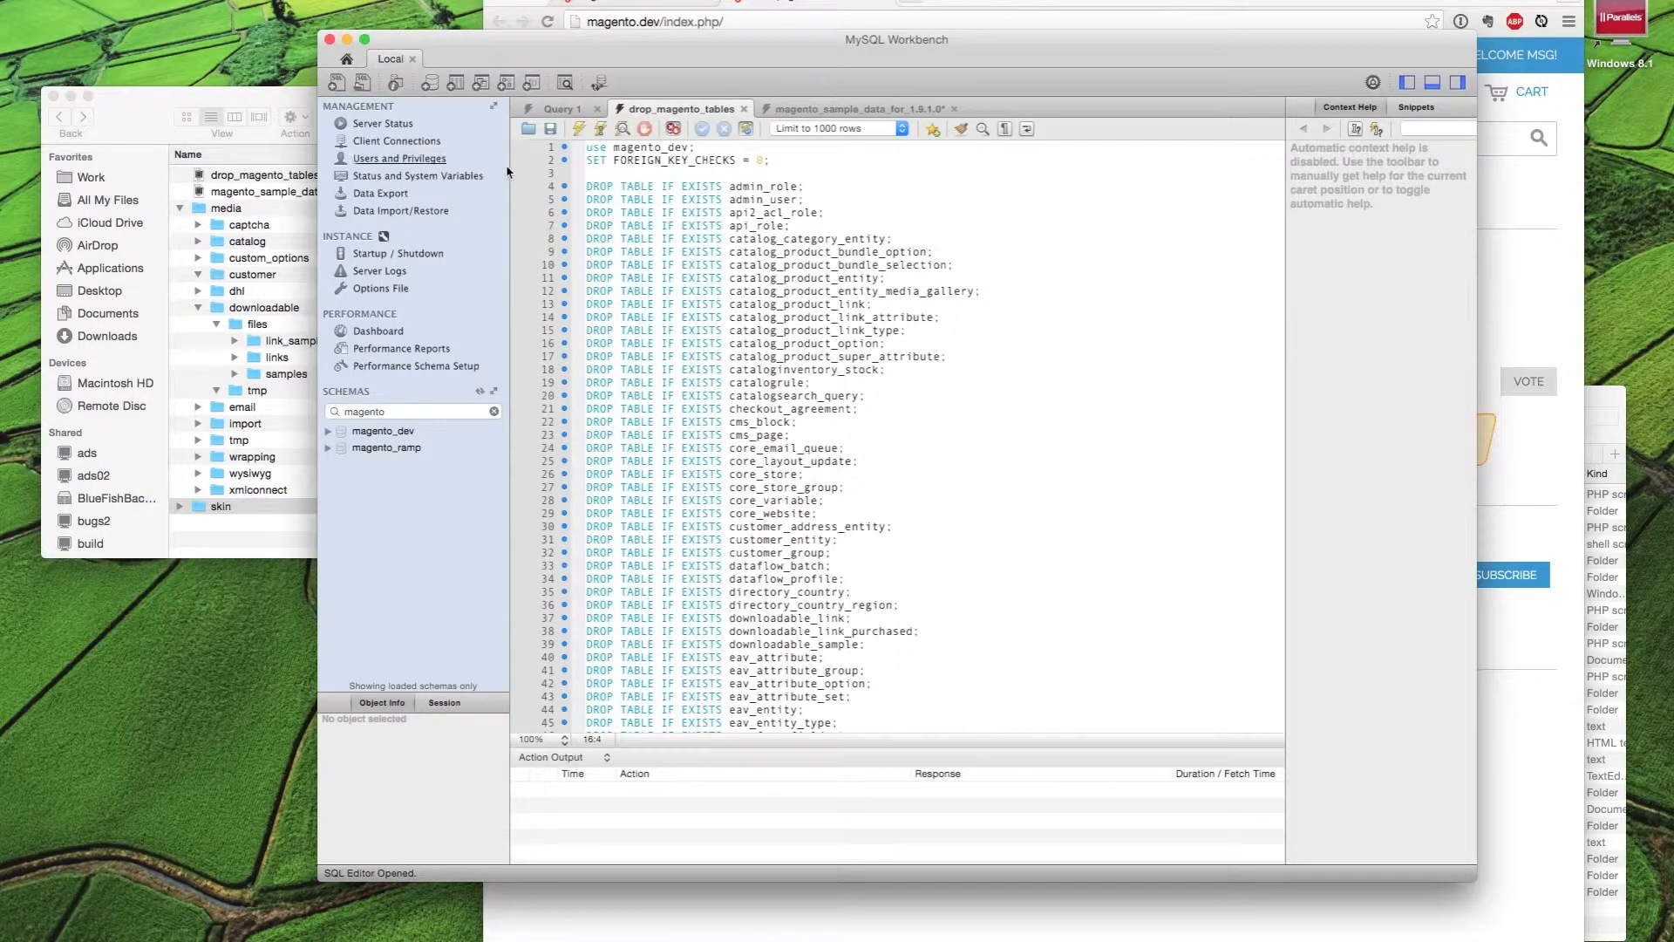
Expand magento_dev and its Tables node, and scroll through the drop_magento_tables script
click(329, 431)
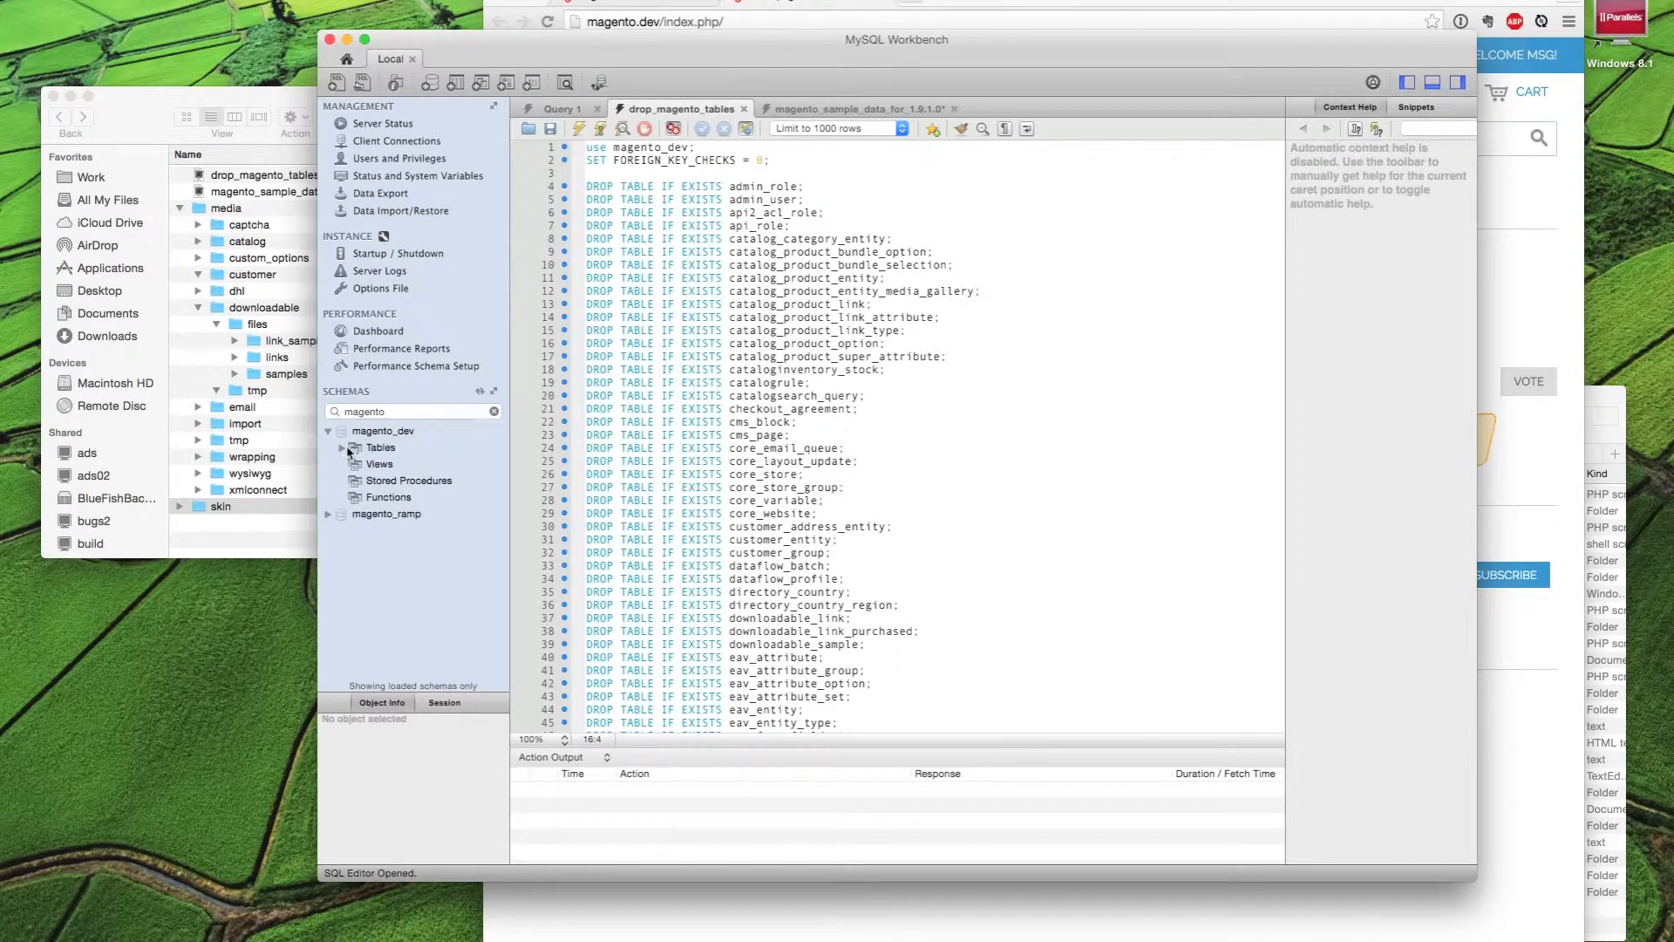
click(342, 447)
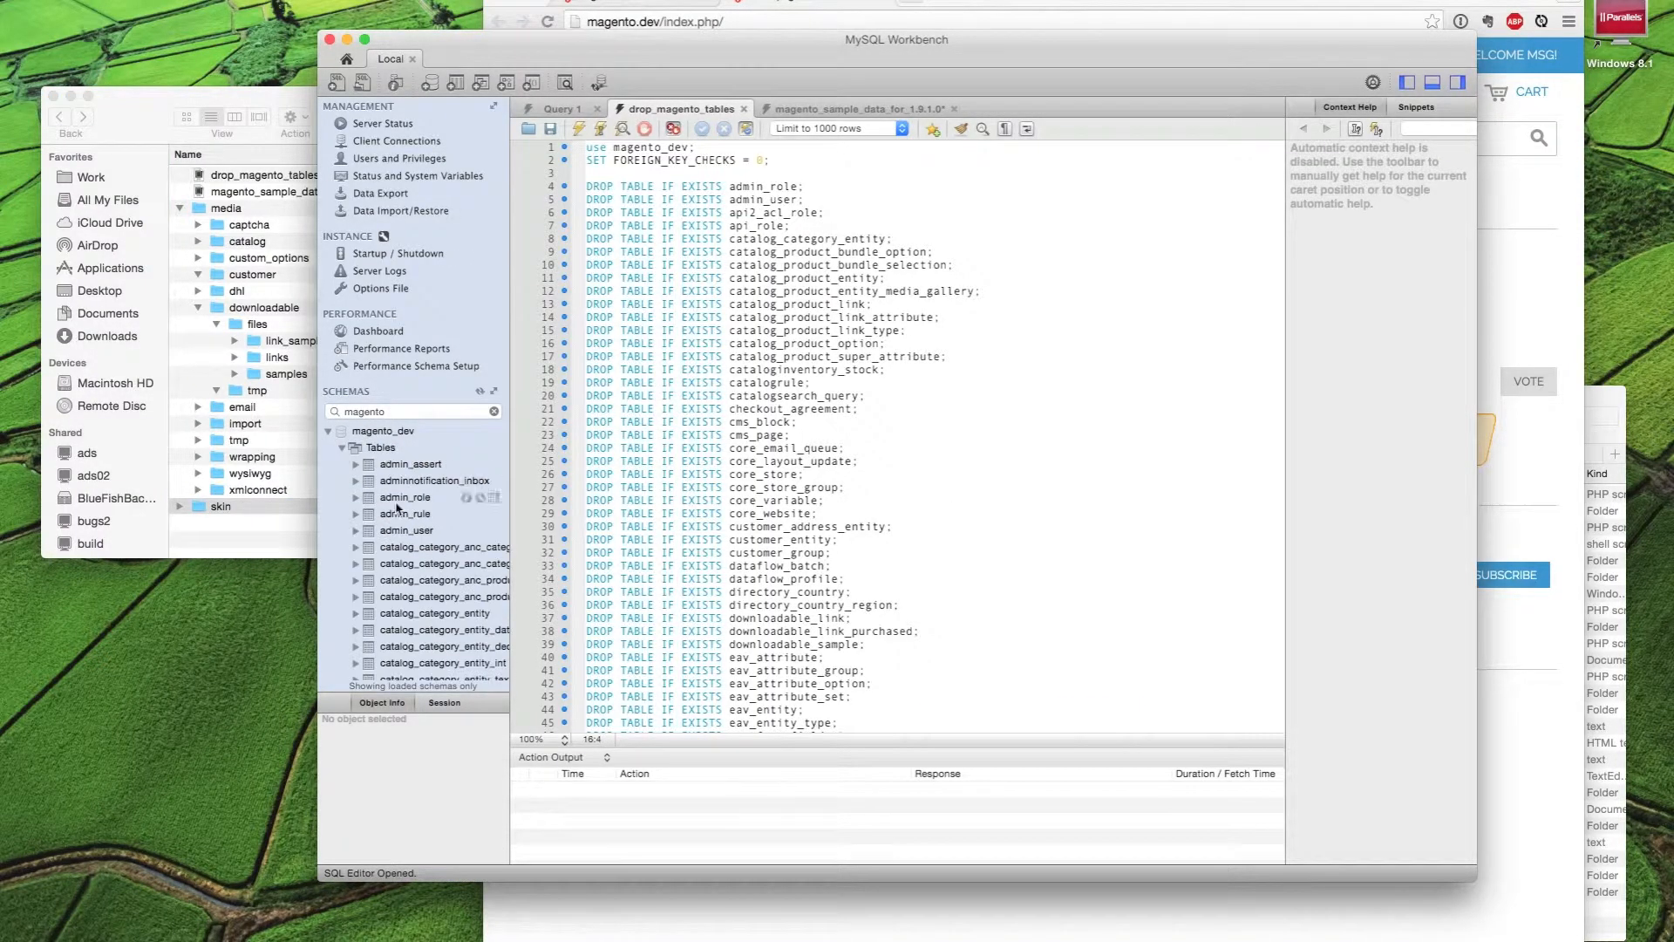
scroll(down, 3)
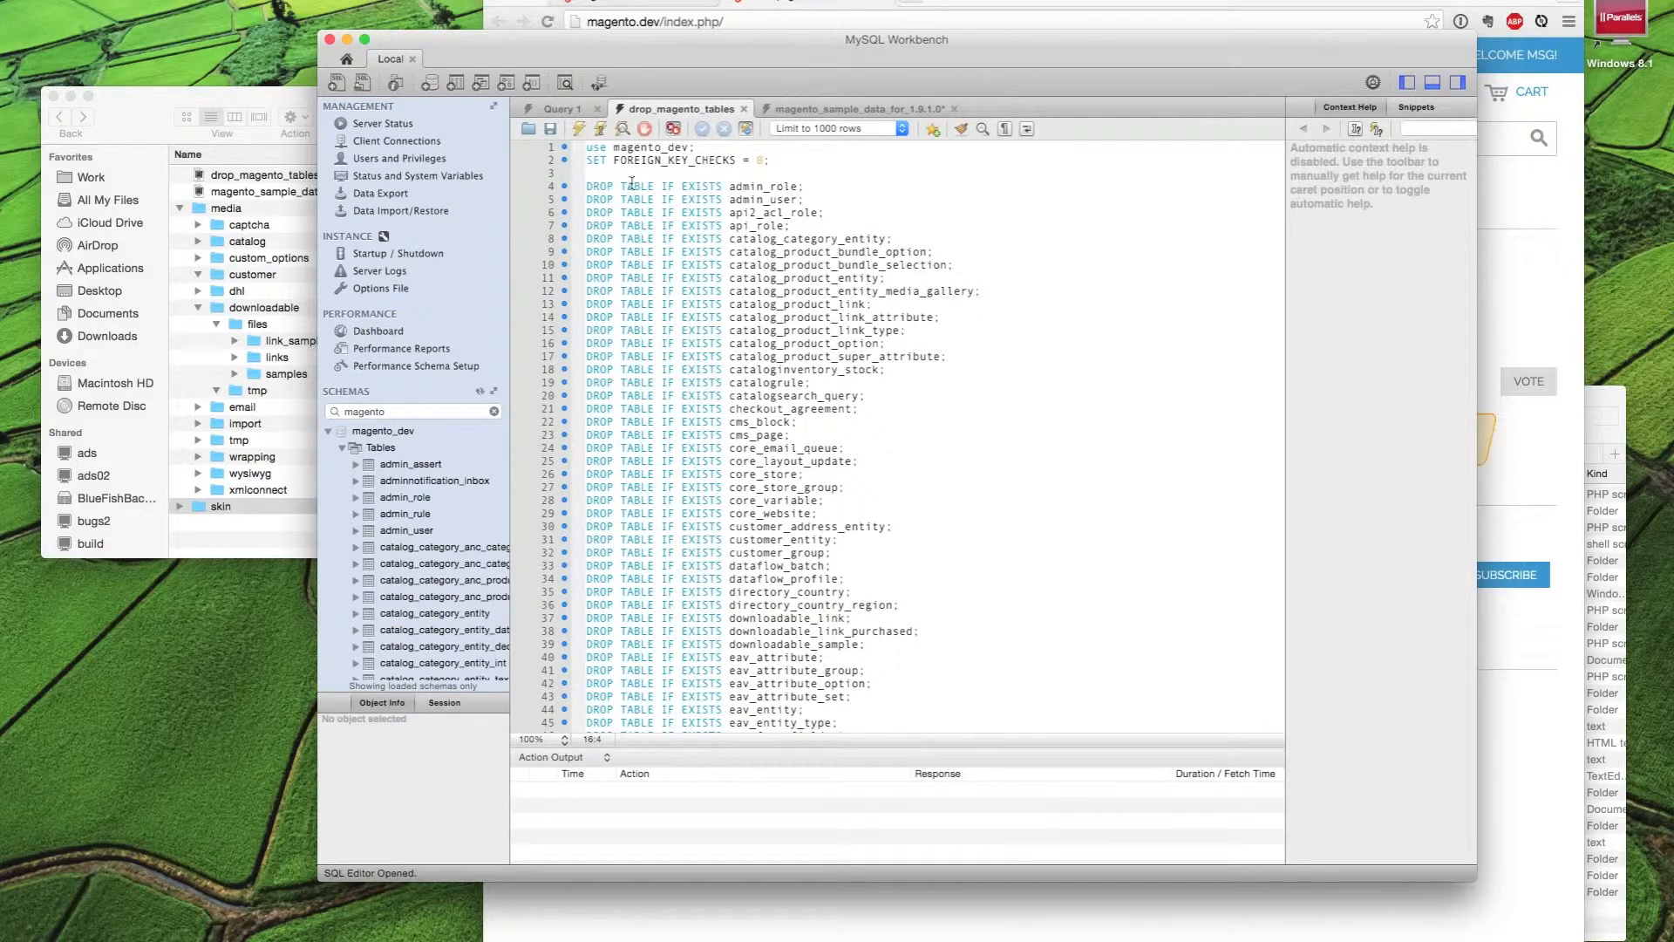
scroll(down, 3)
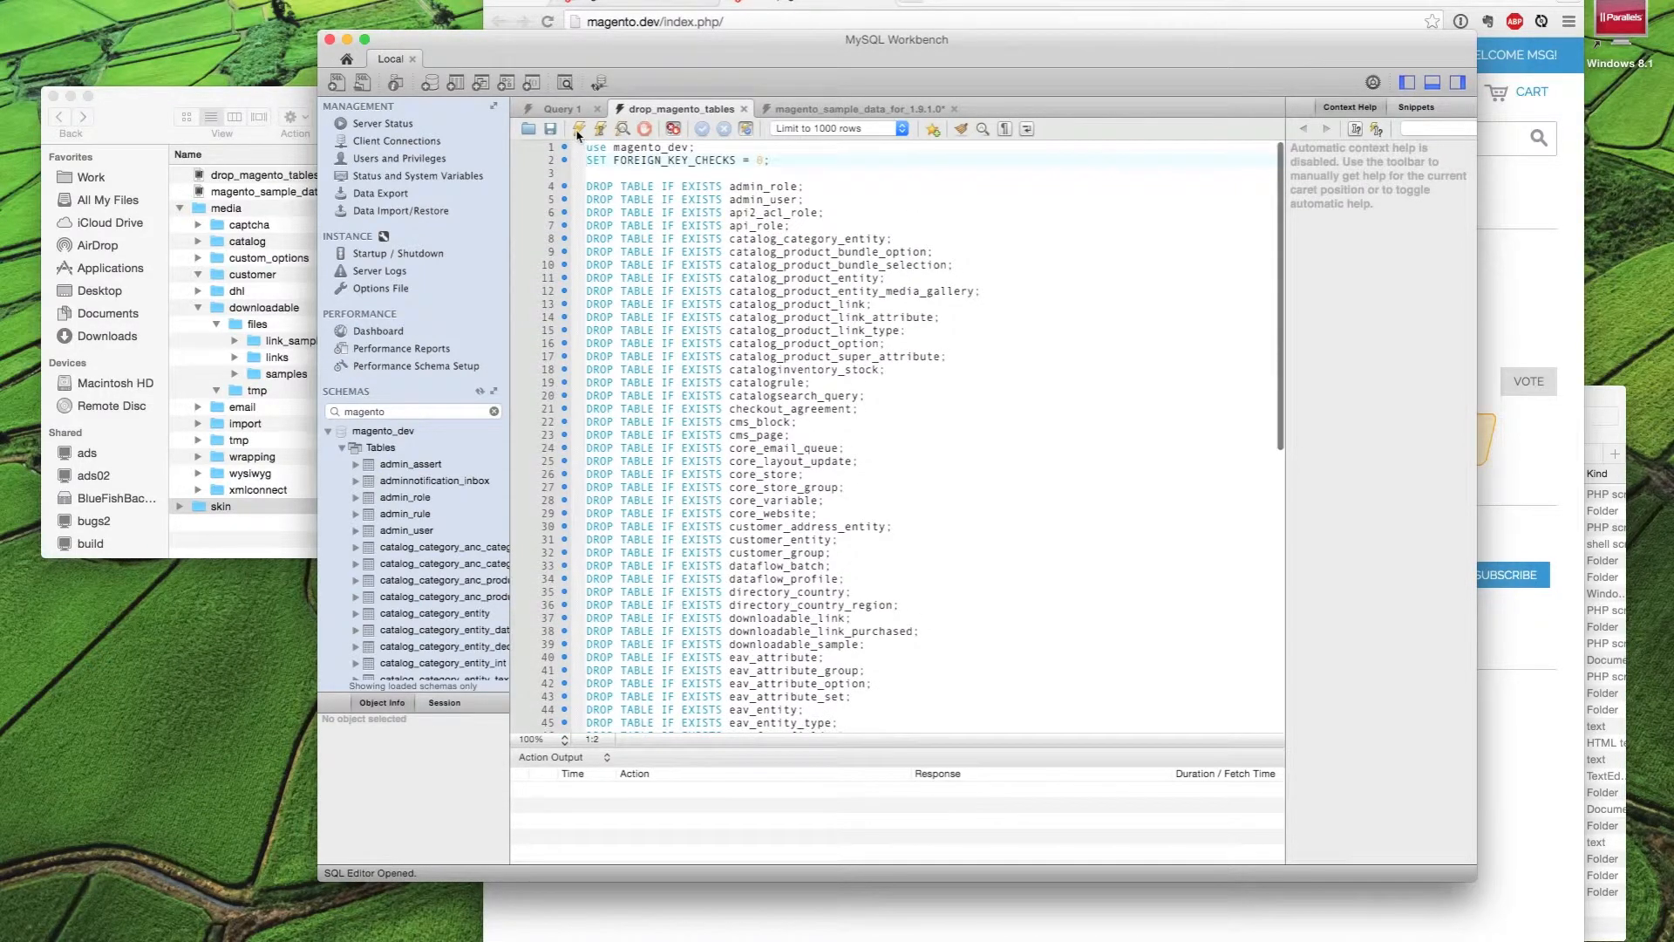
Run drop_magento_tables against magento_dev, check the sample data tab, and refresh Schemas
click(578, 129)
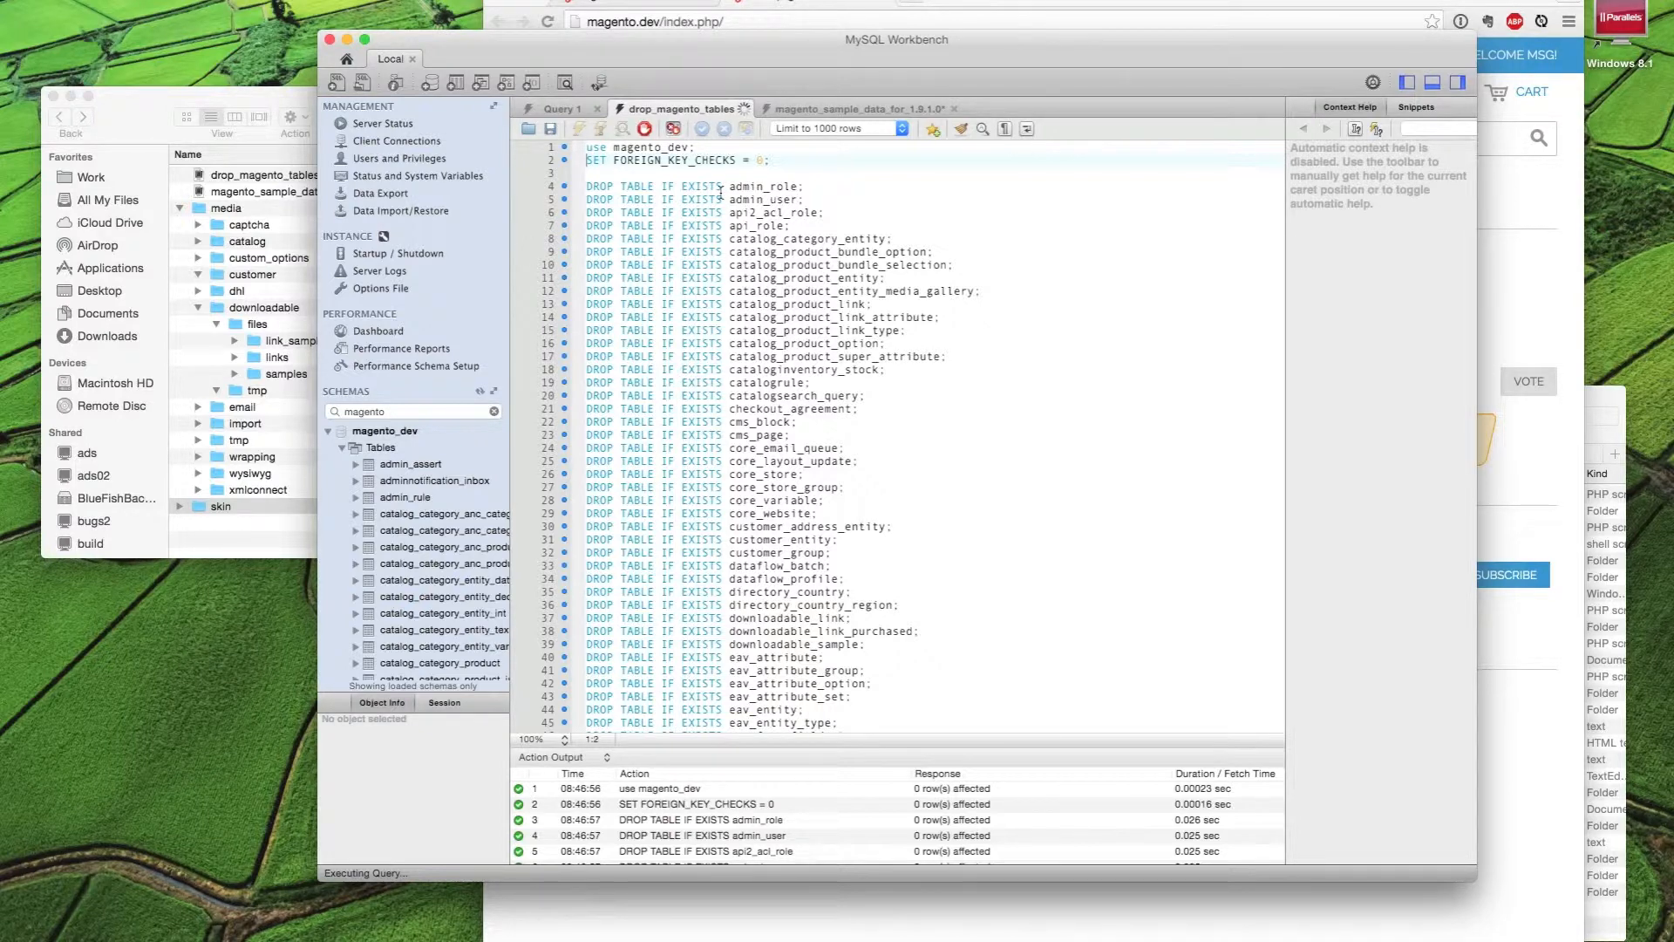
click(849, 109)
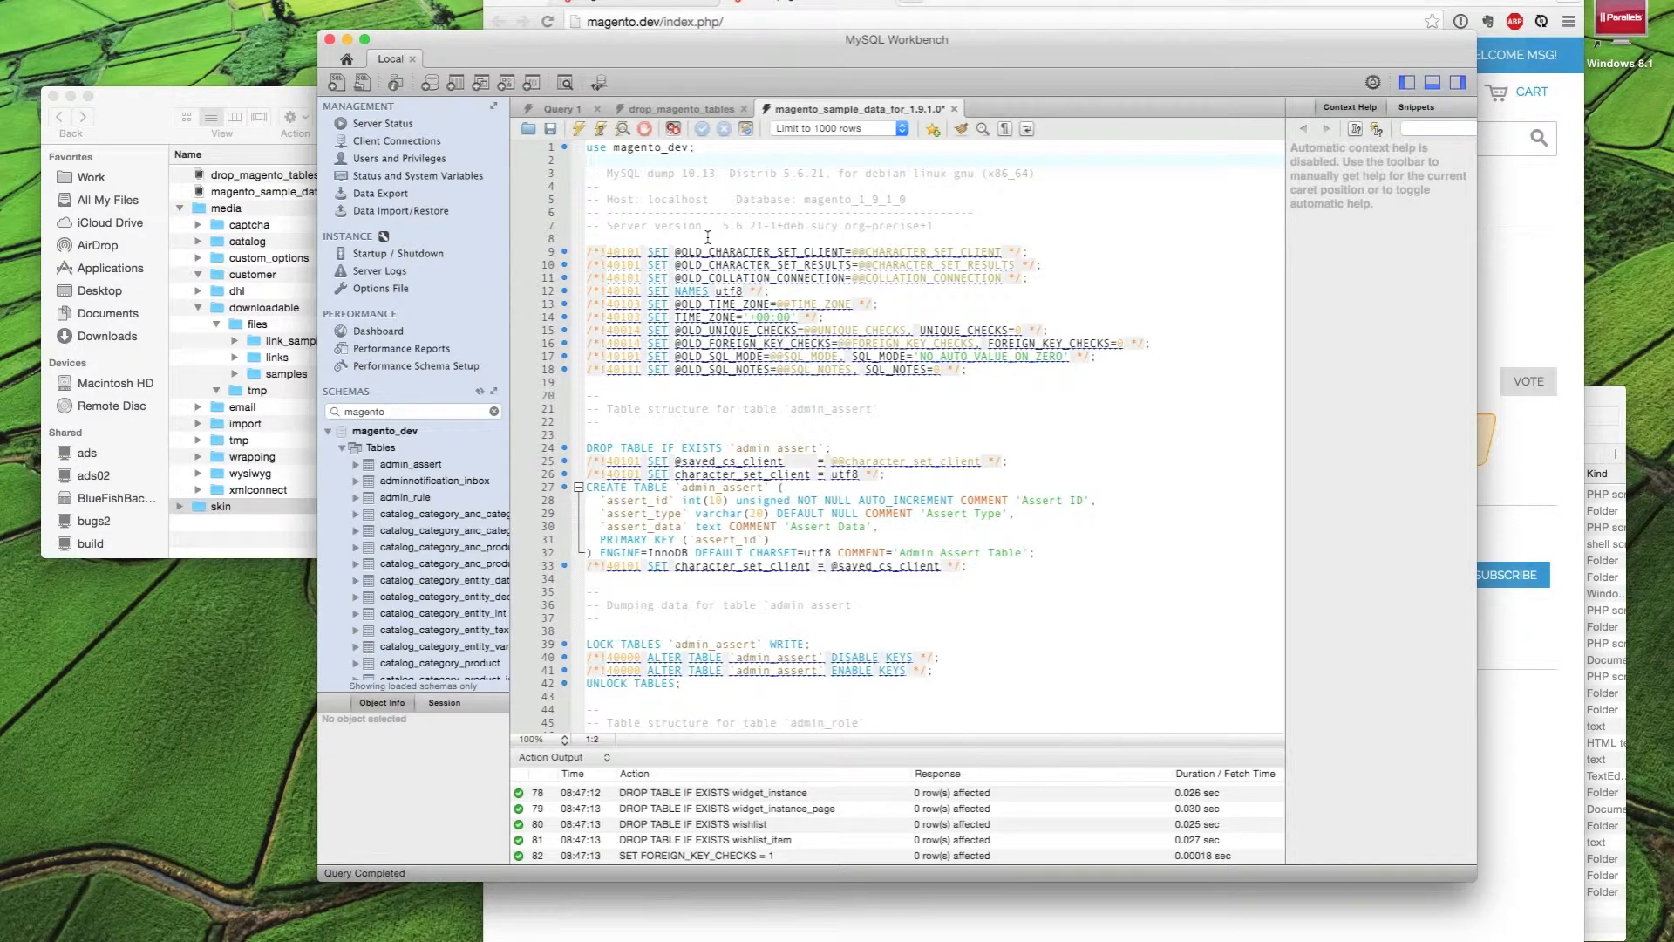
mouse_move(702, 210)
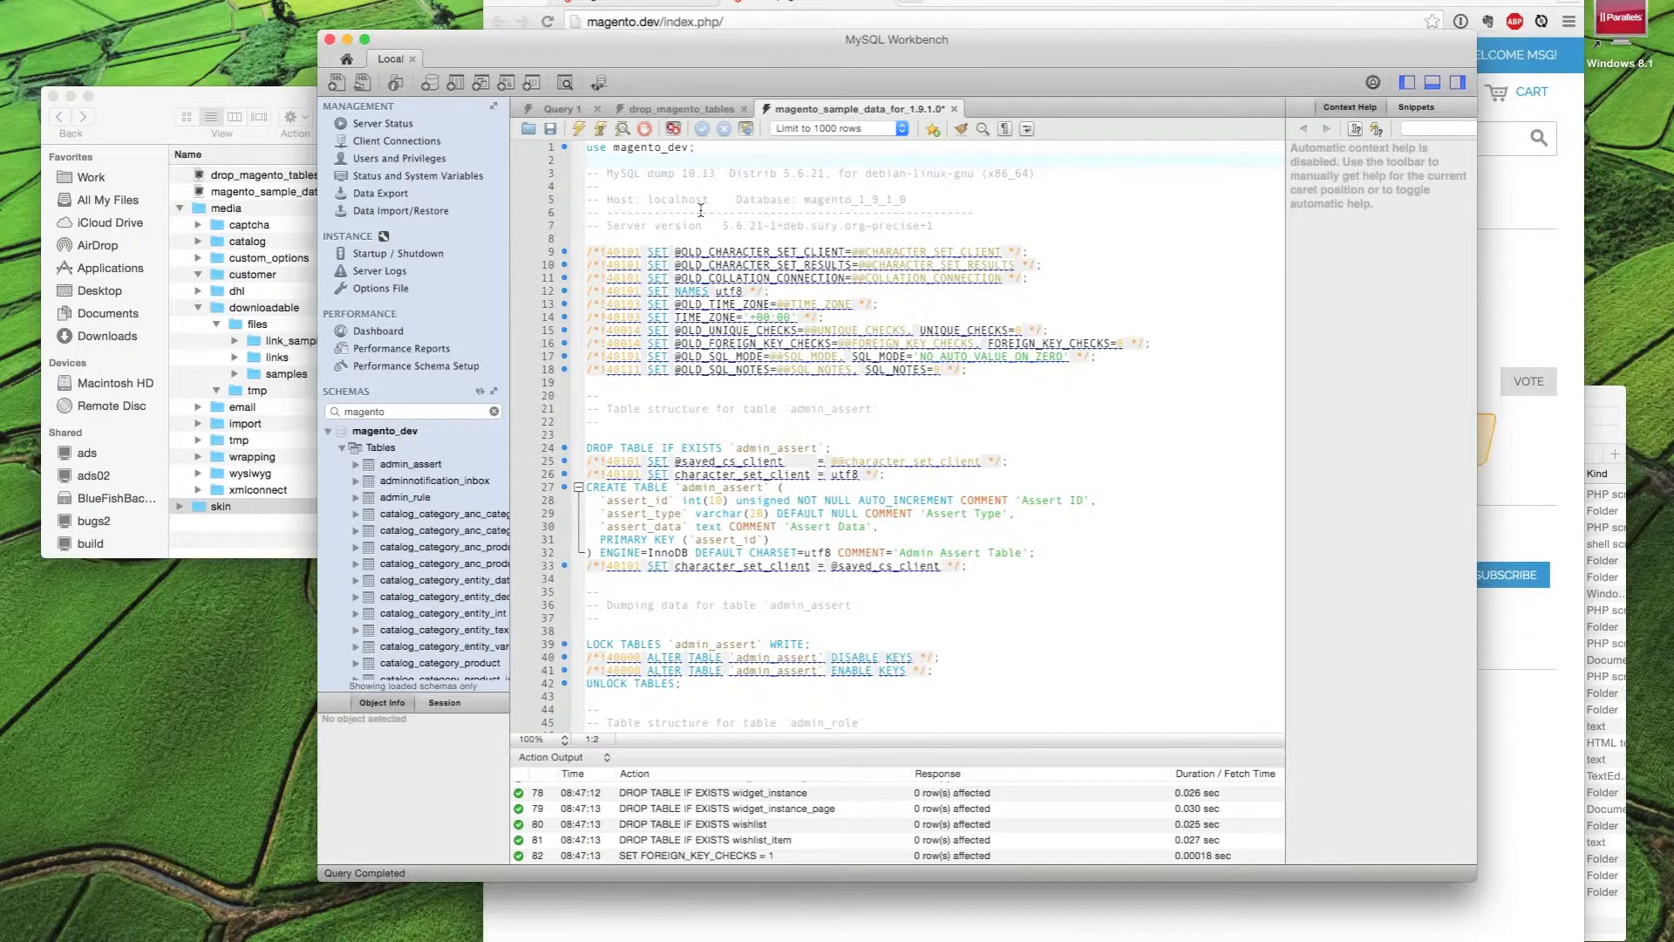
click(676, 108)
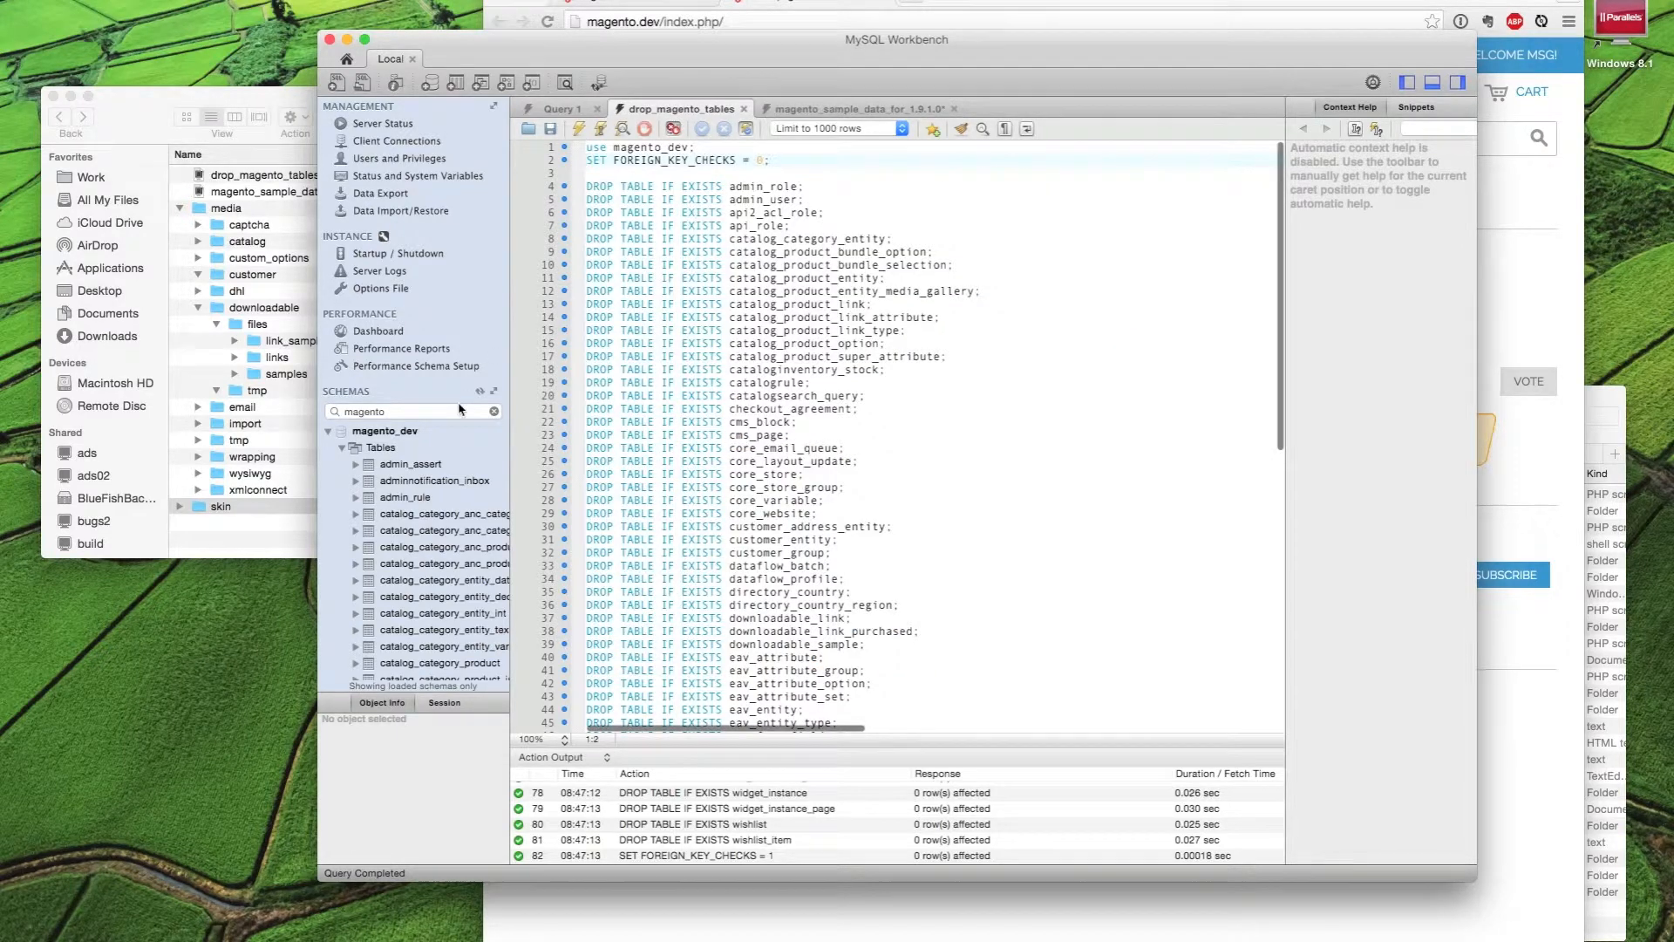
right_click(372, 429)
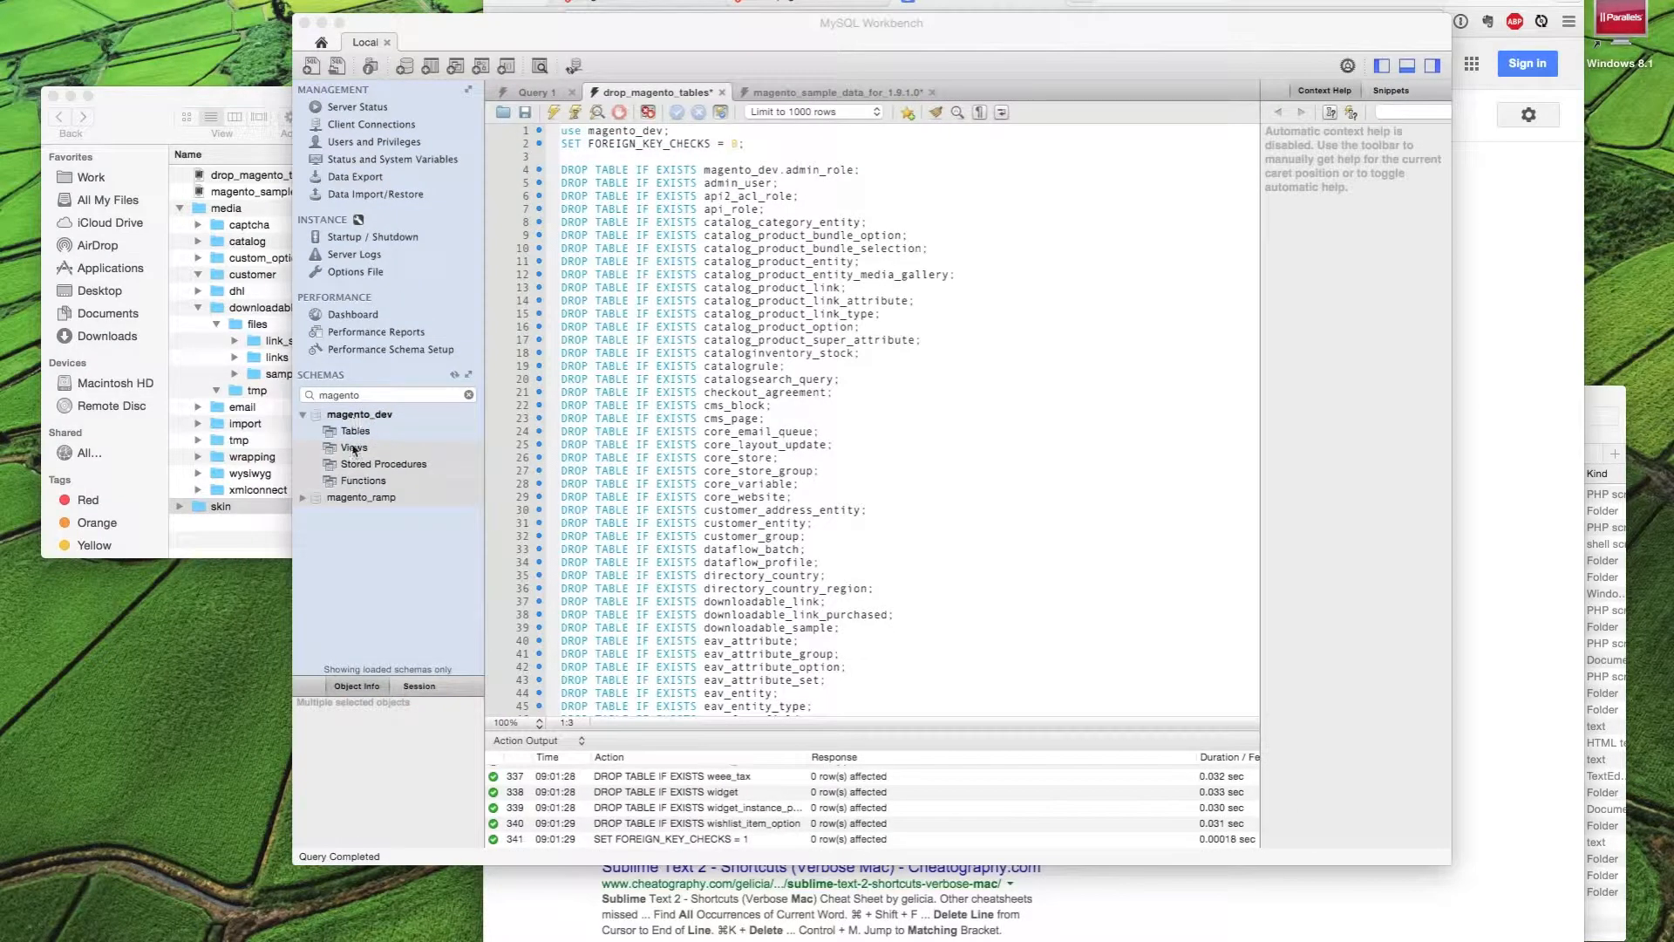
Select magento_dev and execute the magento_sample_data_for_1.9.1.0 import script
click(354, 431)
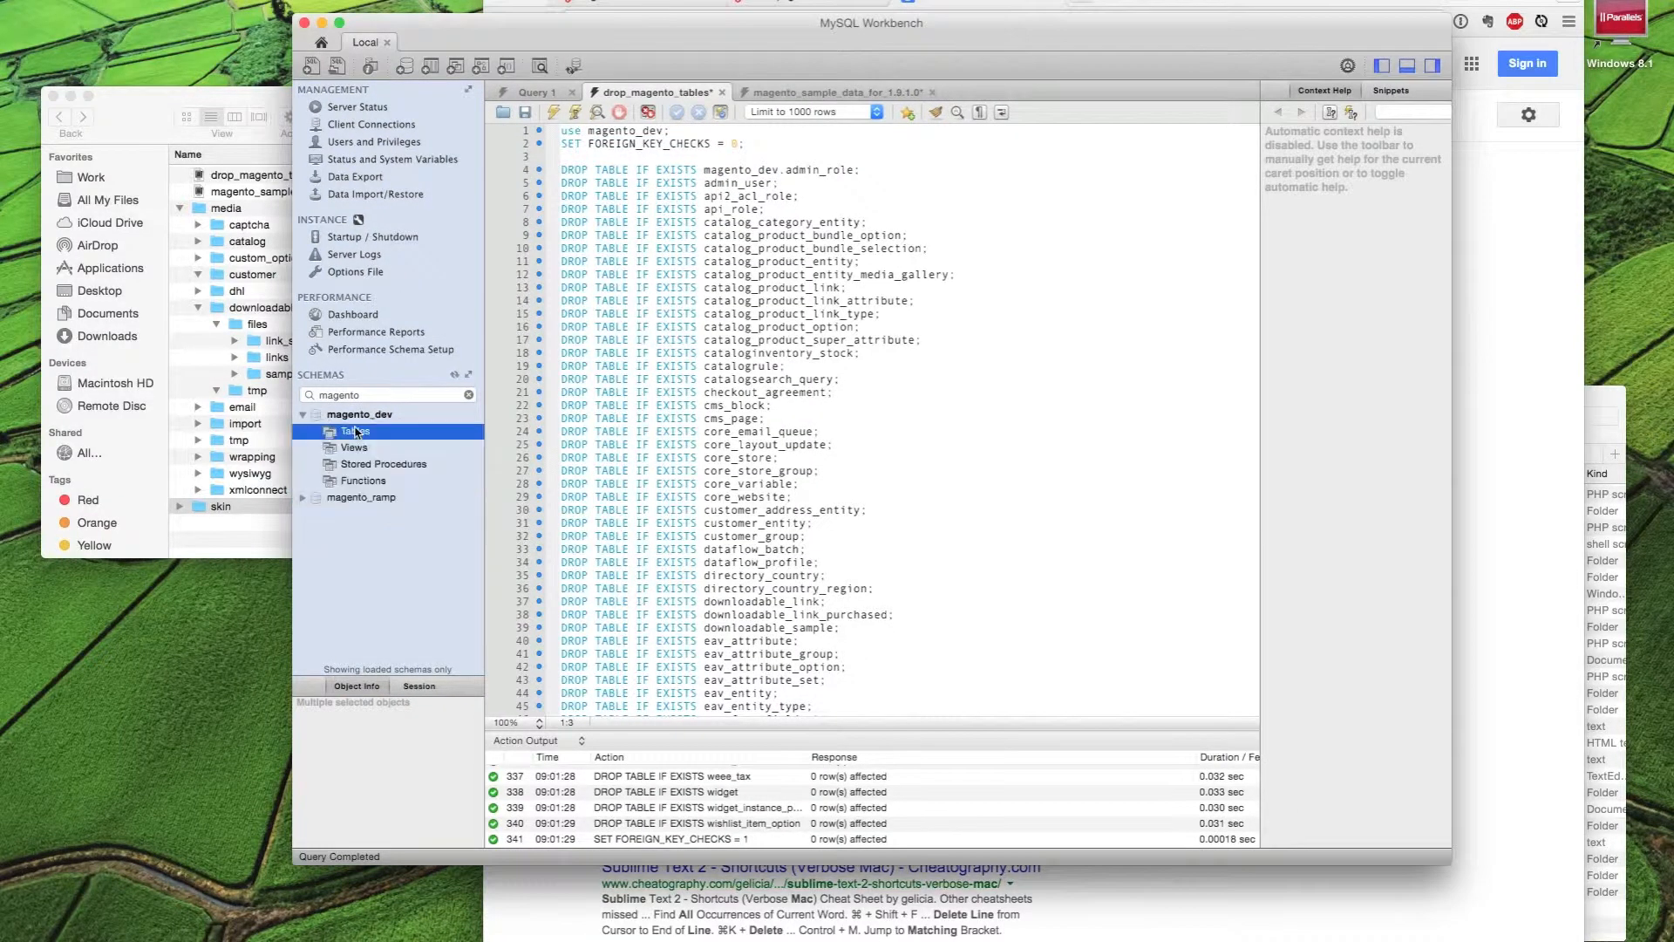
click(359, 413)
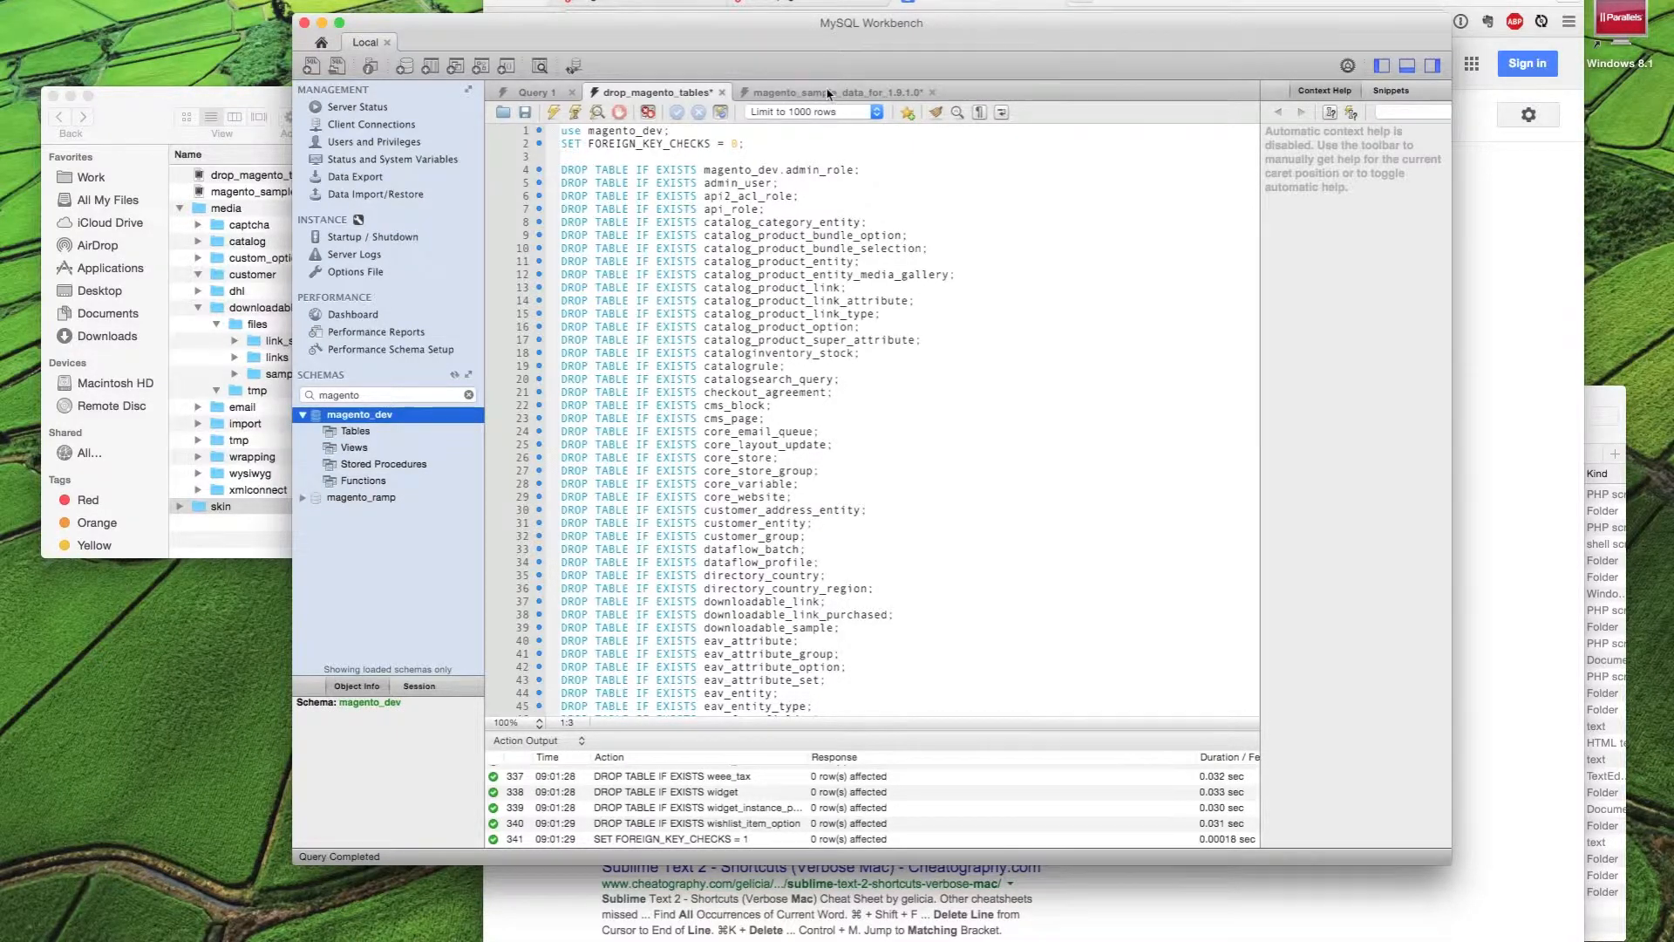
click(826, 92)
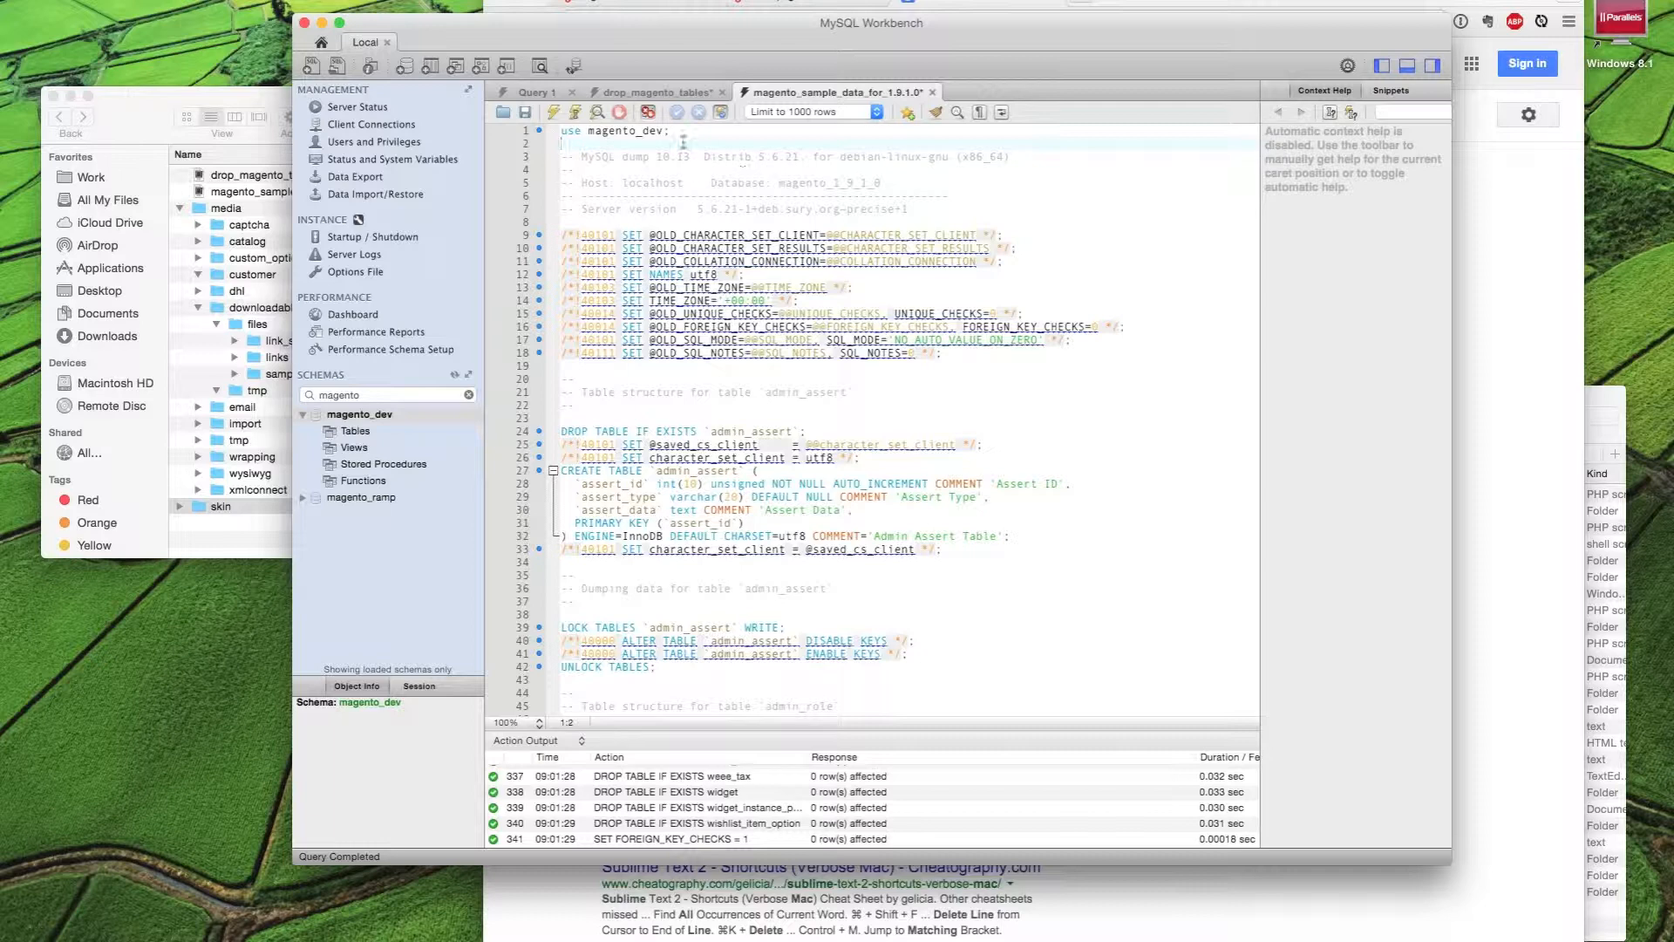
click(553, 112)
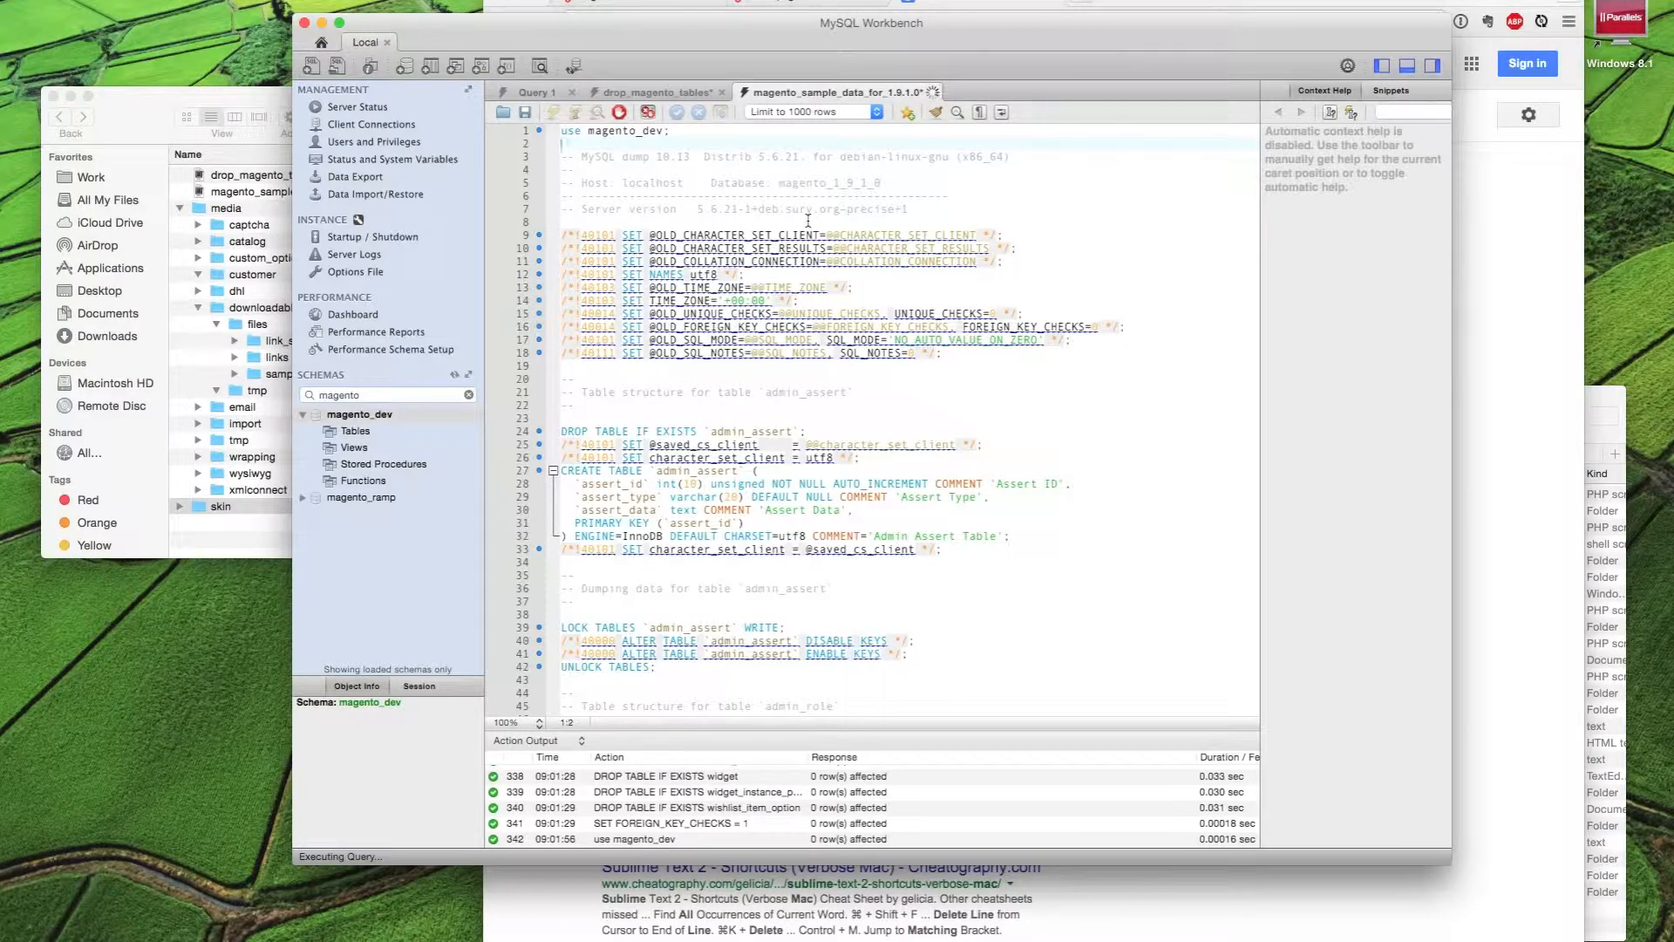
Refresh and scroll the magento_dev Tables list to confirm the imported sample tables
click(552, 111)
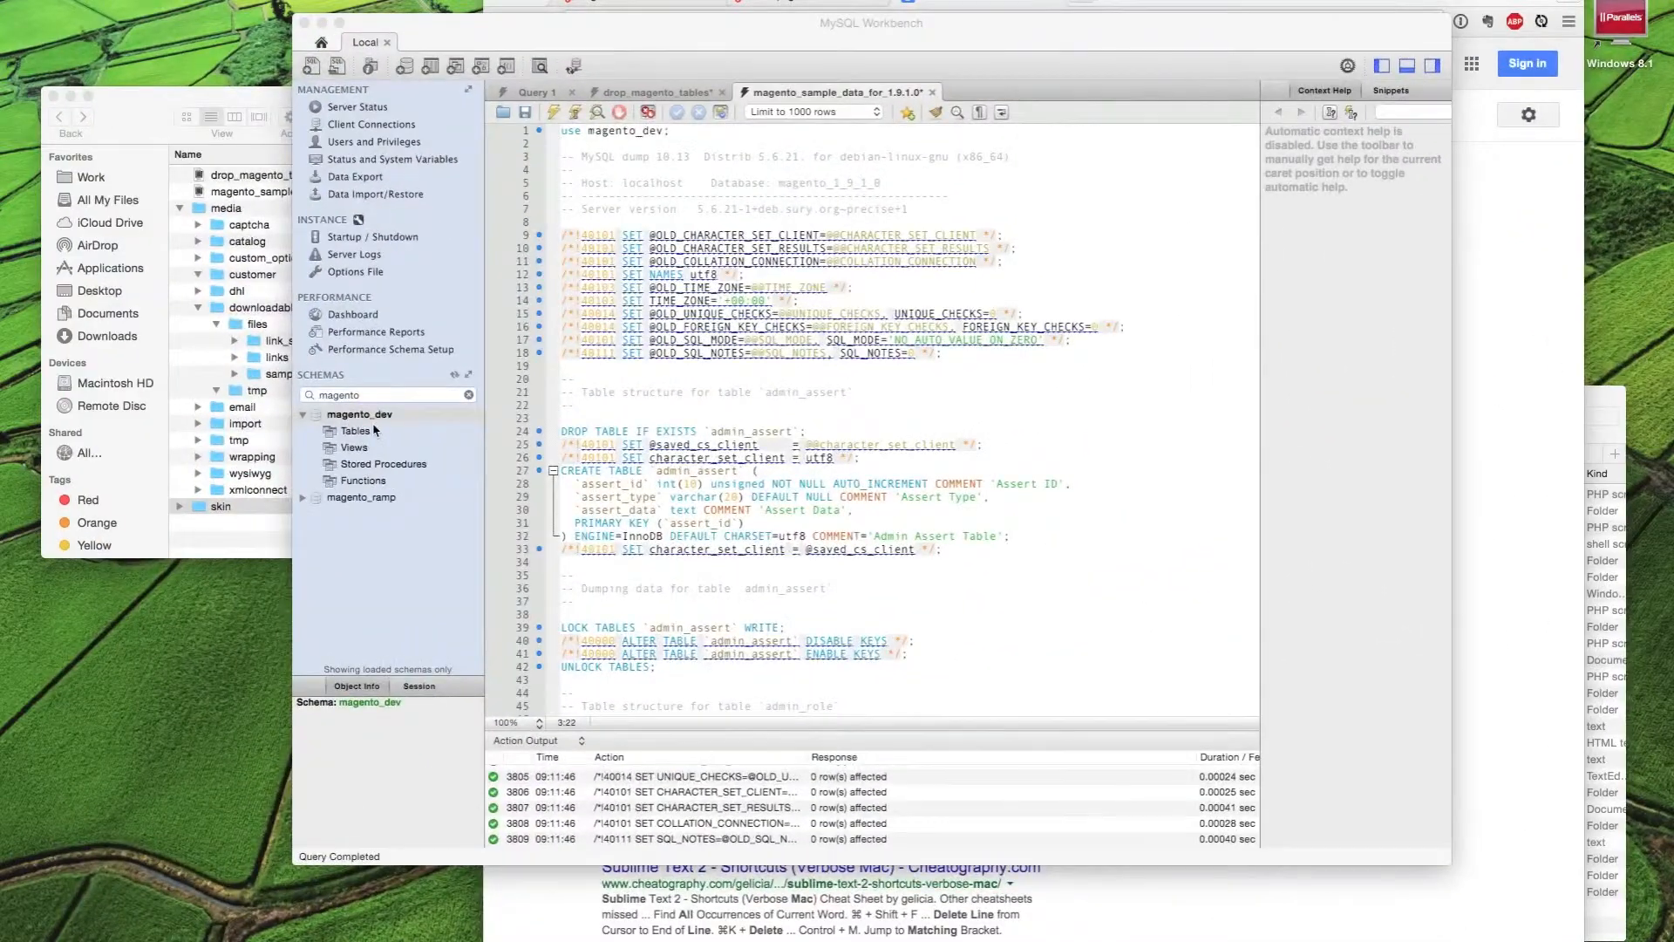
right_click(359, 413)
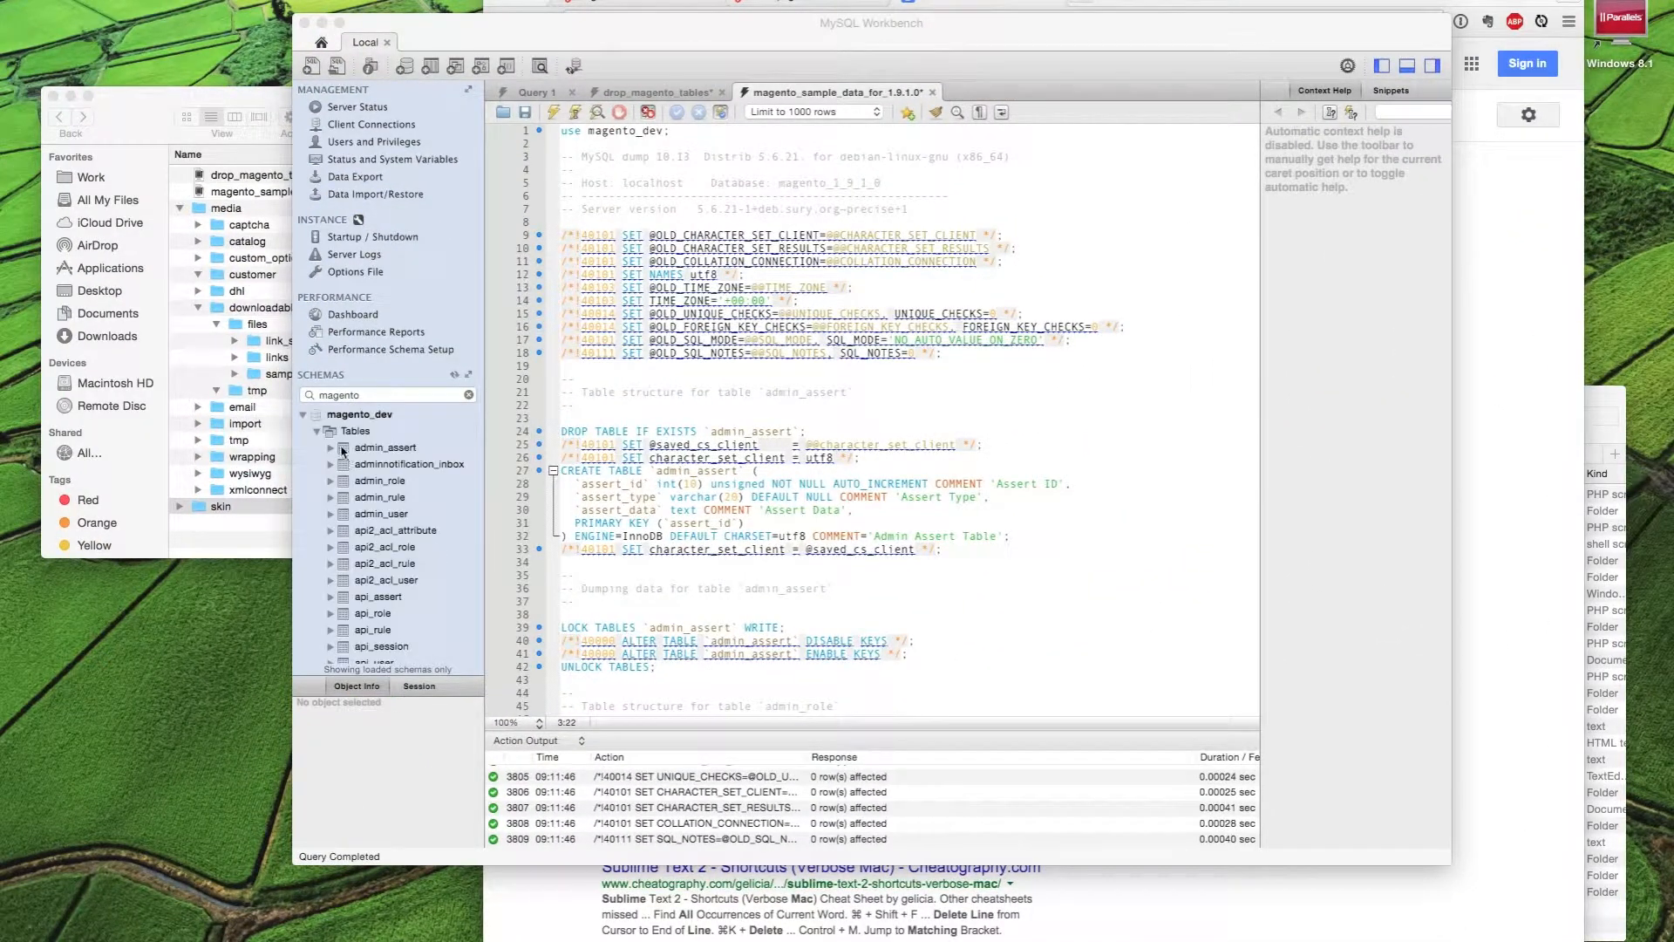
scroll(down, 3)
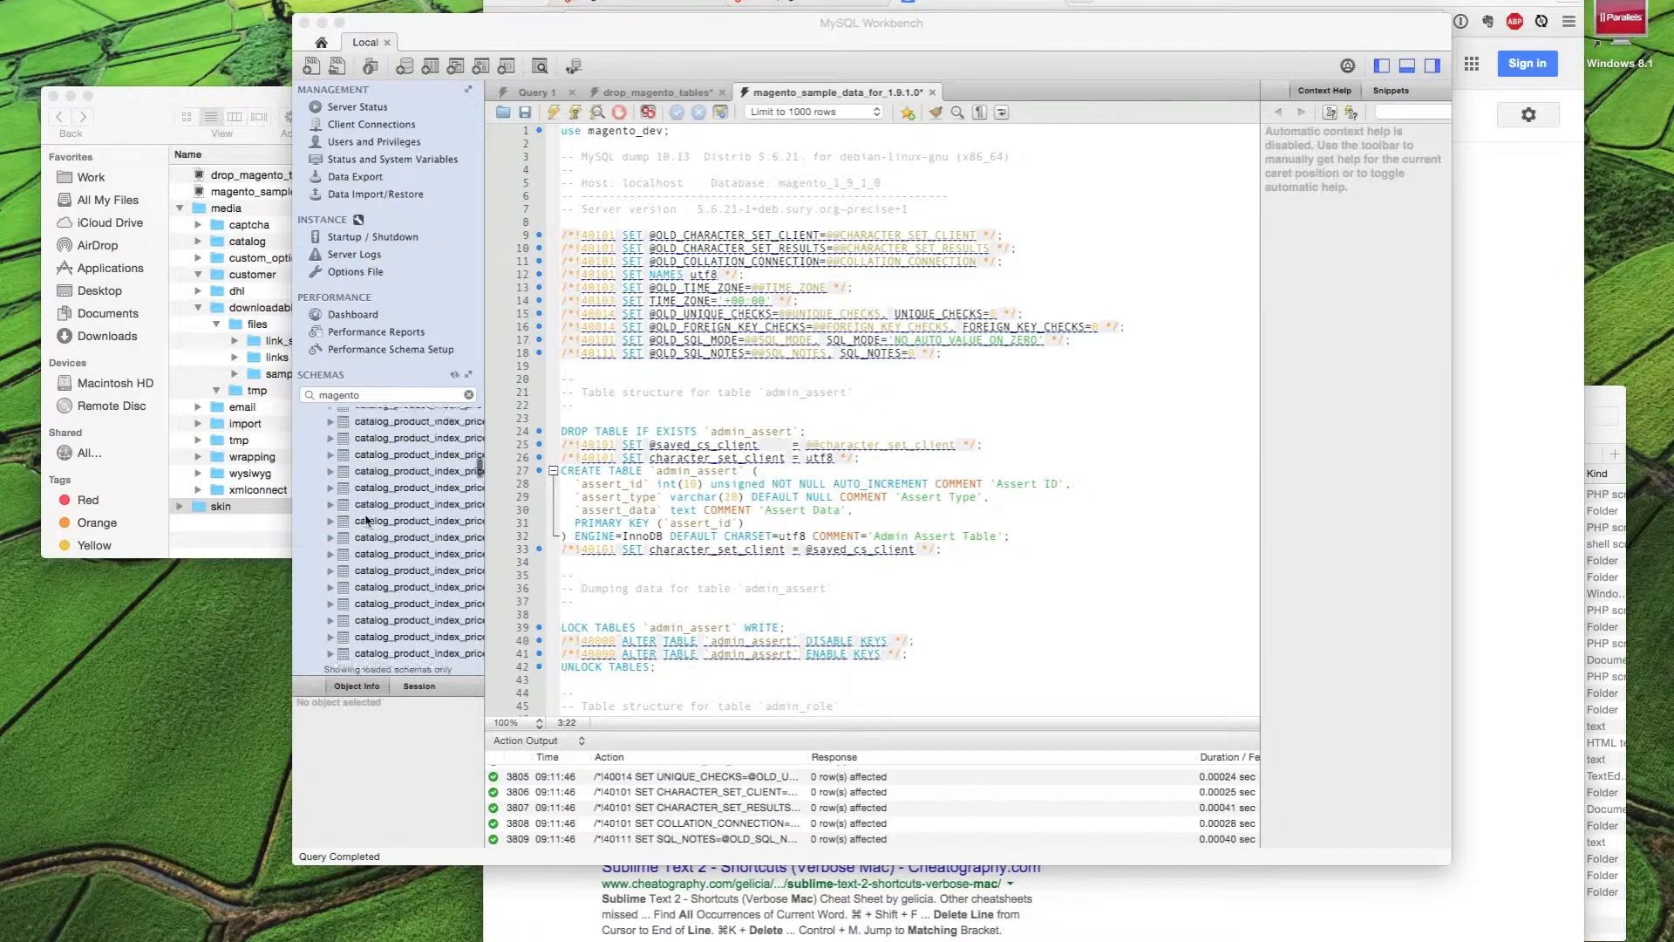
click(315, 414)
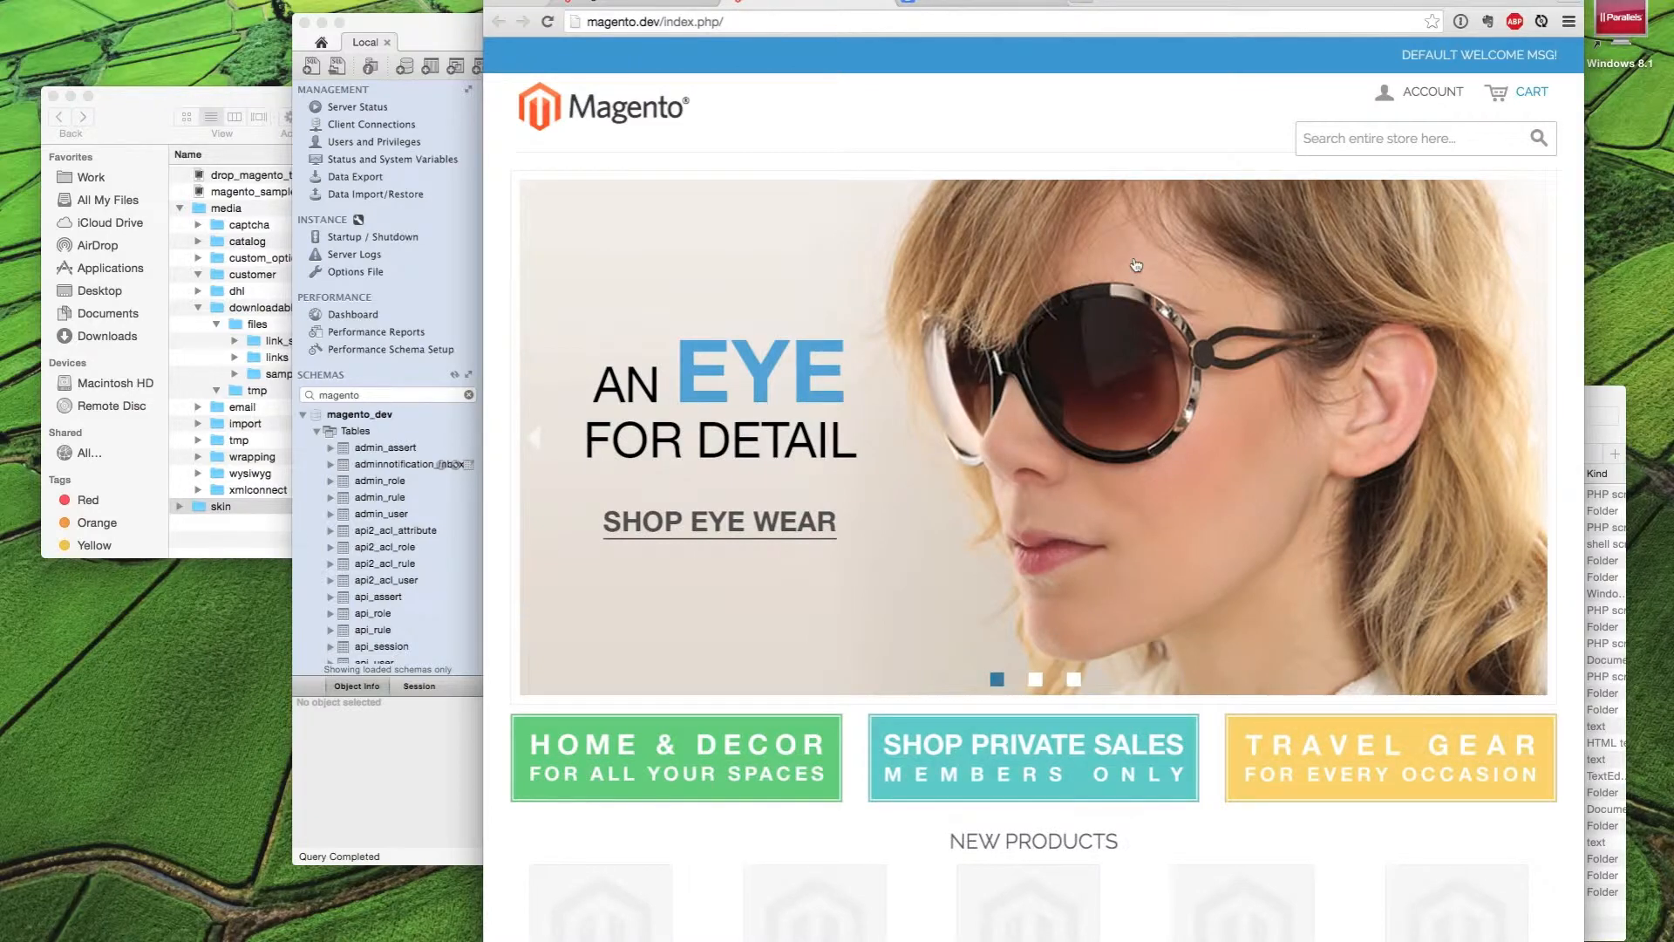
Scroll the reloaded magento.dev homepage to check the banners and New Products
scroll(down, 3)
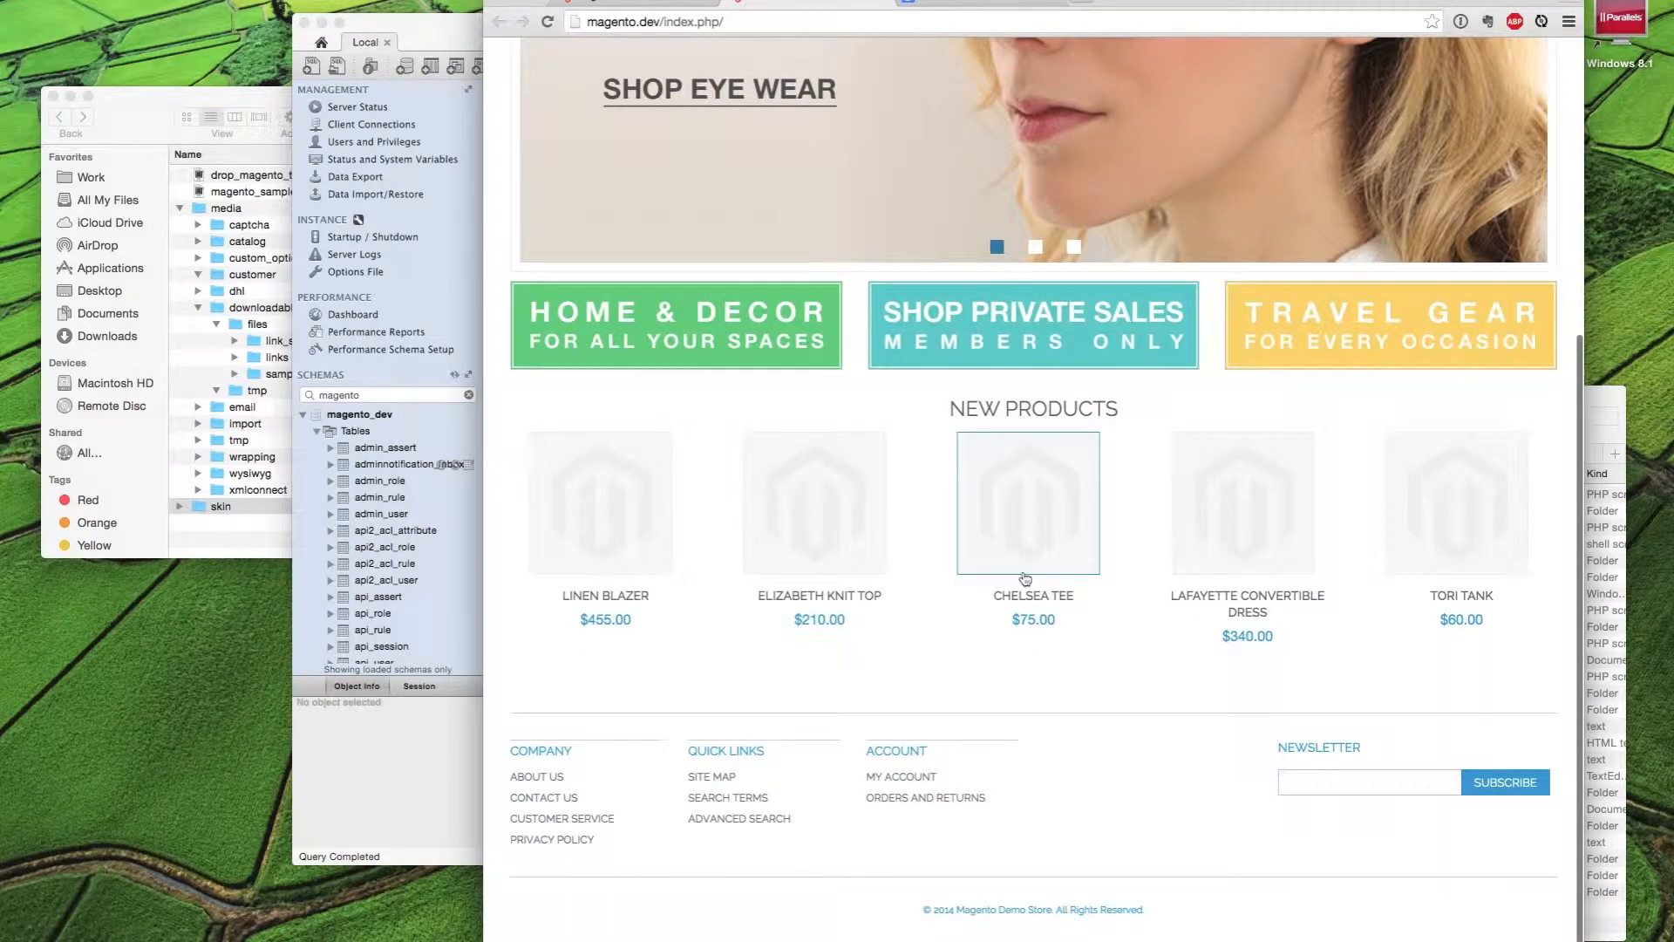
click(819, 518)
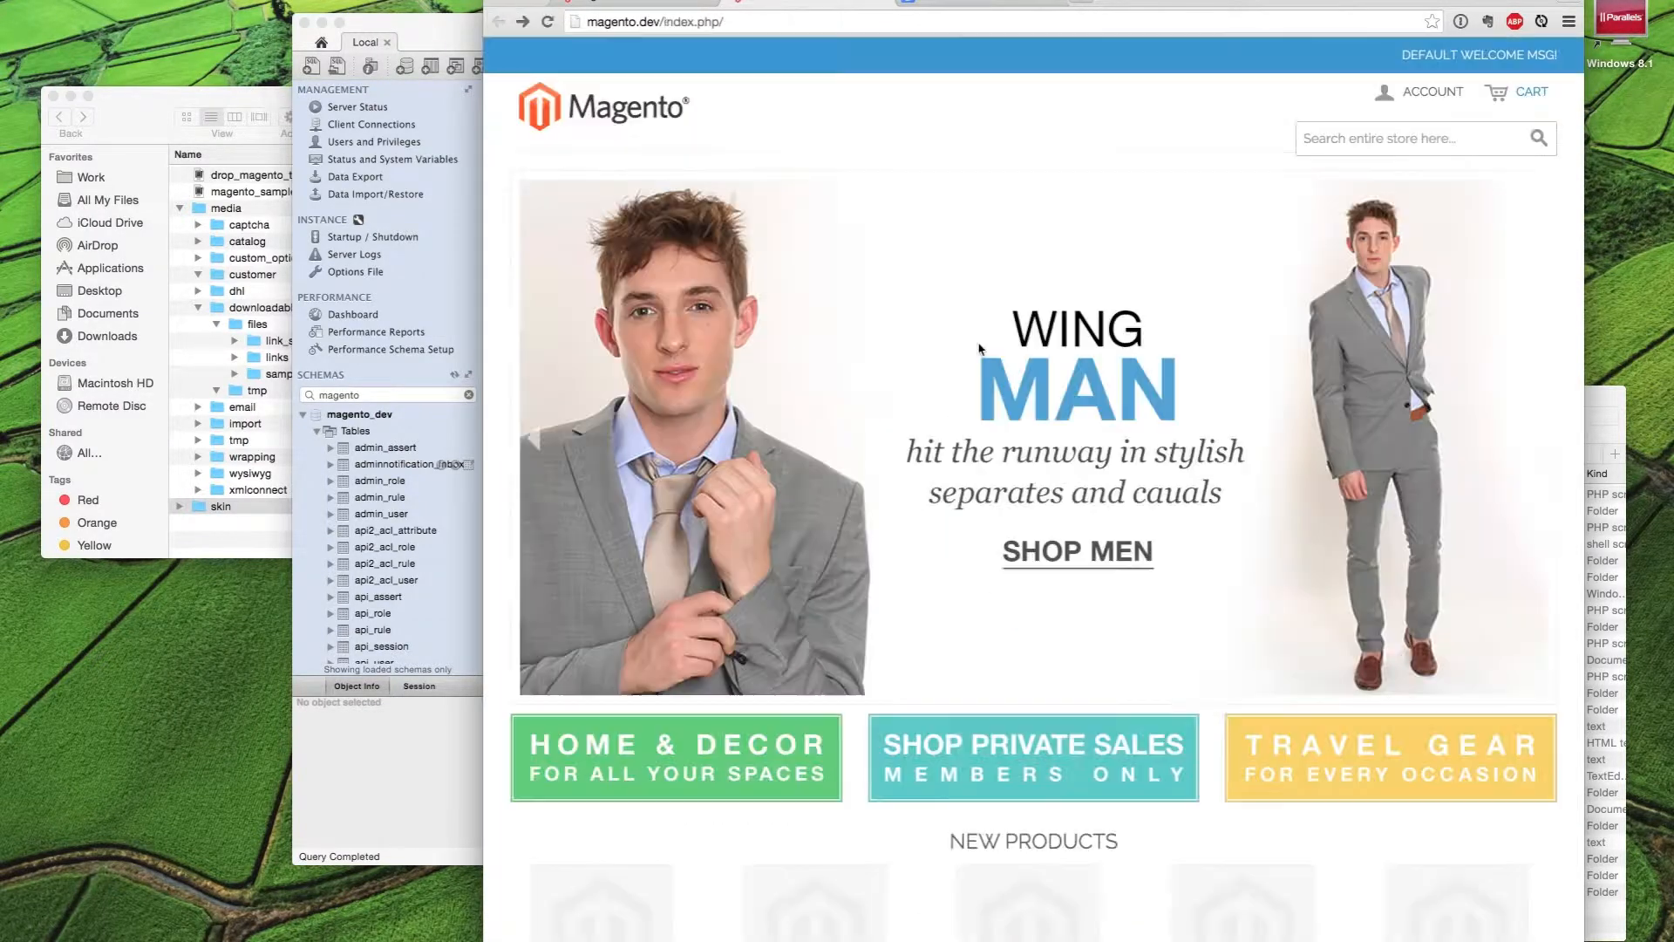
scroll(down, 3)
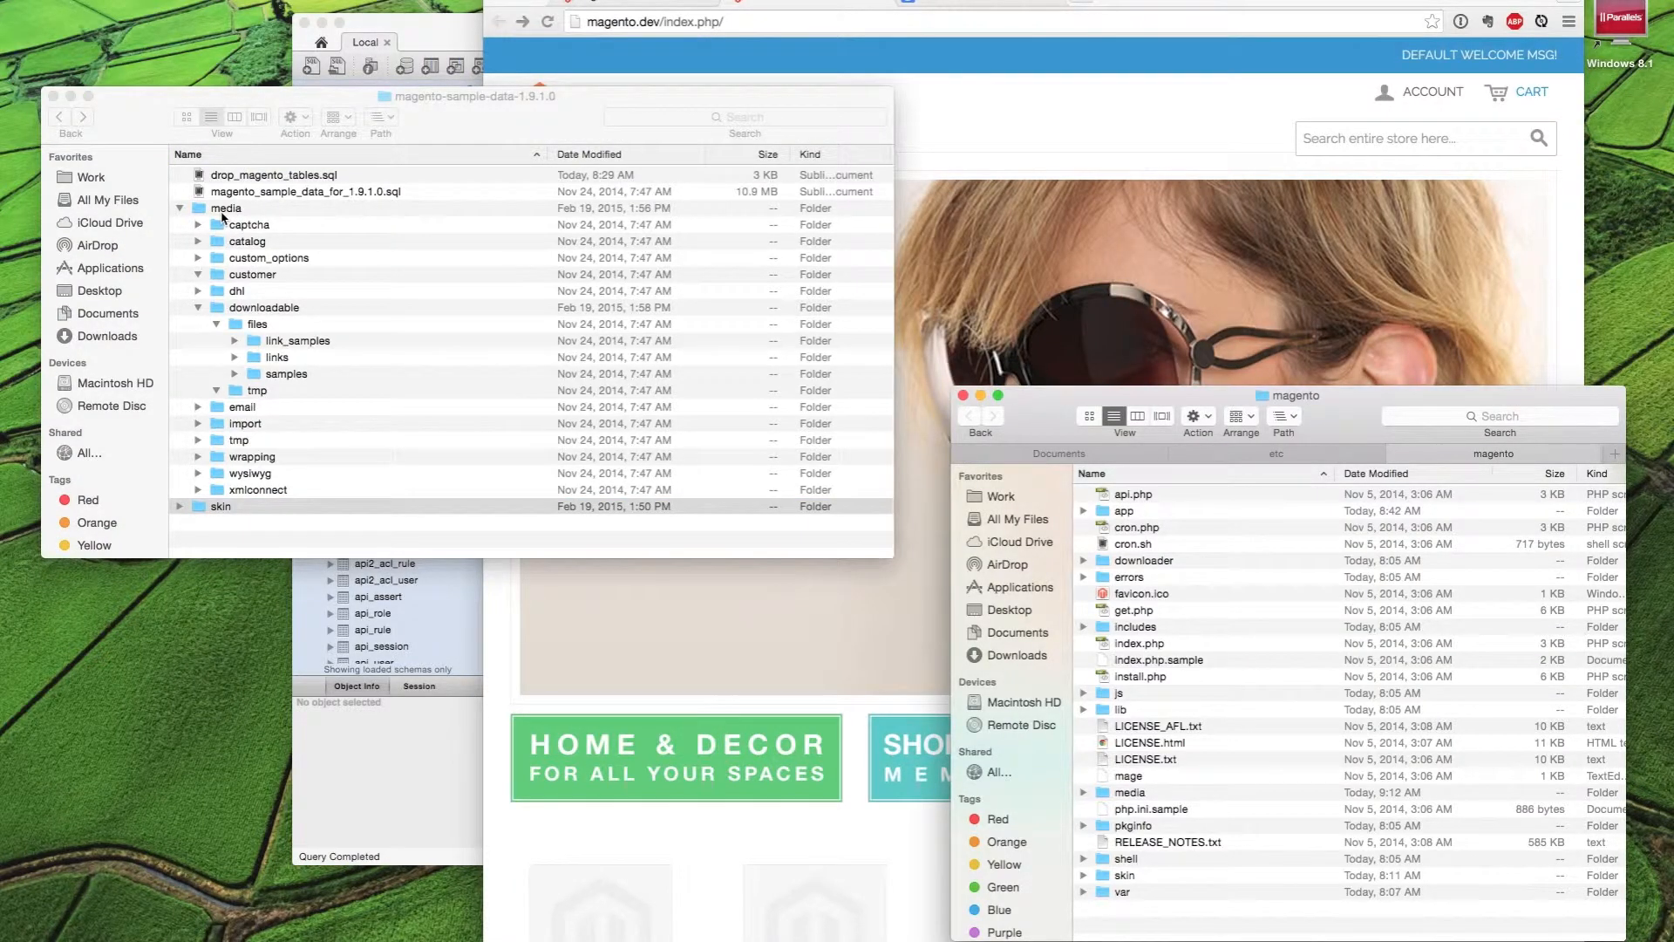
Browse the Magento media/catalog/product/cache folders, return to media, and remove catalog
click(226, 208)
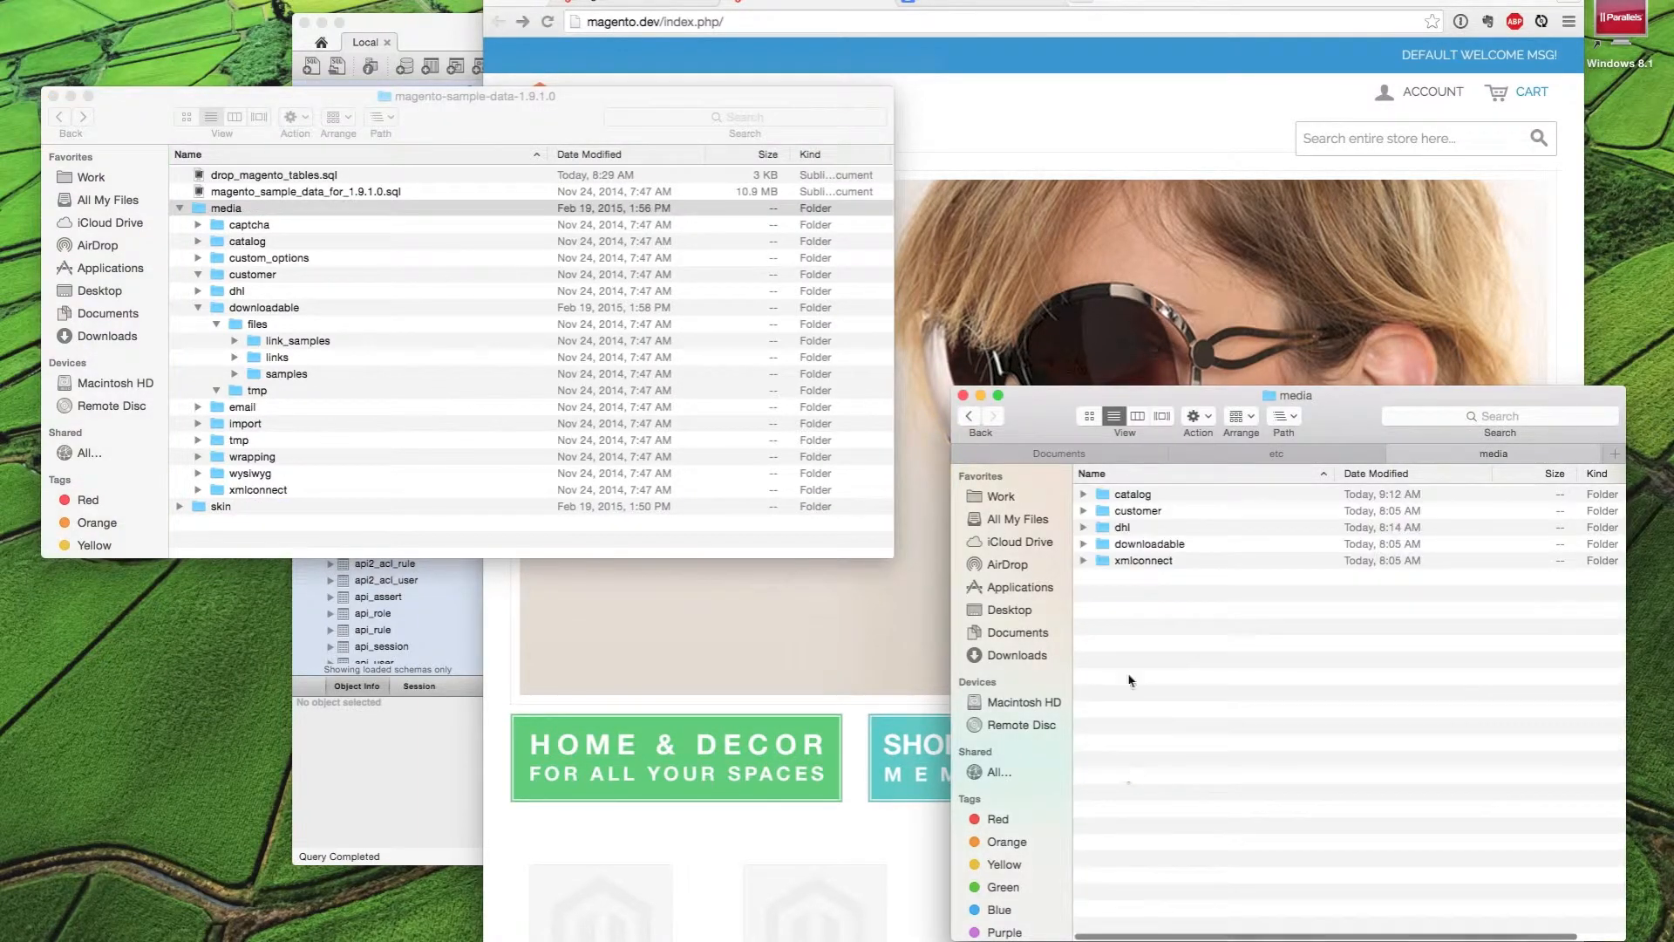
click(1131, 495)
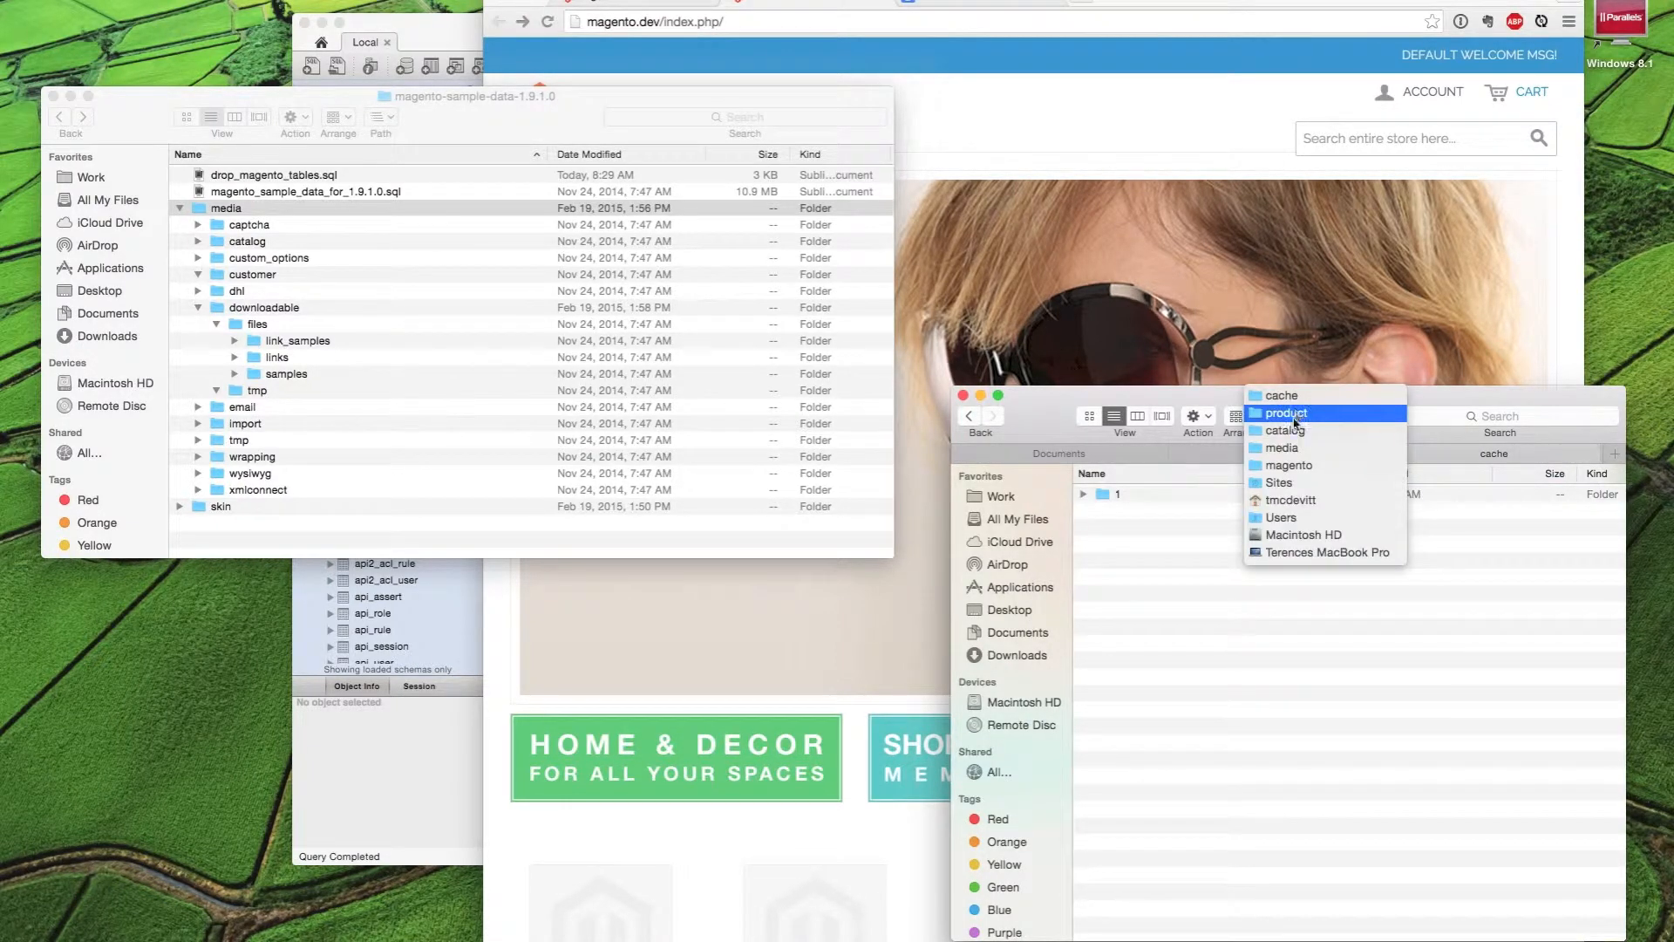
click(1279, 430)
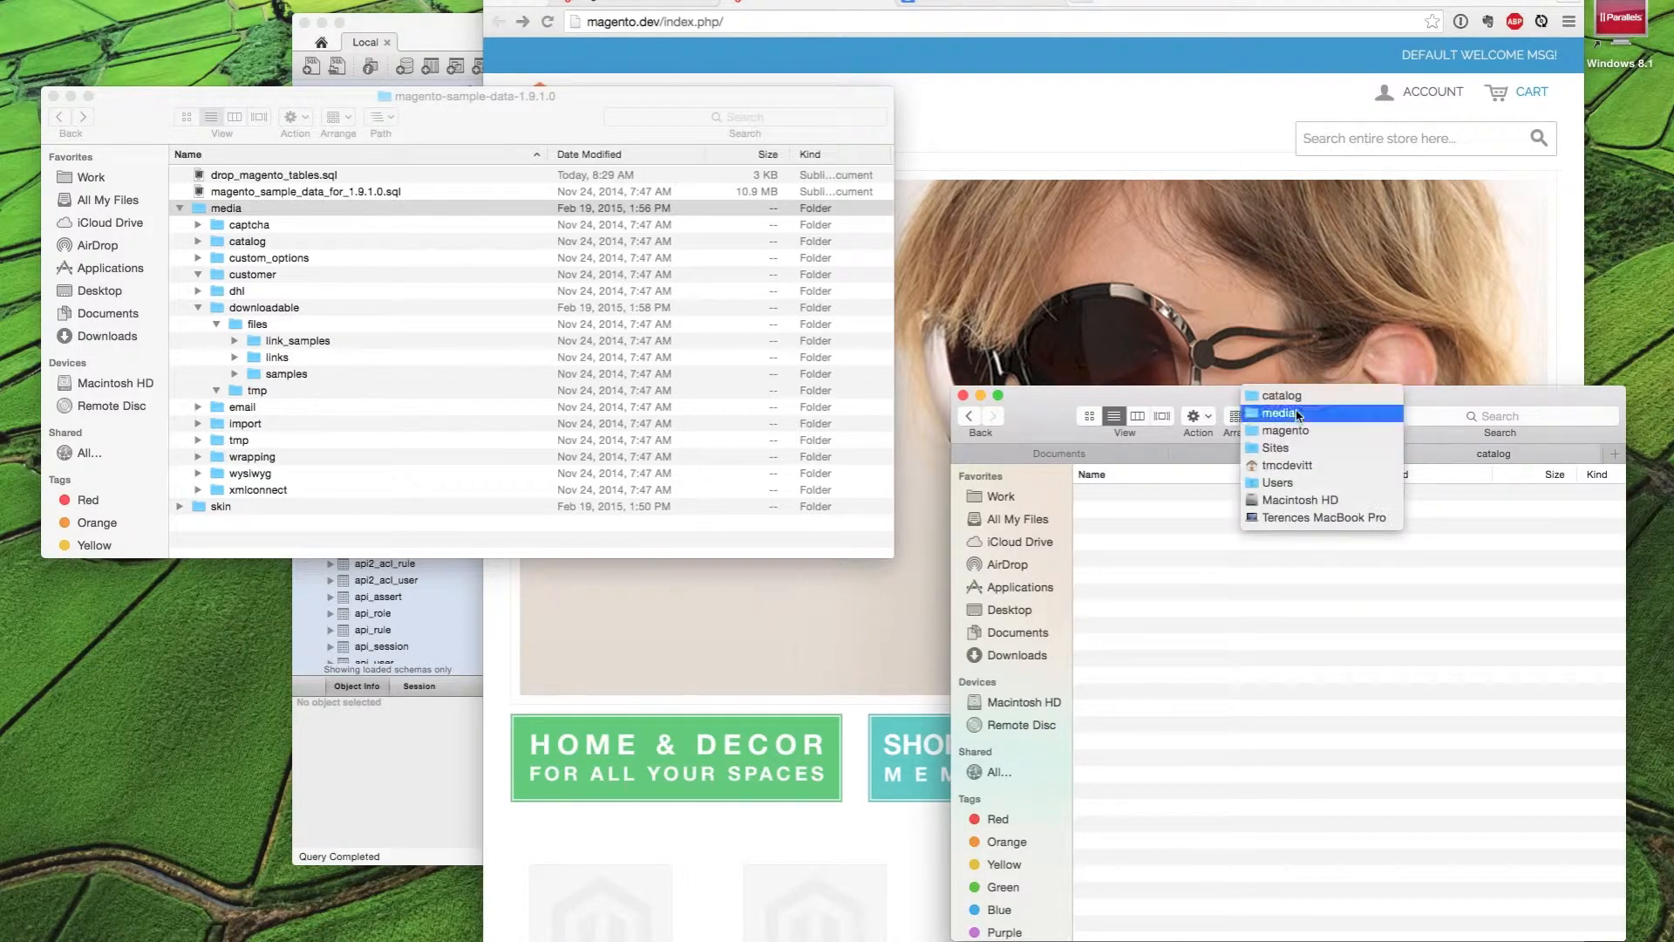
click(1282, 413)
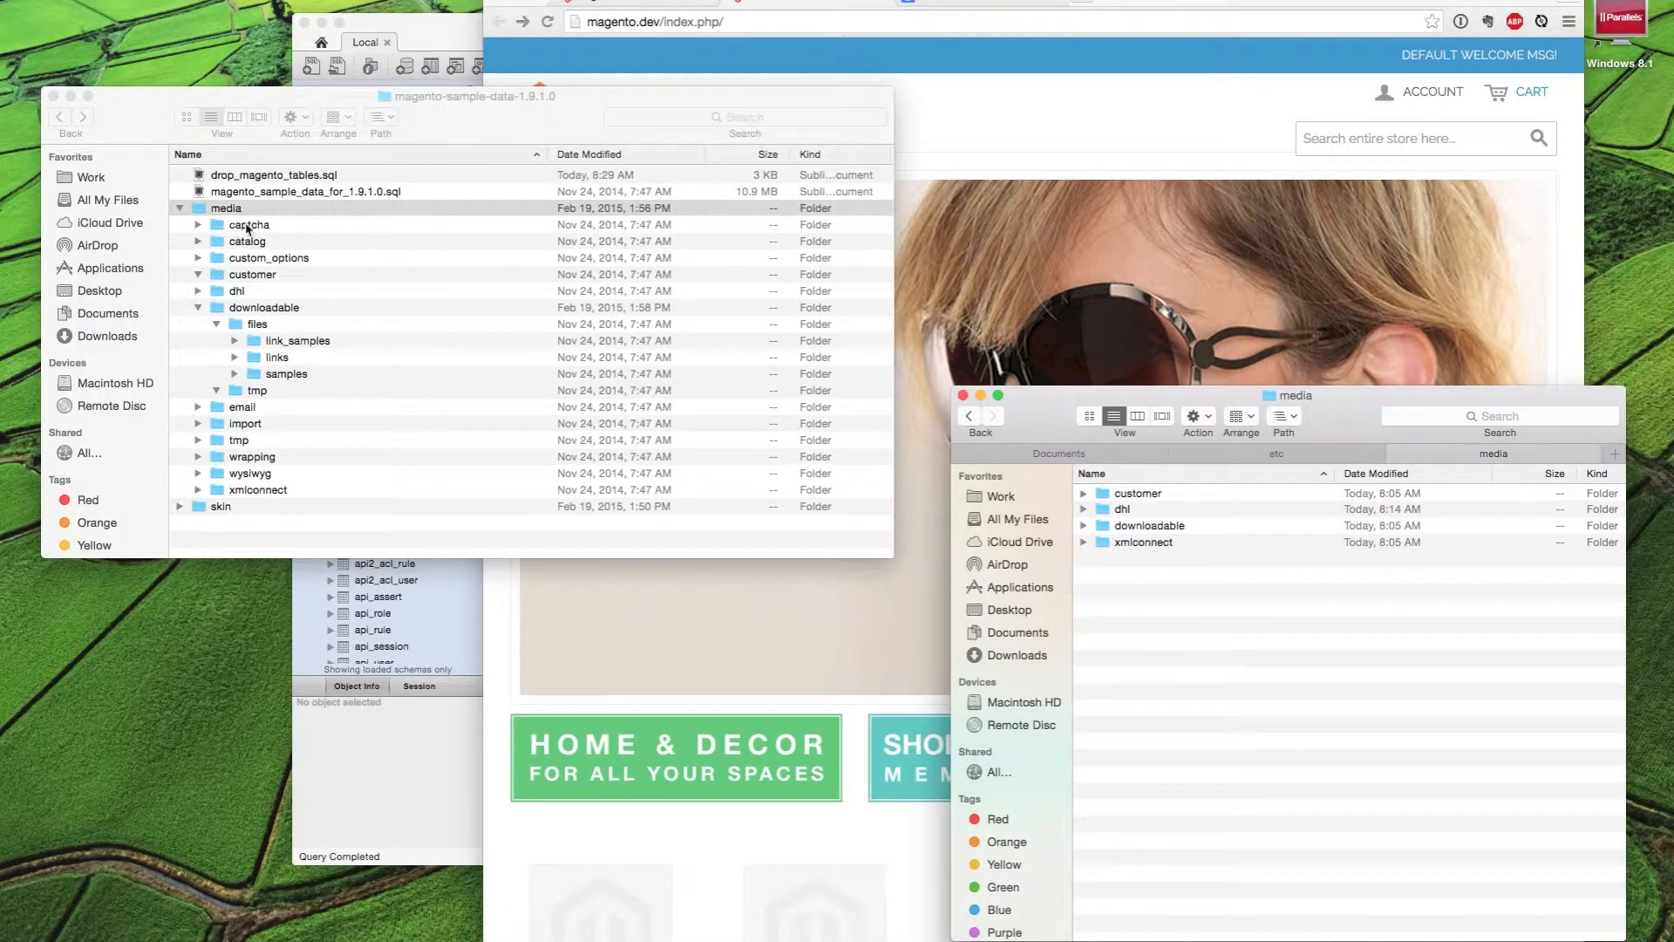
Select the sample captcha, catalog, custom_options, email, import, wrapping and wysiwyg folders
click(249, 224)
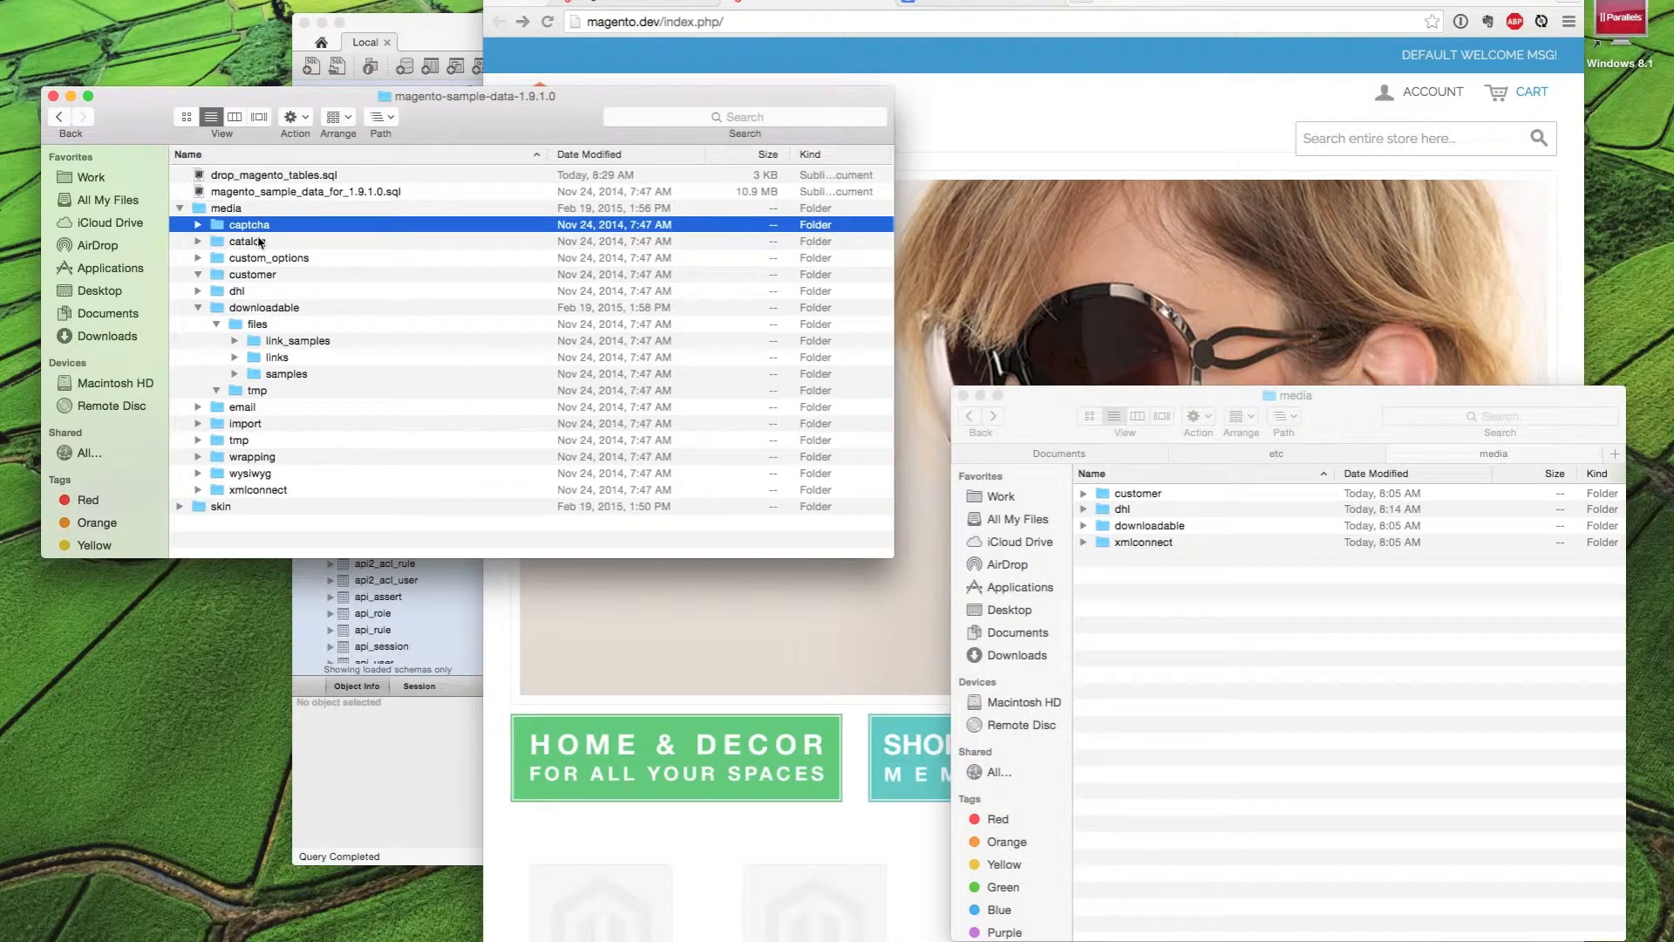
click(268, 257)
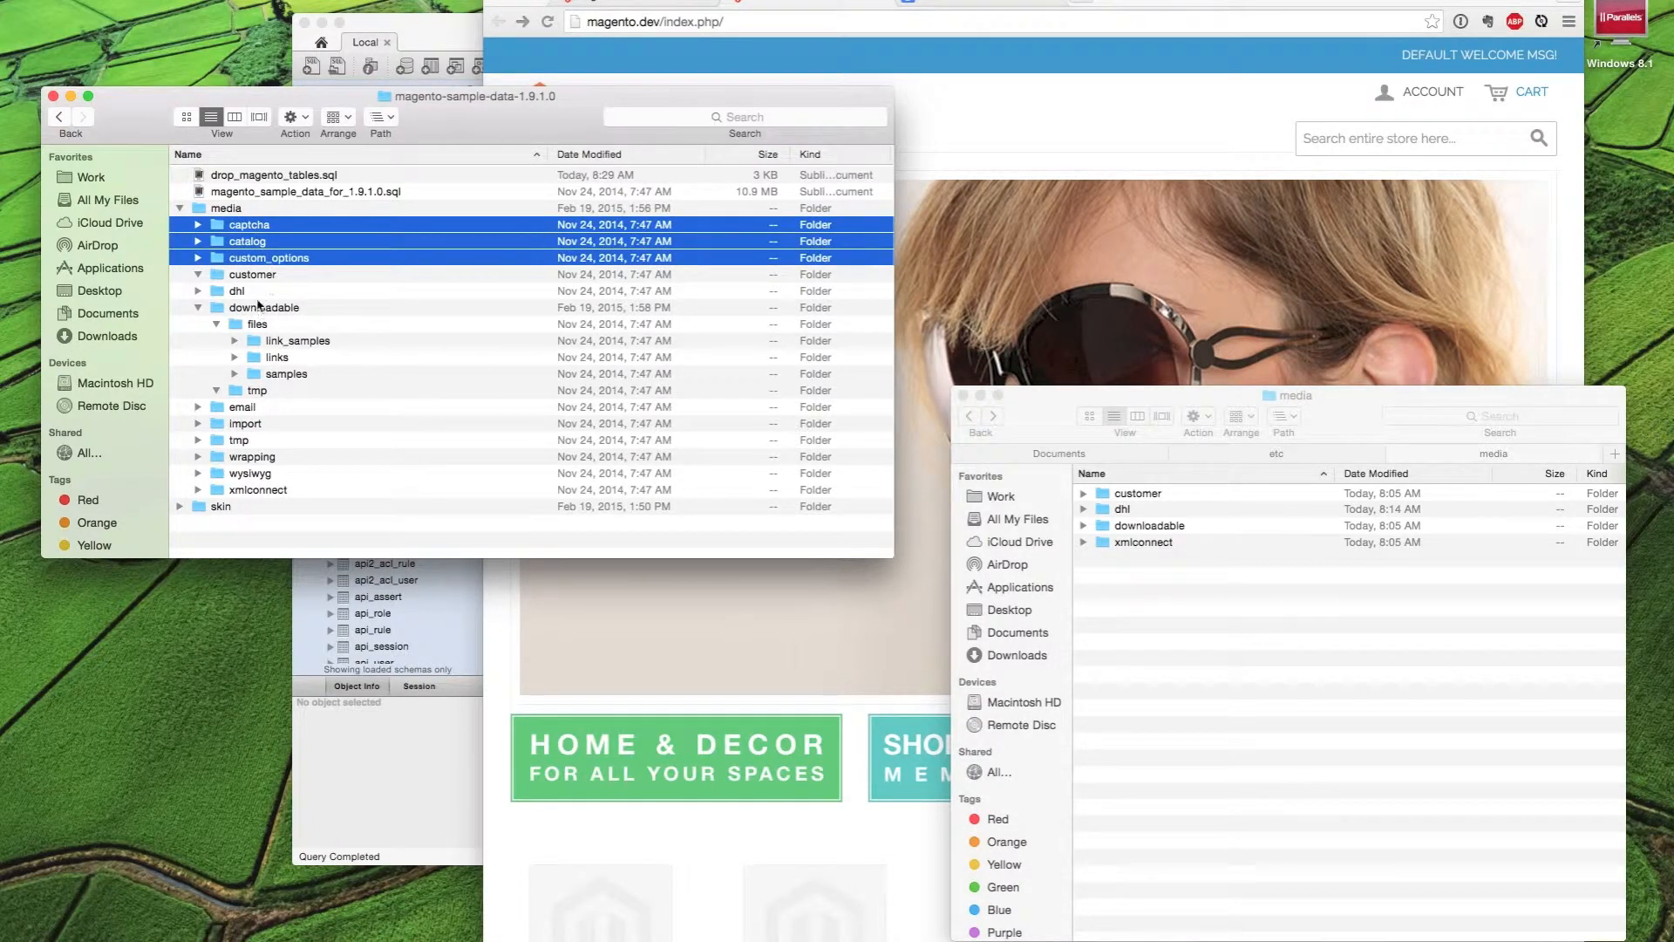
click(242, 406)
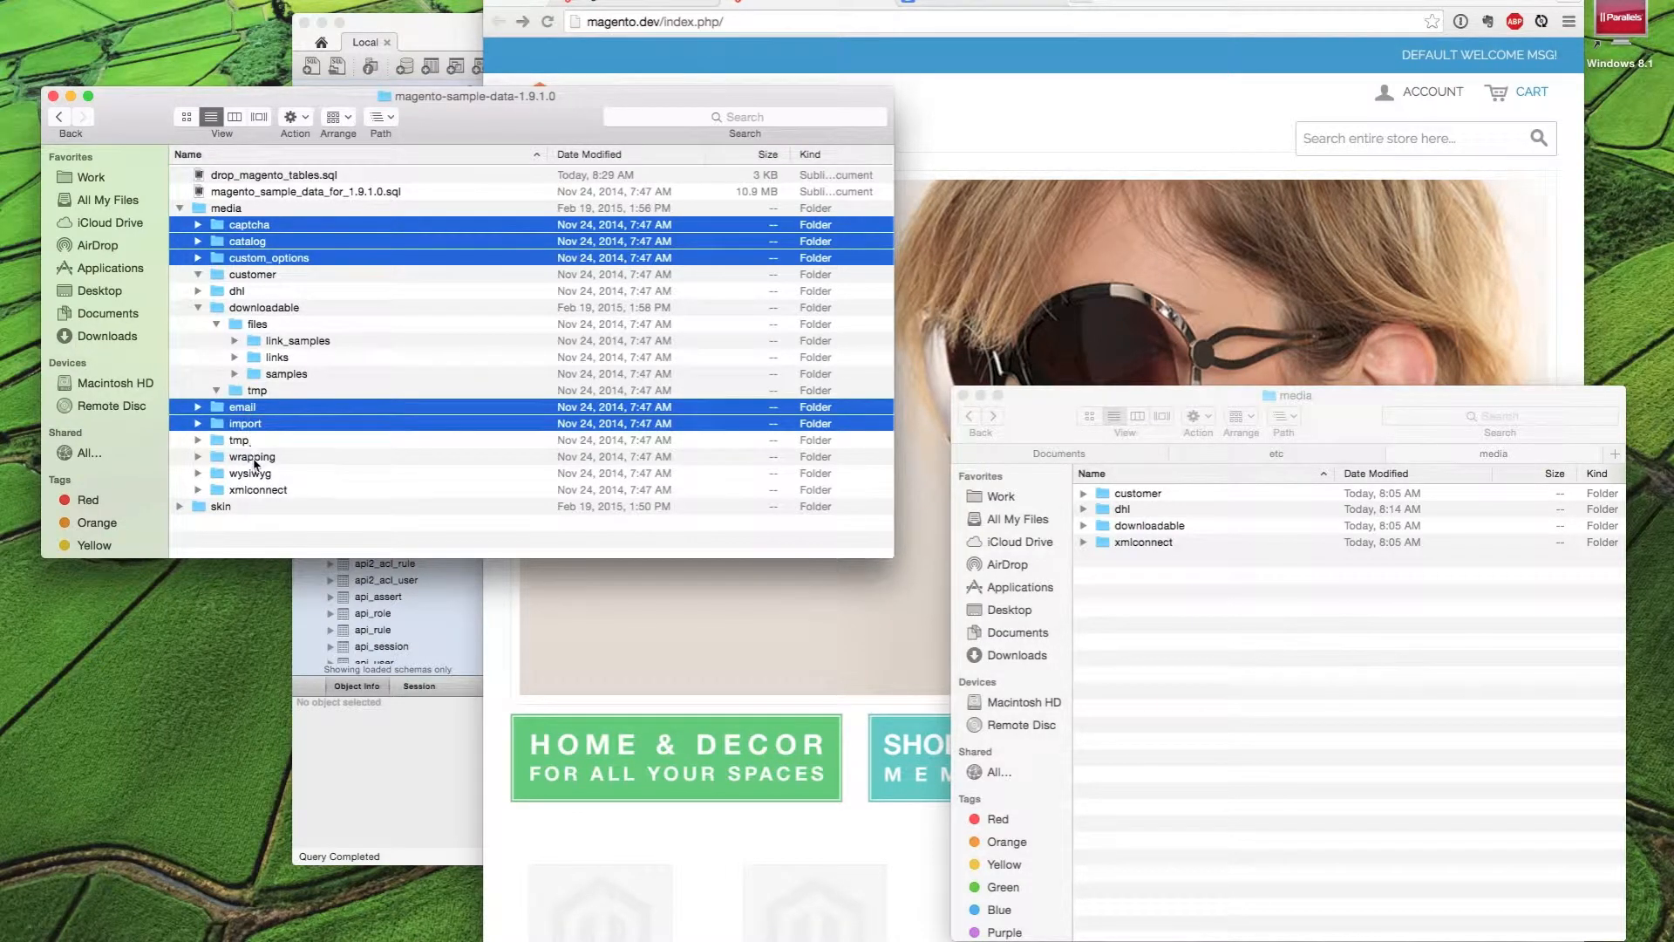
click(252, 472)
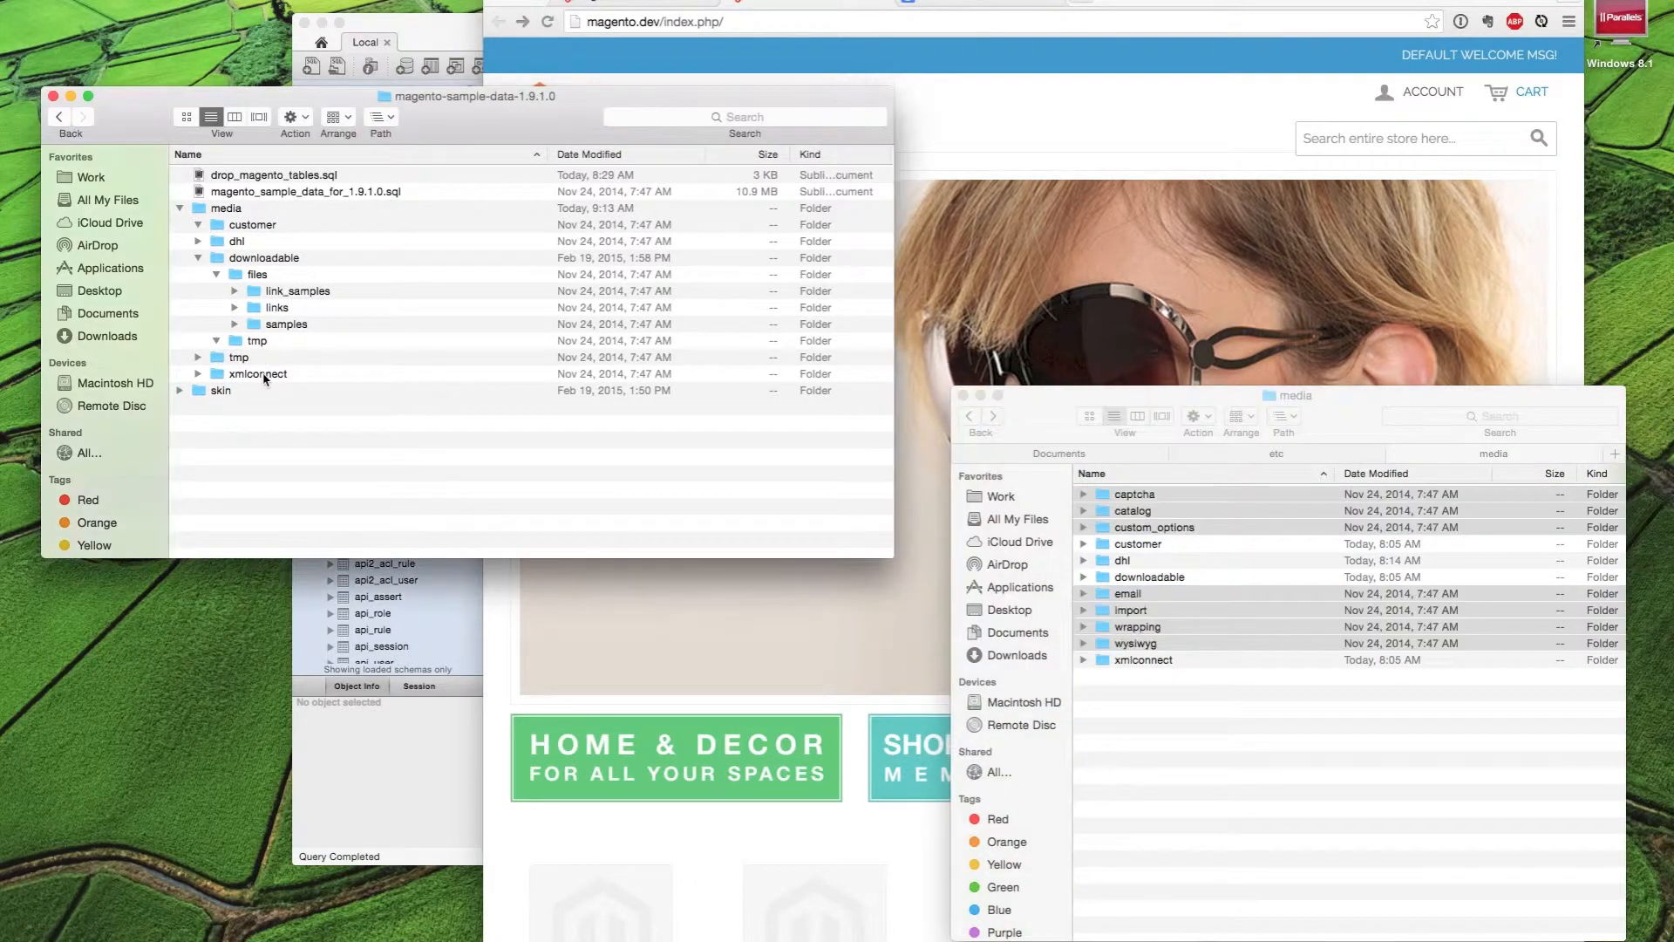
Inspect the Magento media folder's xmlconnect, customer and dhl folders
click(257, 373)
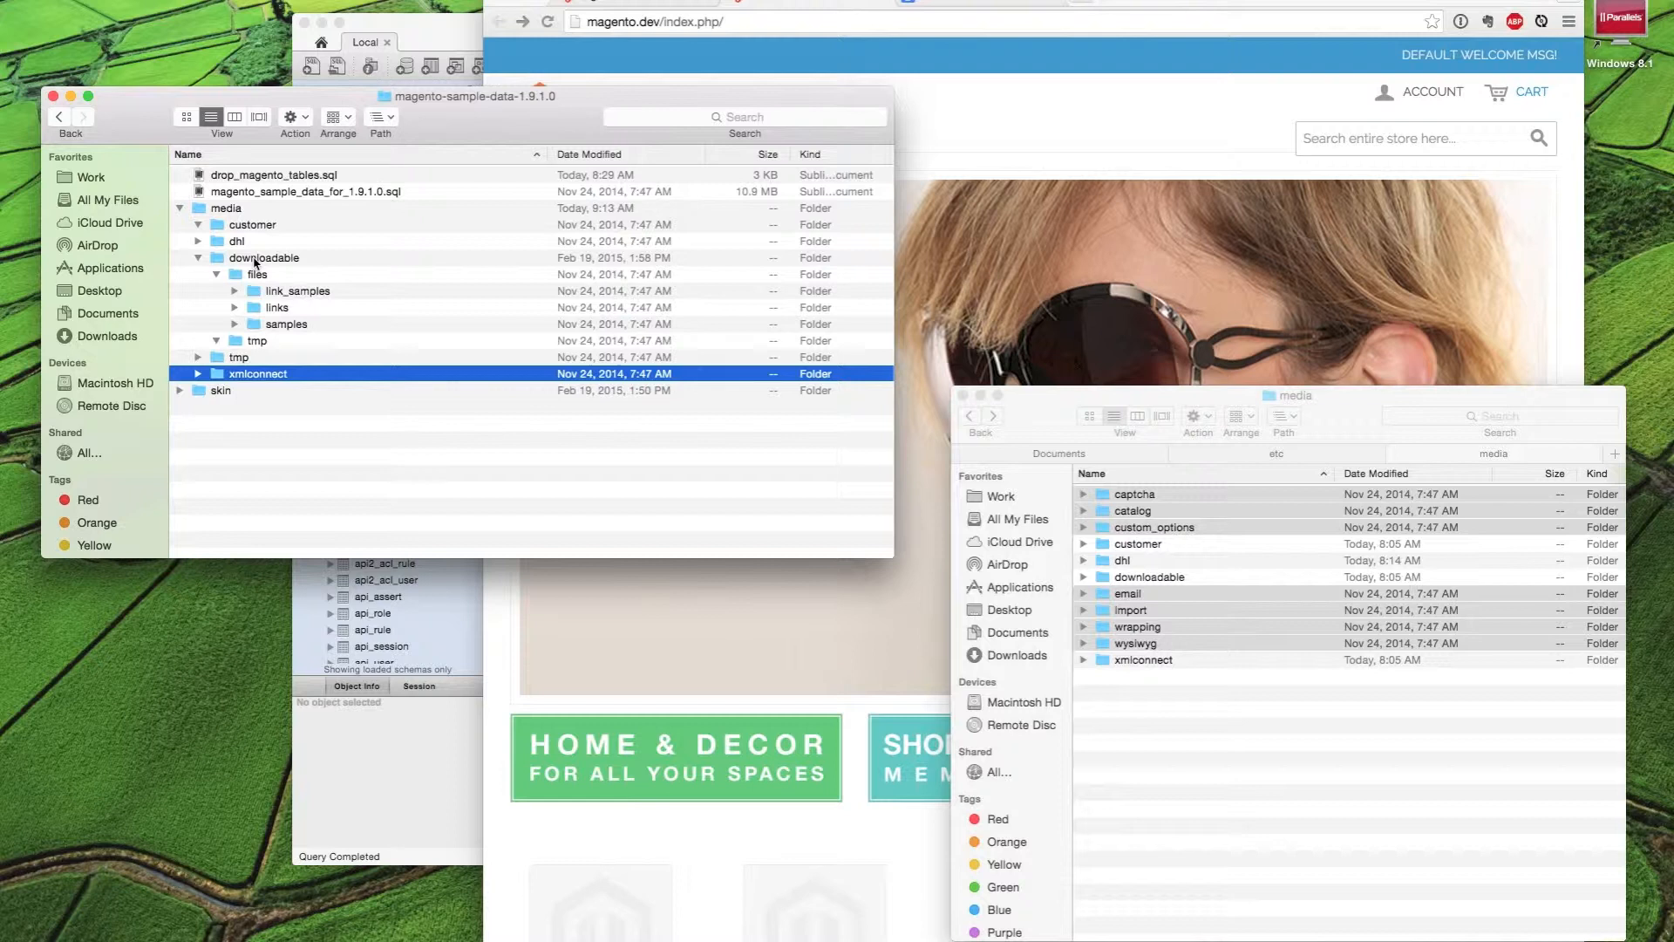
click(252, 224)
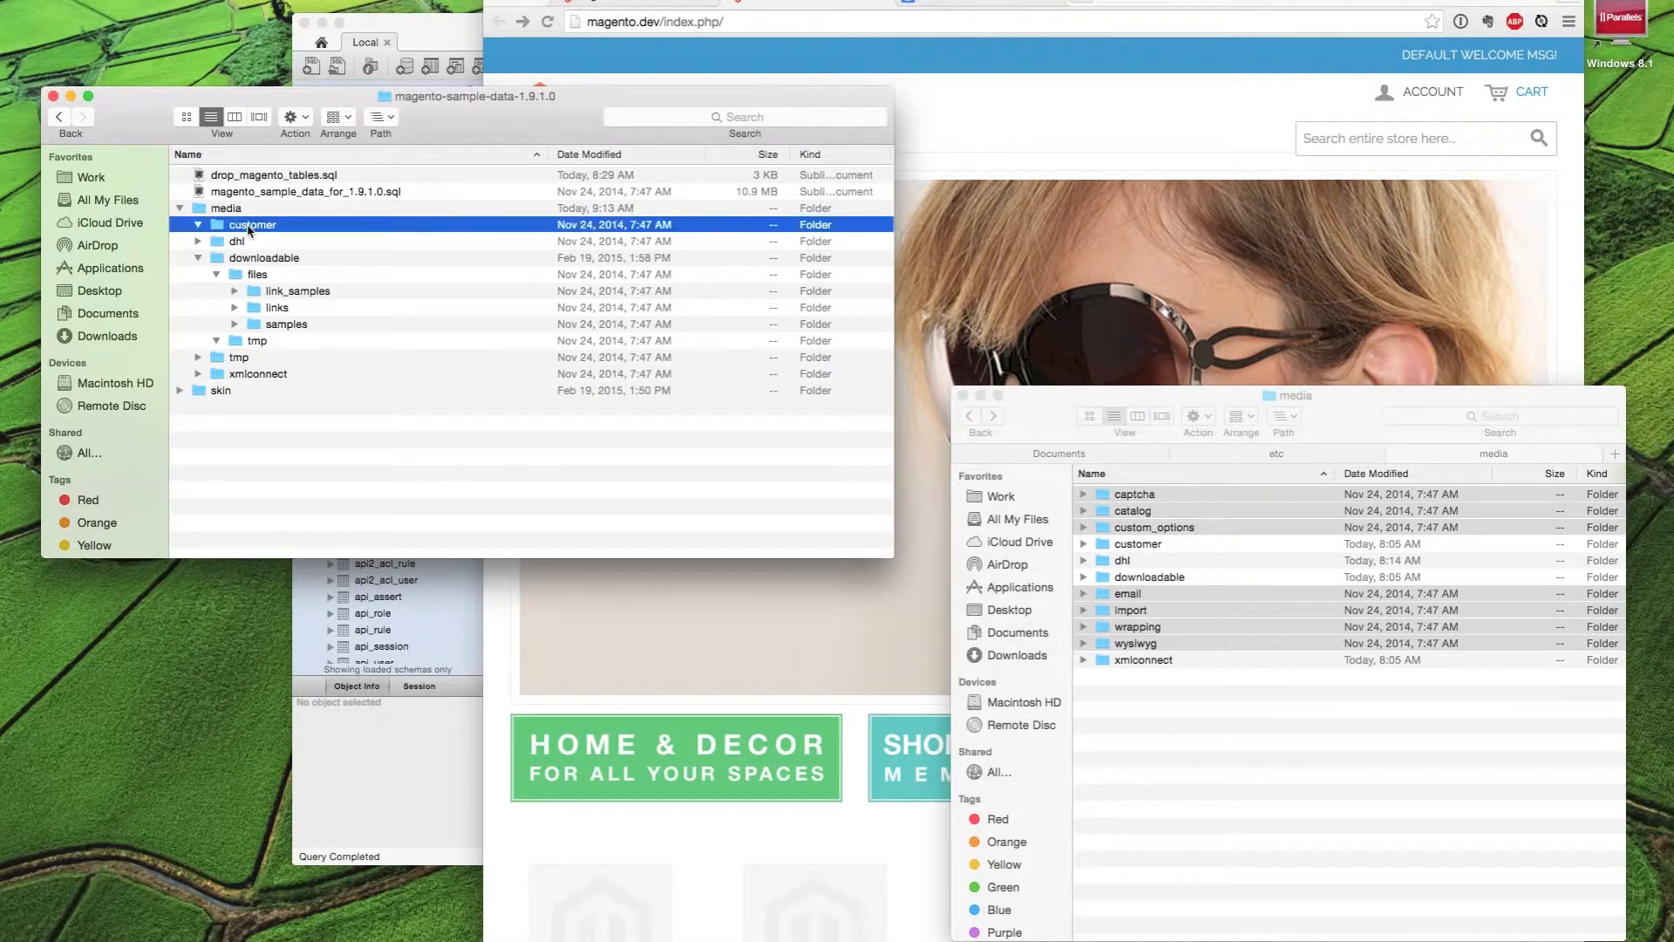
click(198, 241)
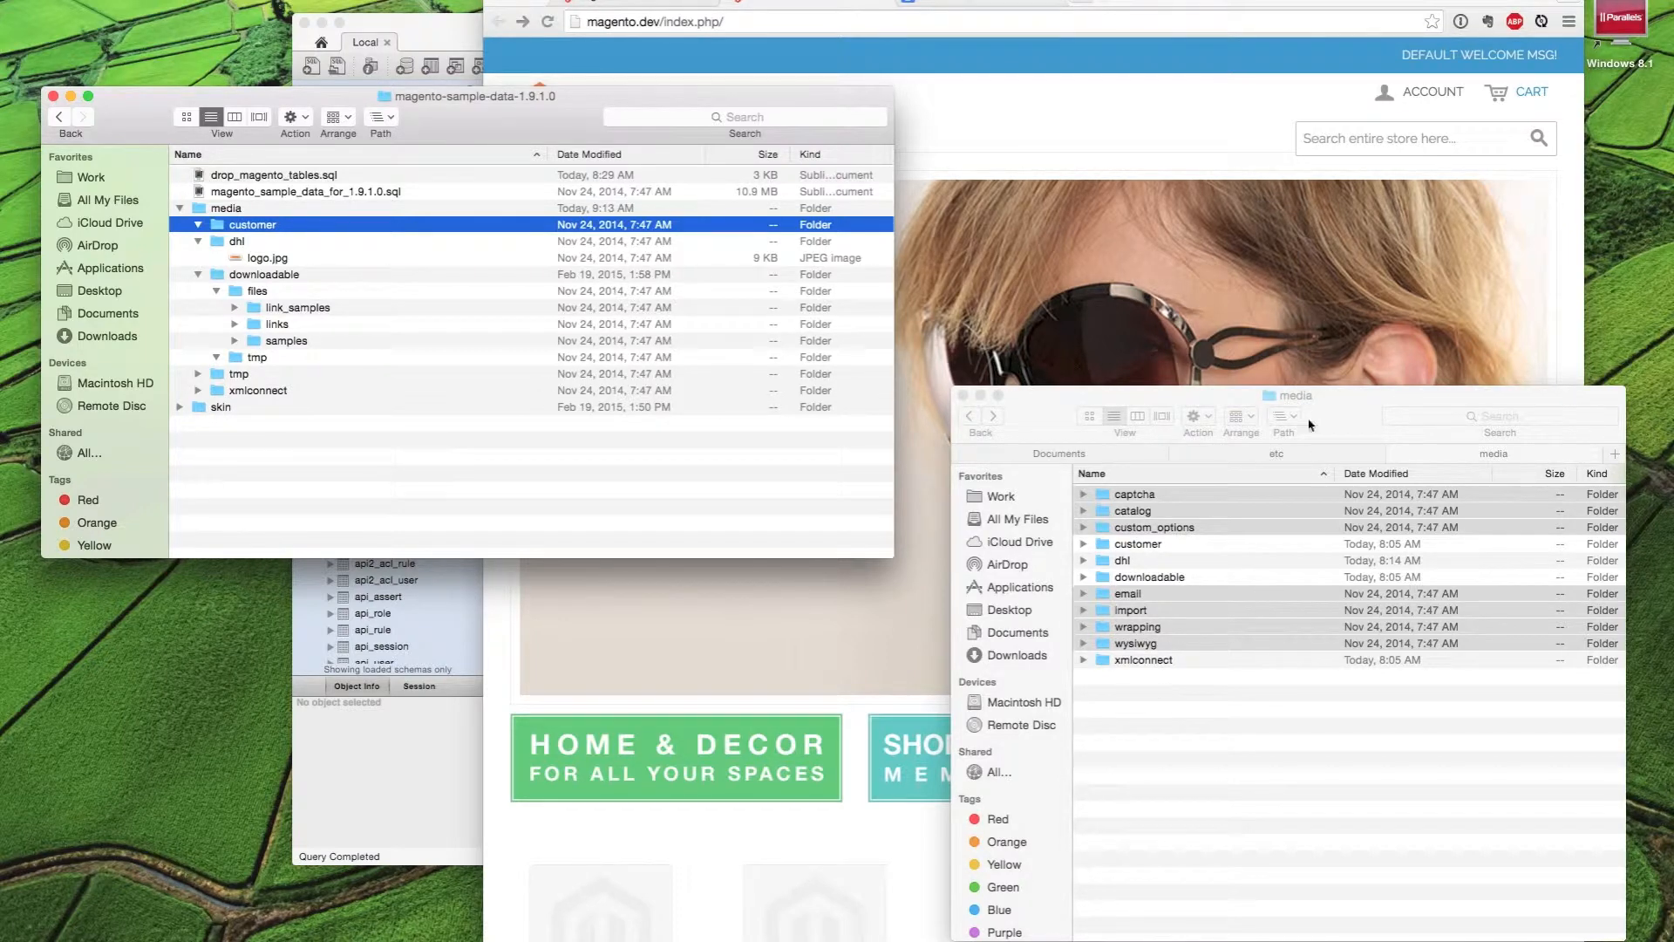
mouse_move(1288, 416)
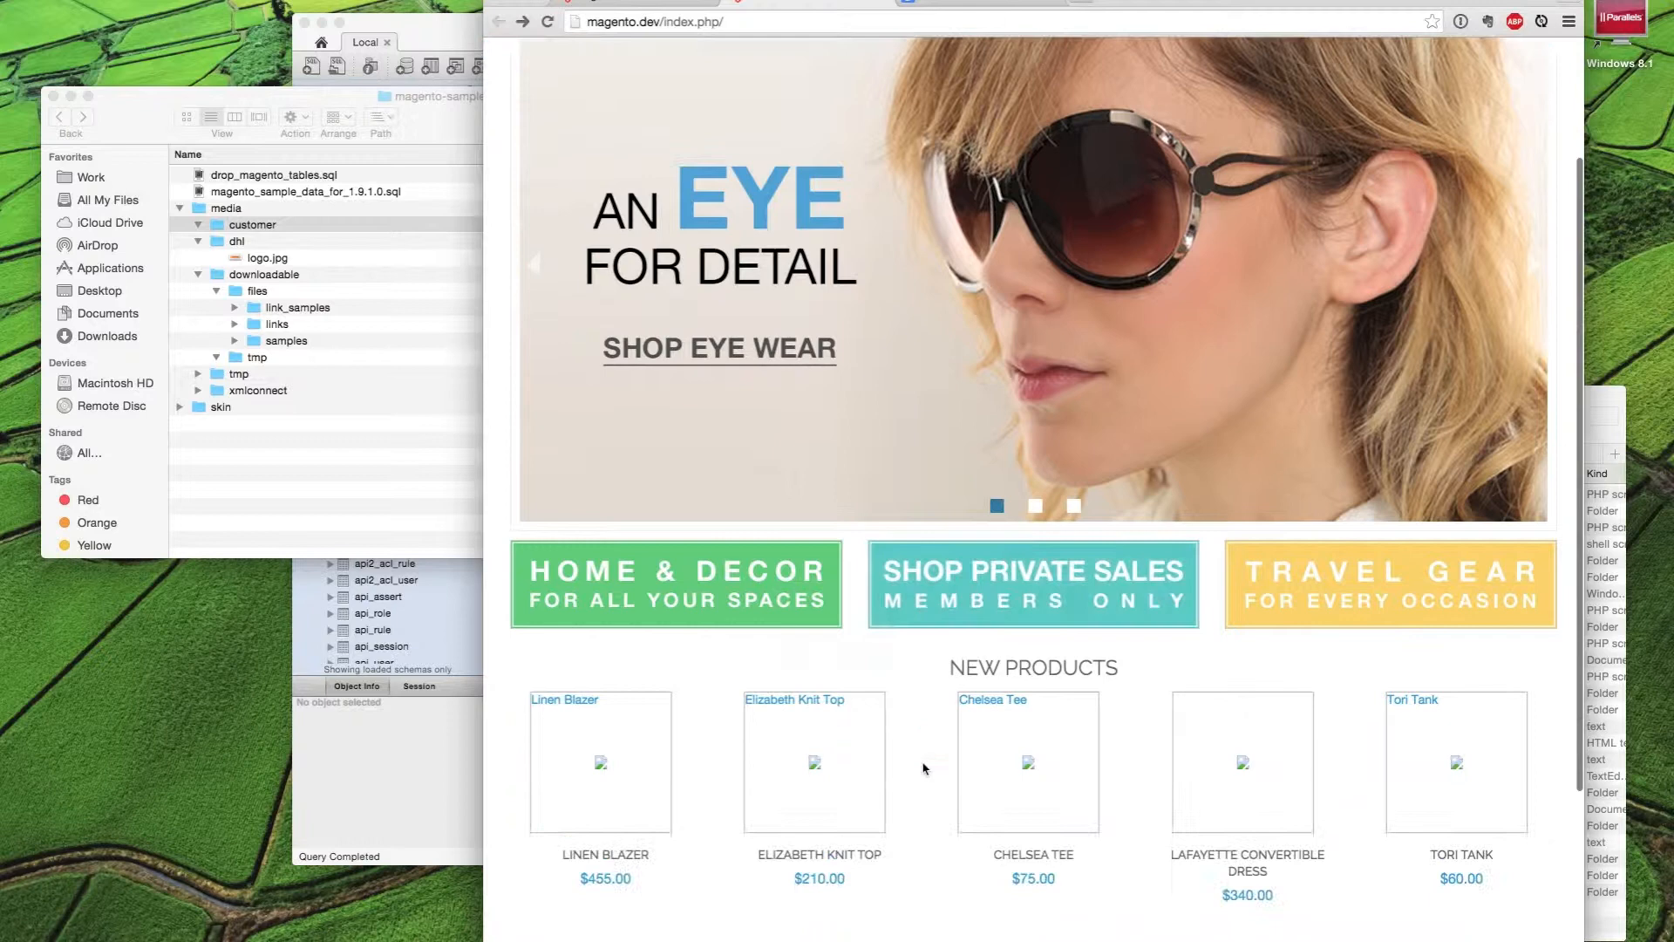
Scroll the refreshed storefront to the New Products with broken image placeholders
scroll(down, 3)
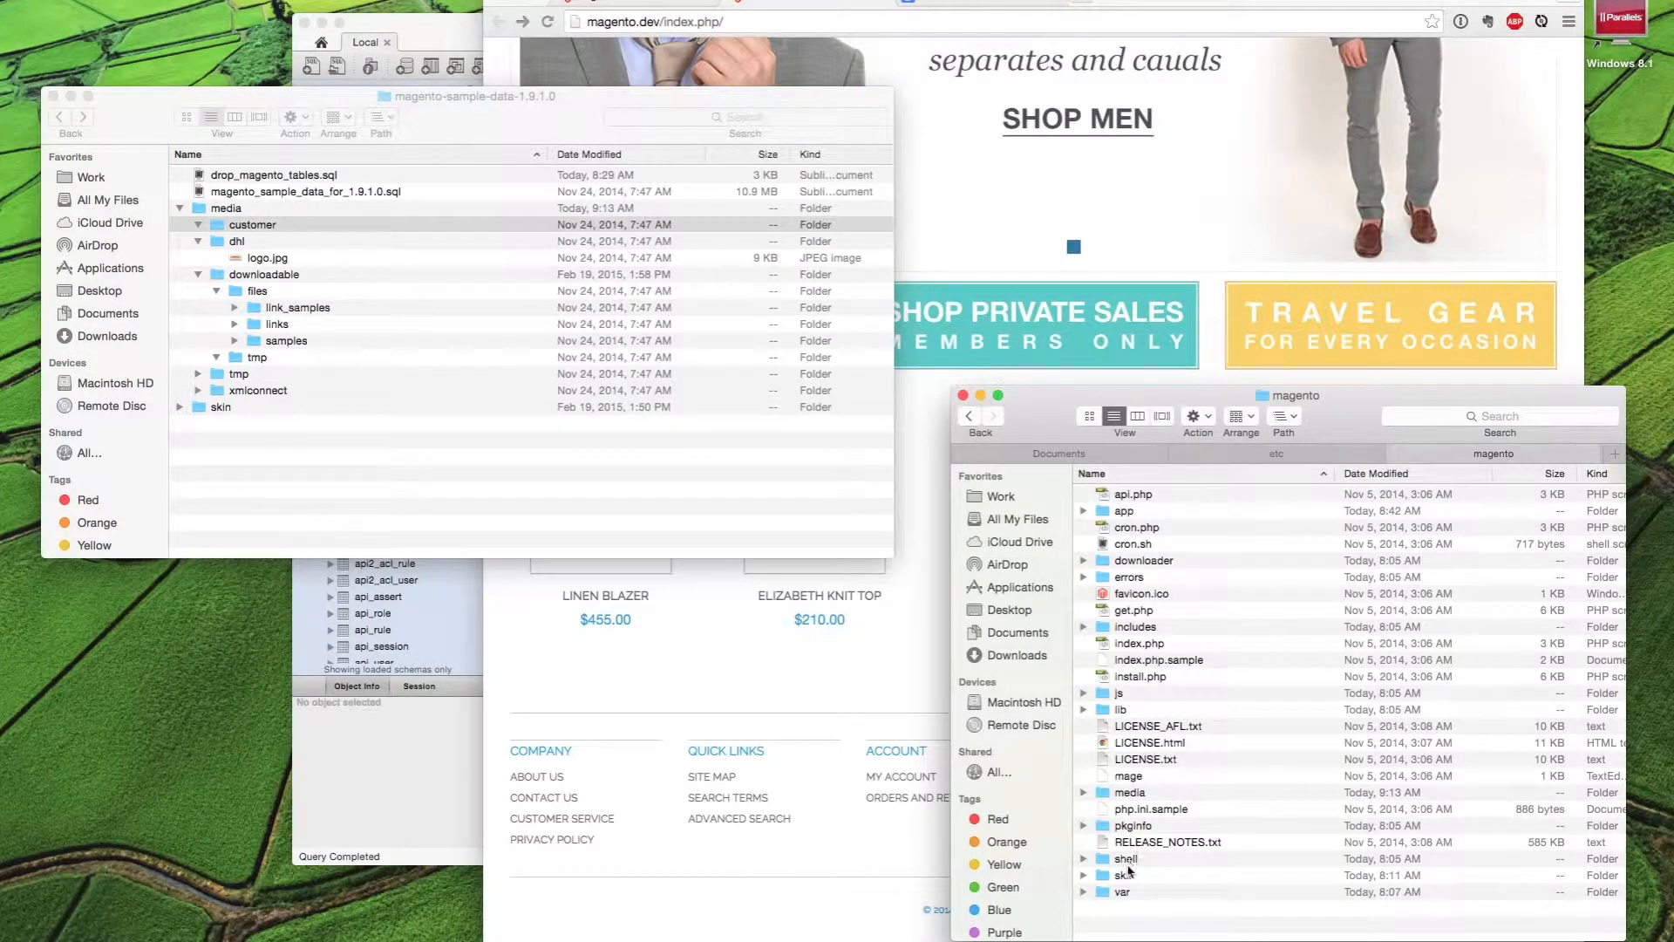
Navigate to skin/frontend/rwd/default in both the sample data and Magento folders
double_click(1125, 875)
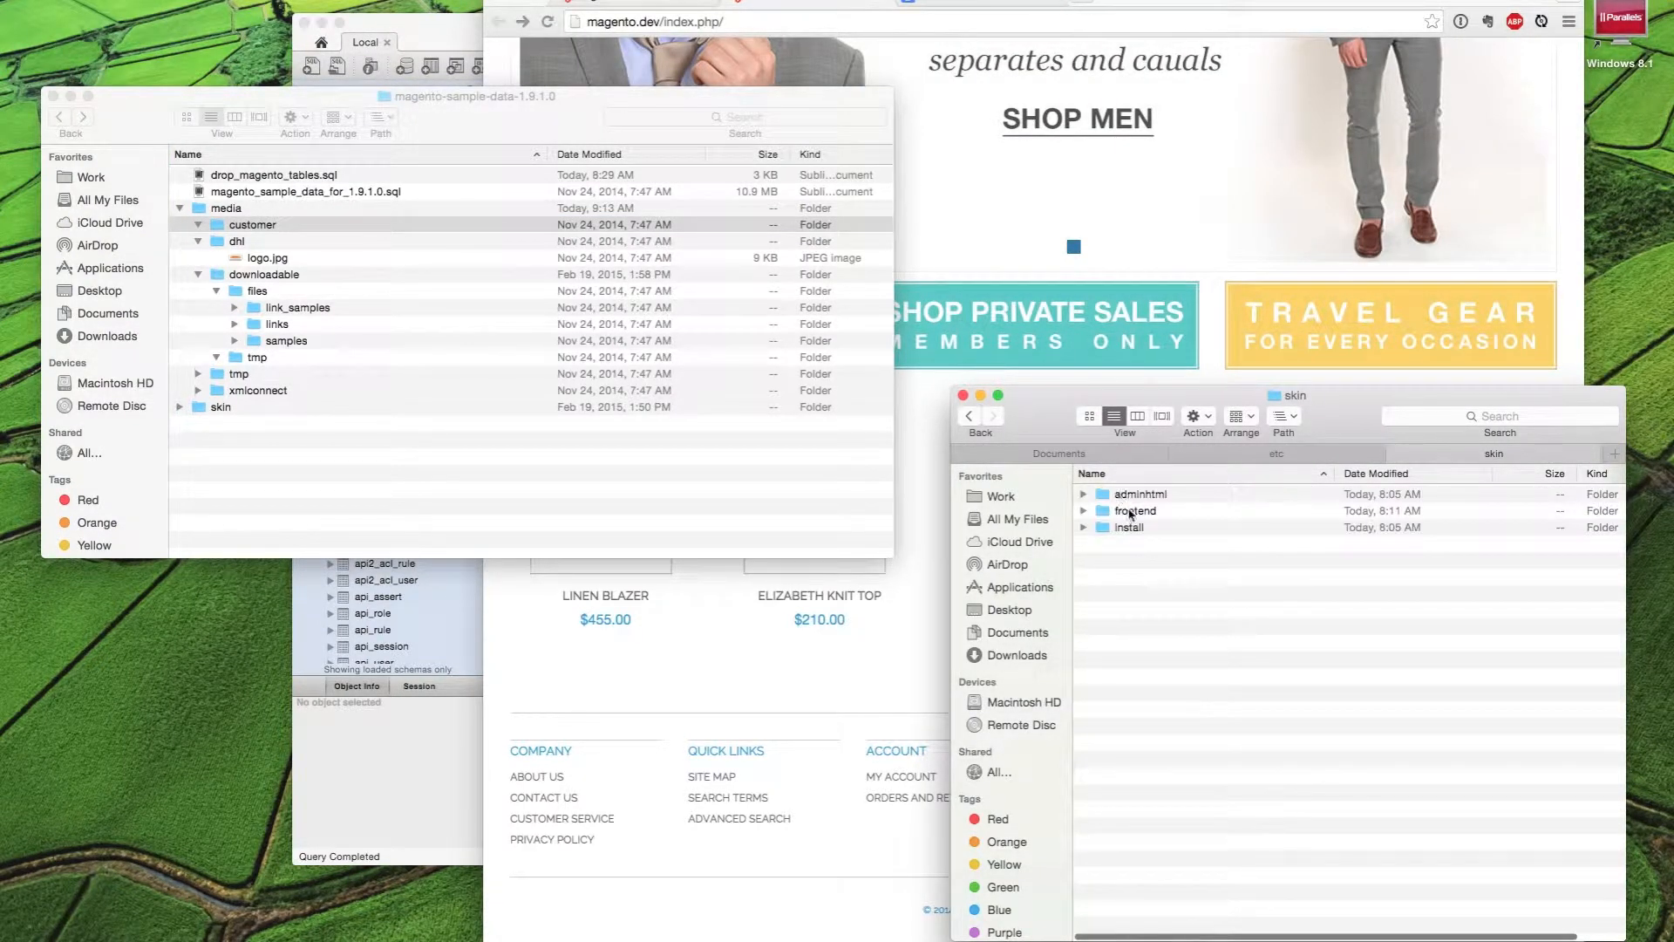
double_click(1134, 511)
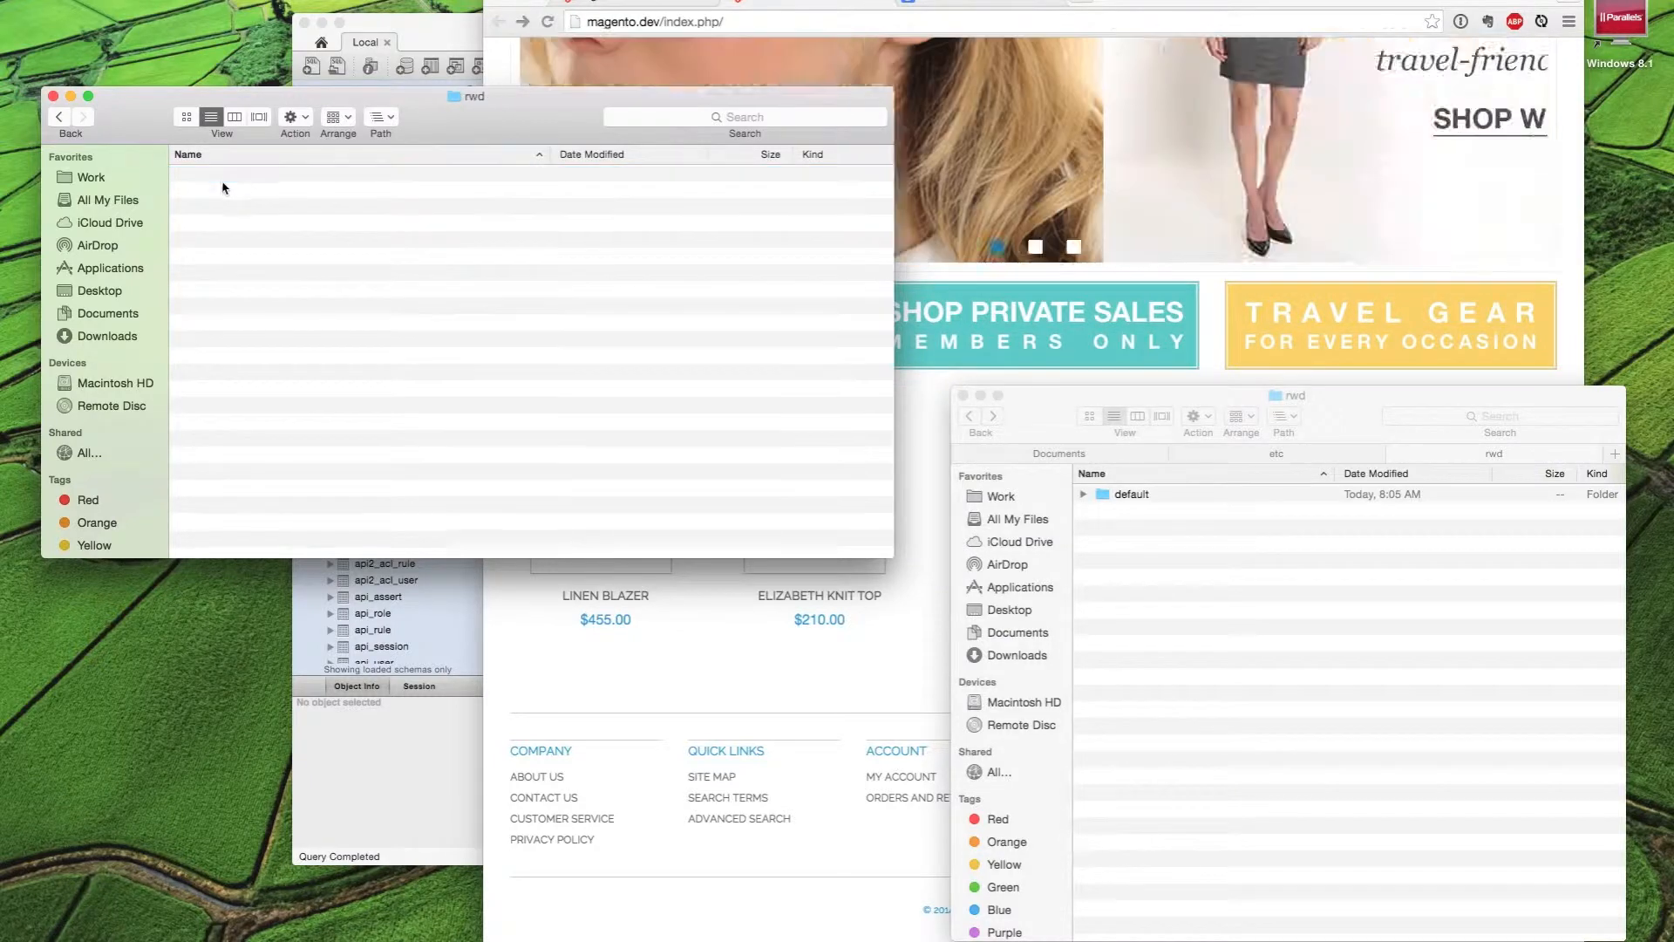
double_click(1131, 494)
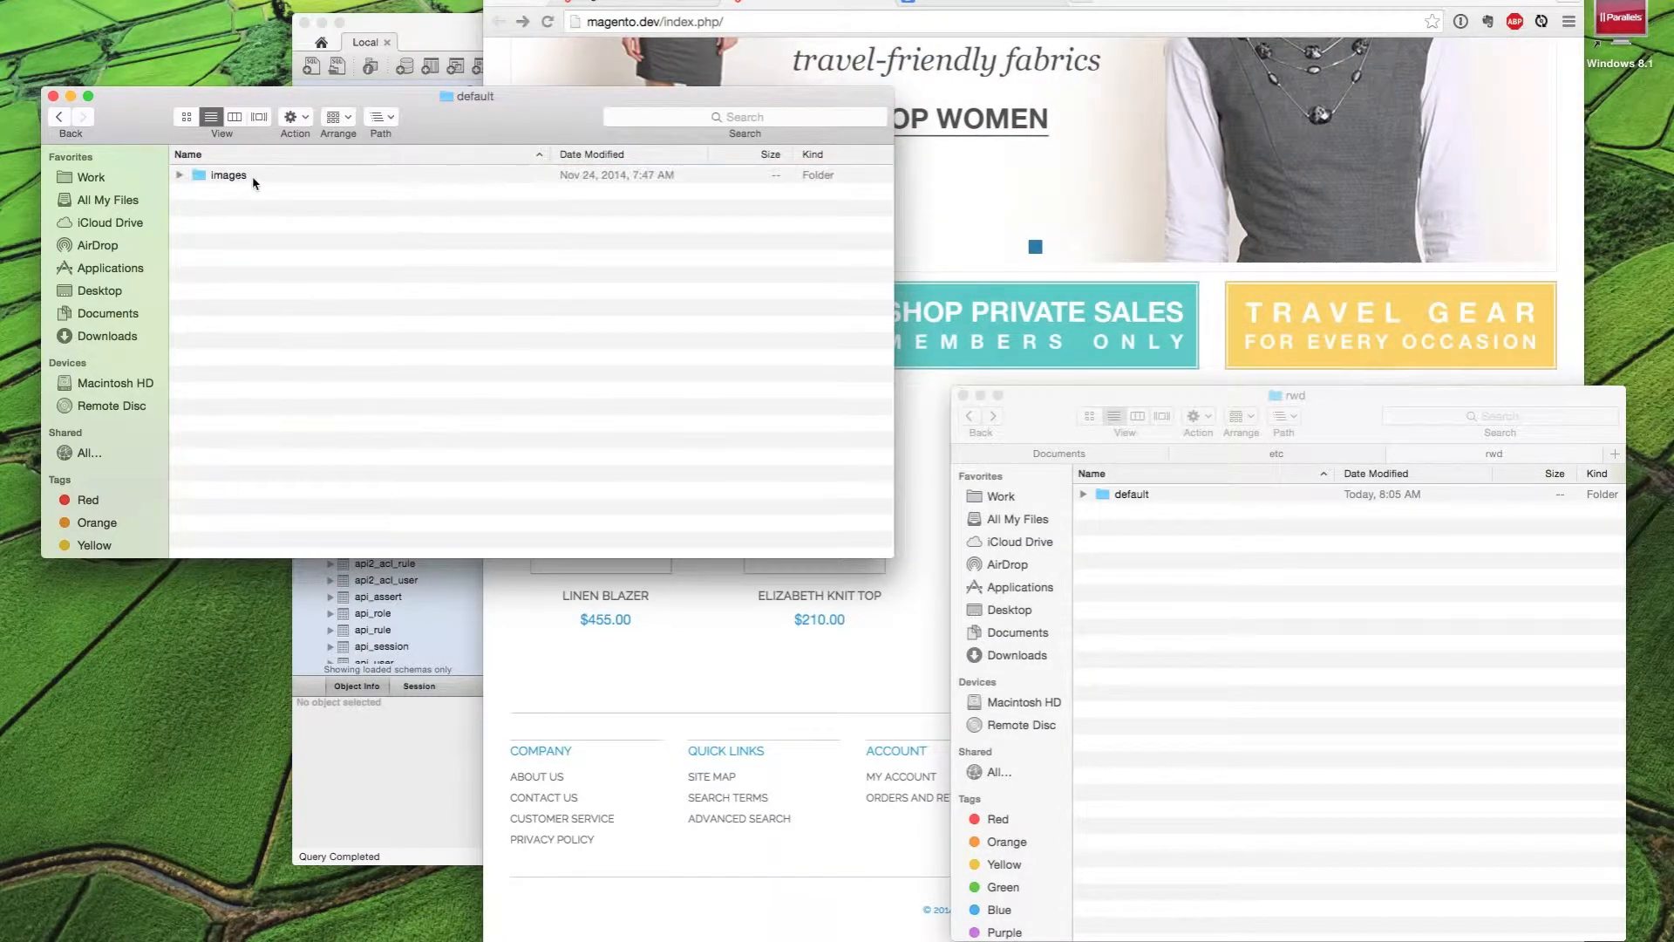
click(1131, 493)
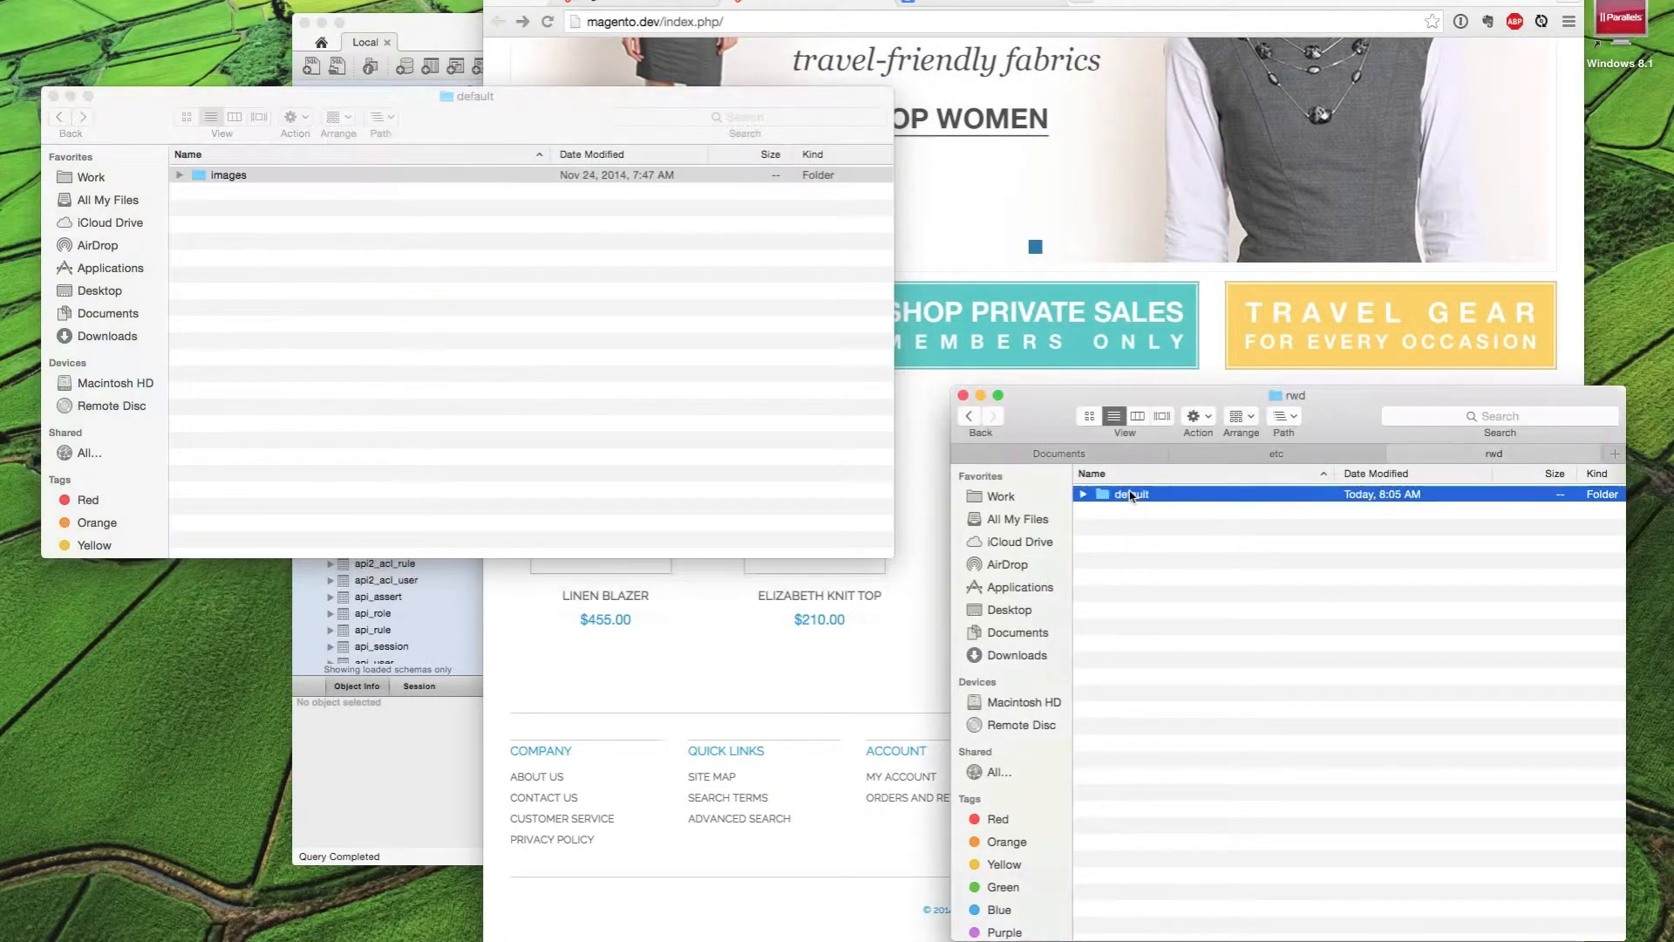
double_click(1129, 494)
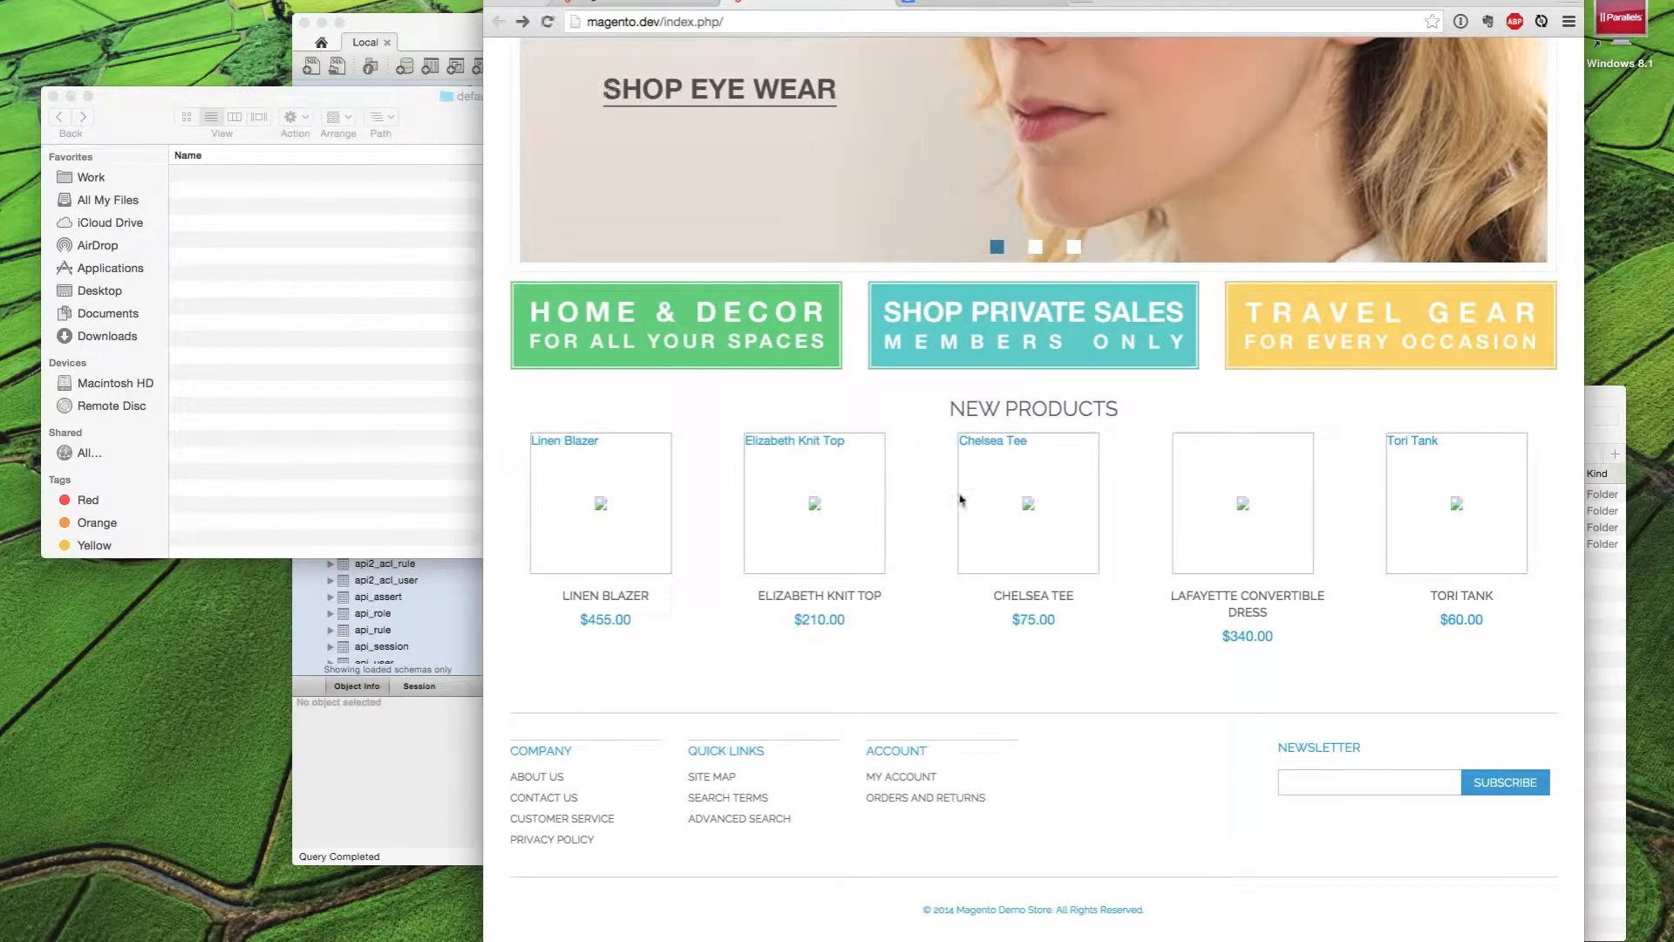
Search the Magento .htaccess for RewriteBase in vim and dismiss the BusyCal alarm
click(1028, 503)
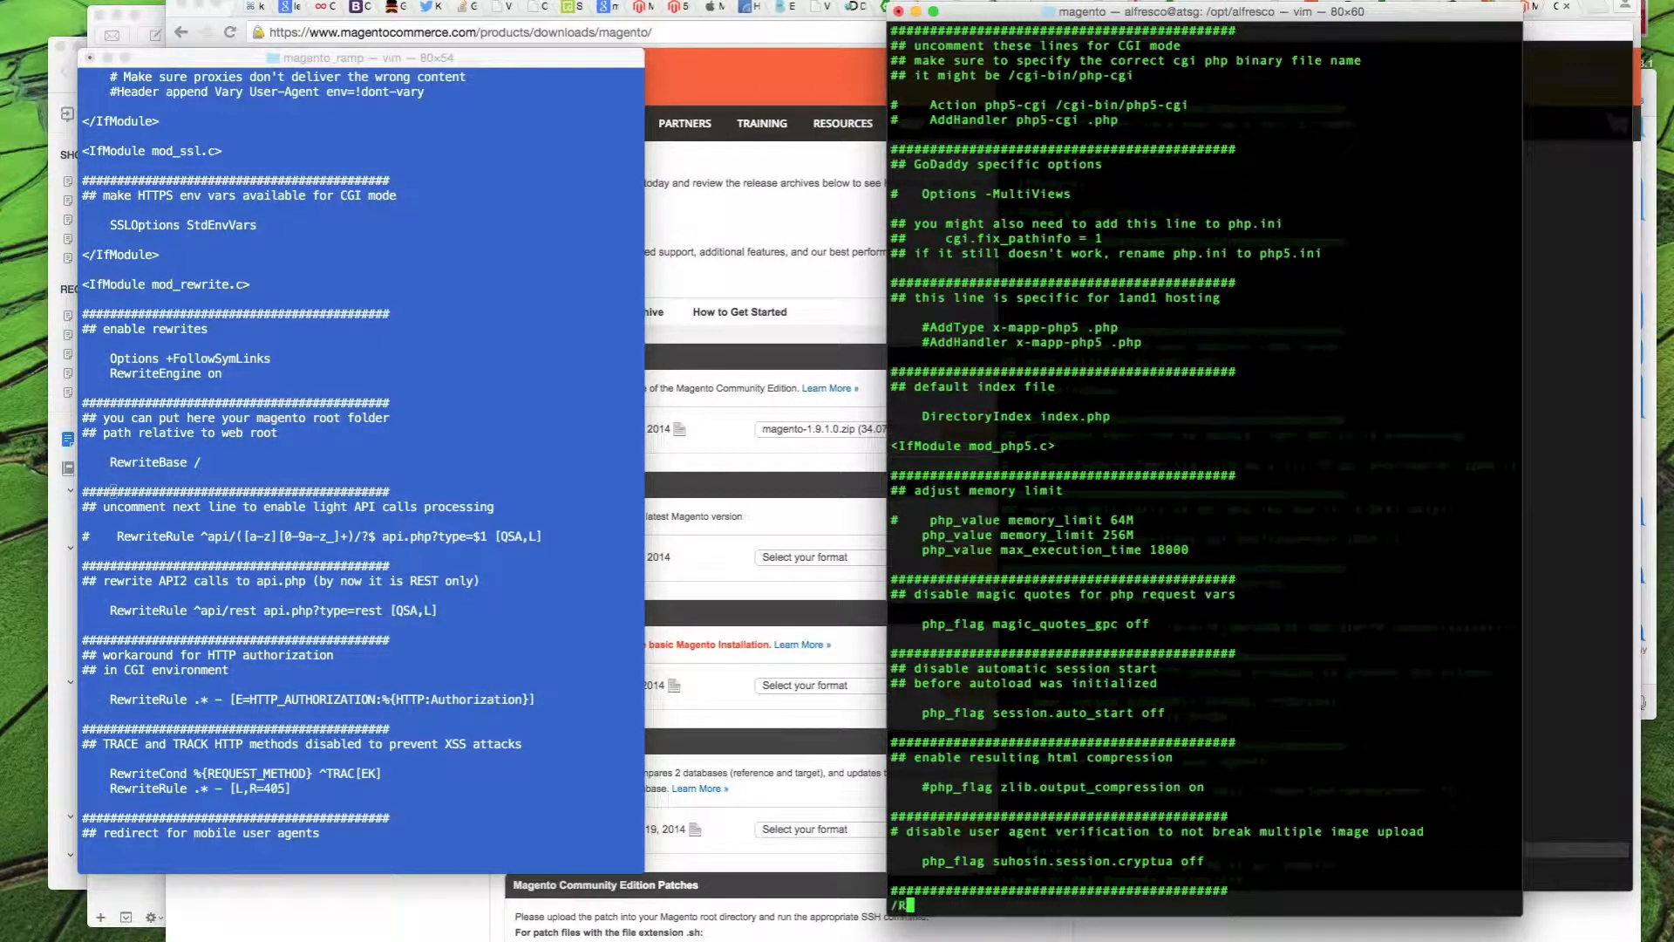
text(ewriteBa)
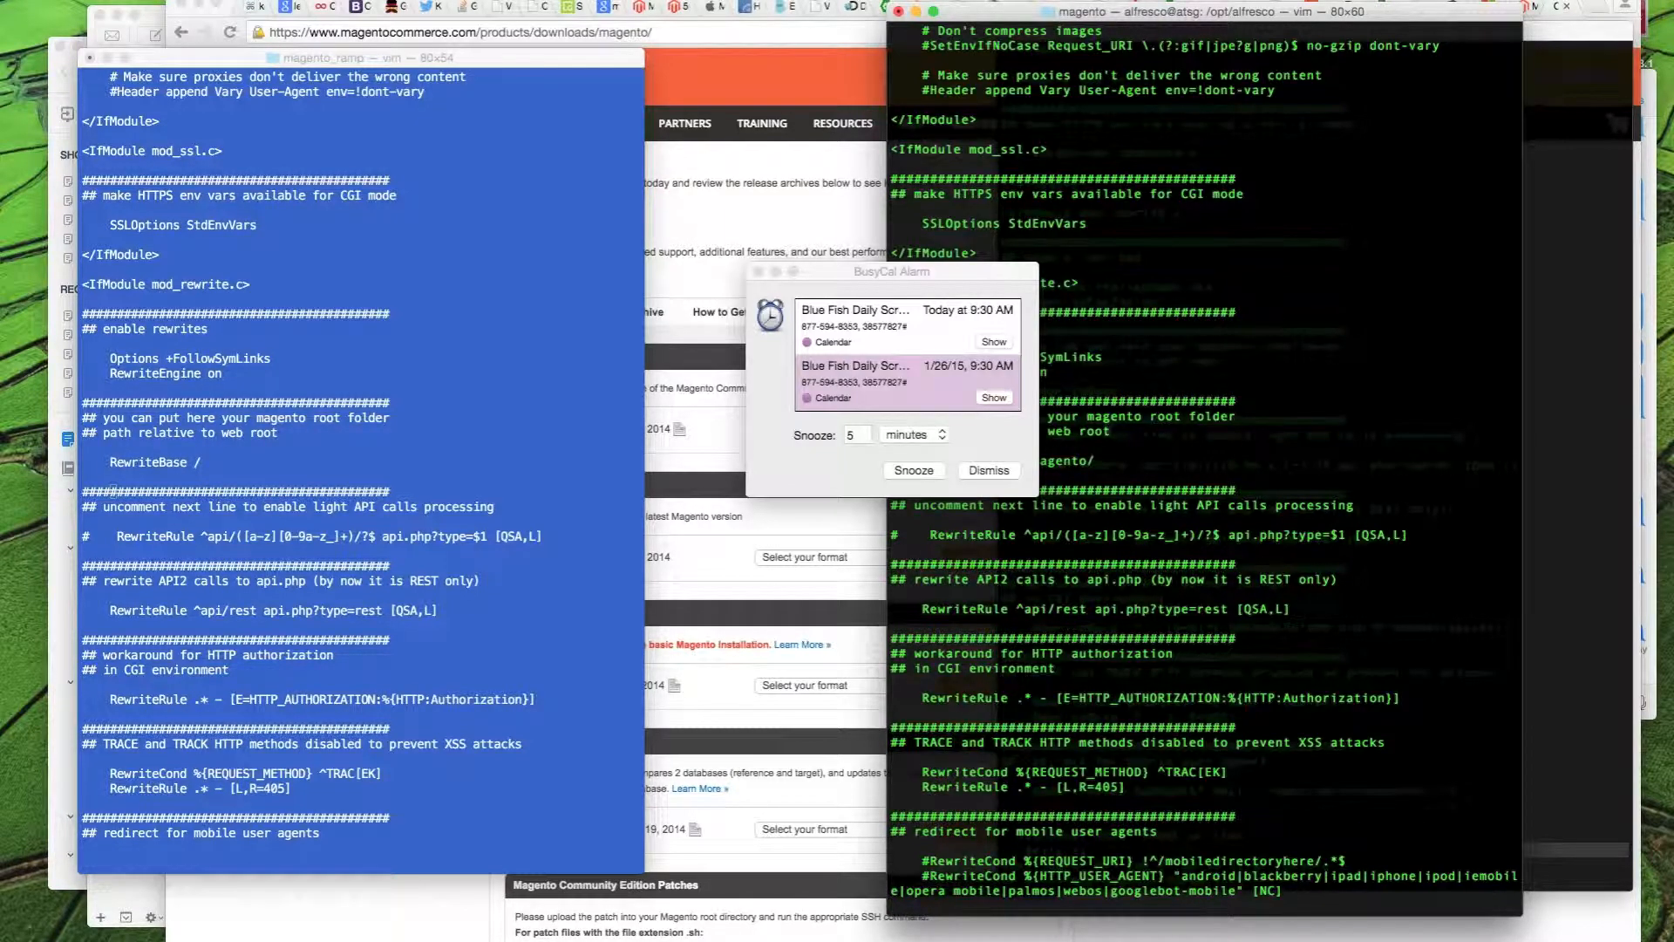
click(989, 470)
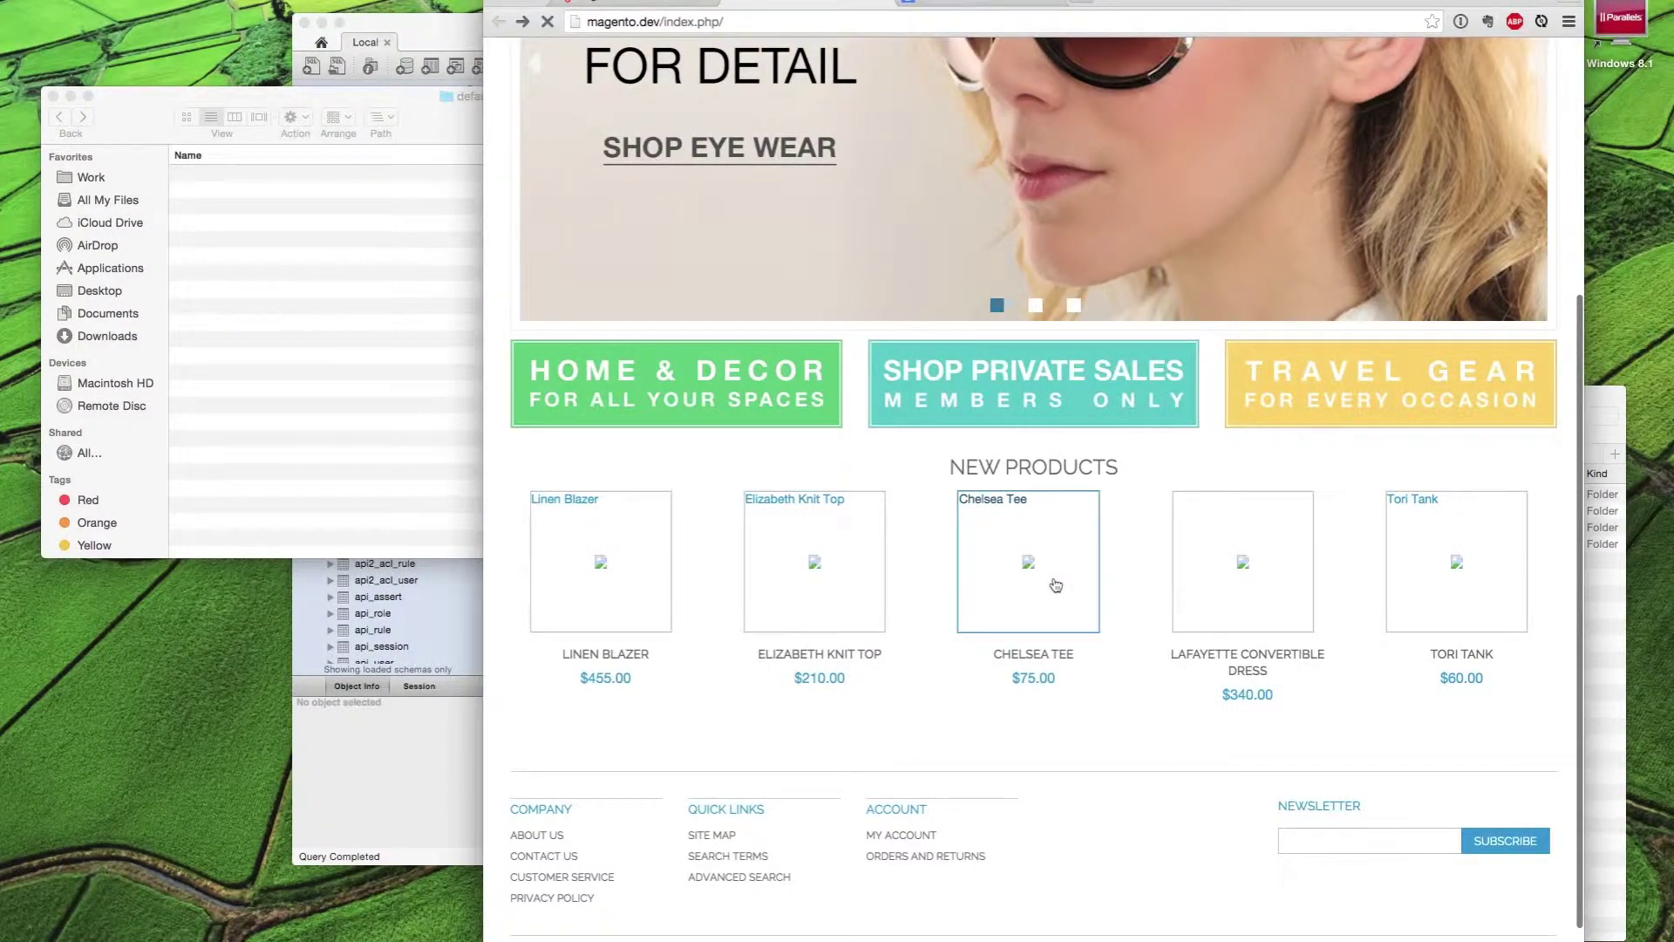
View the Chelsea Tee product page and its More Views thumbnails
click(1028, 577)
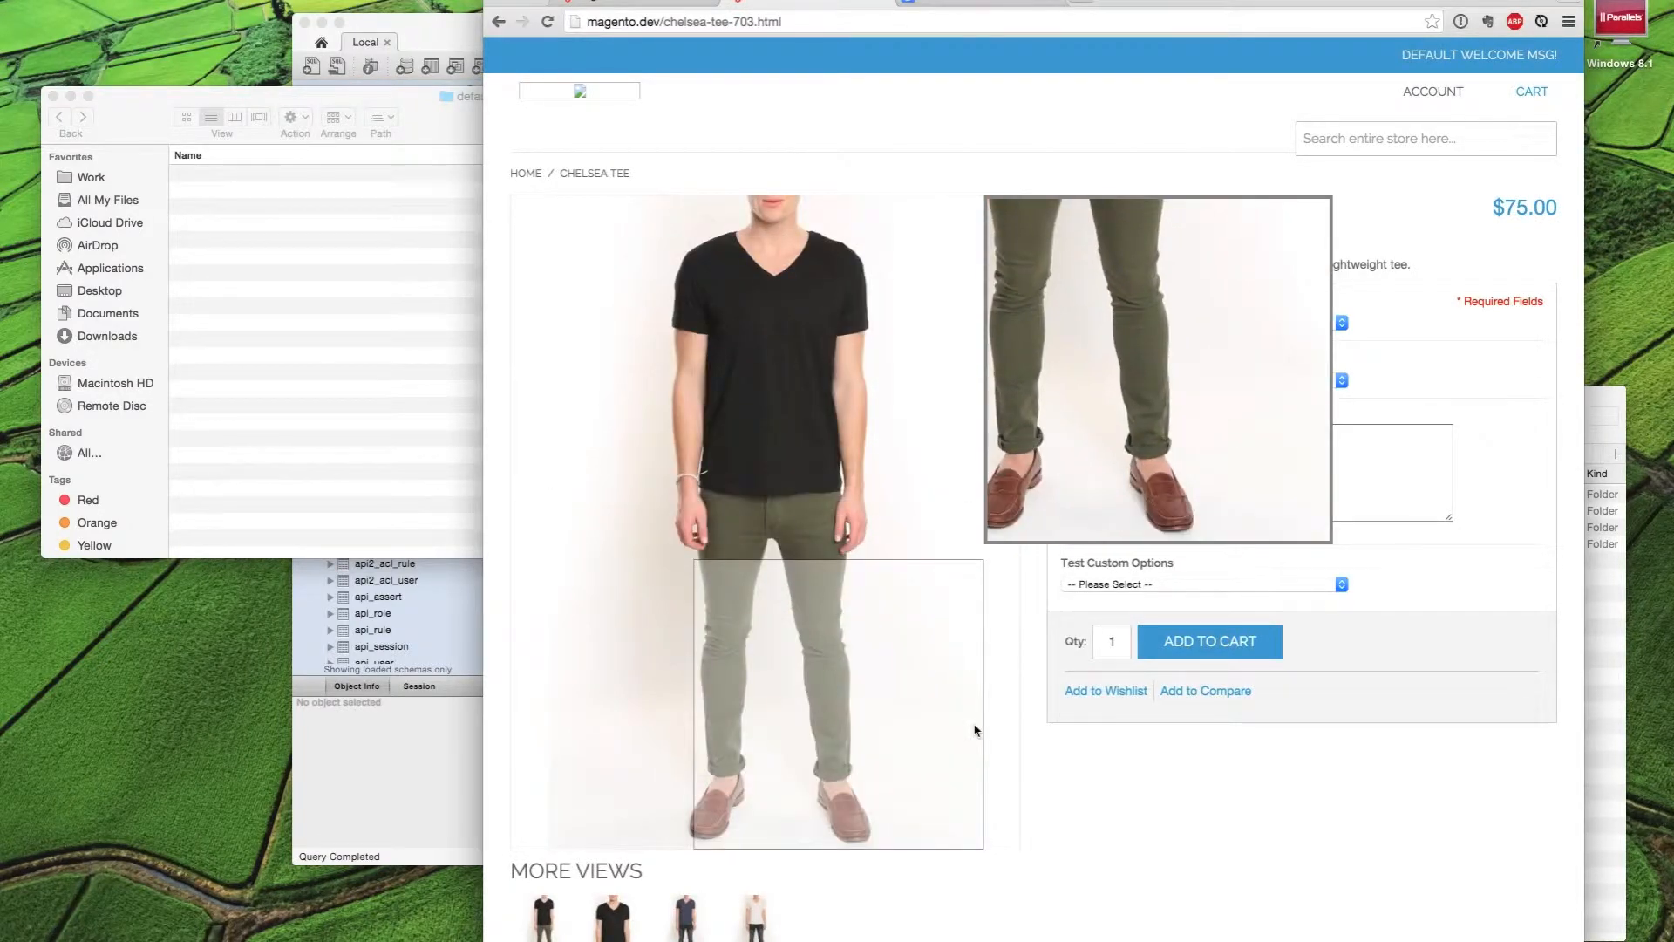
scroll(down, 3)
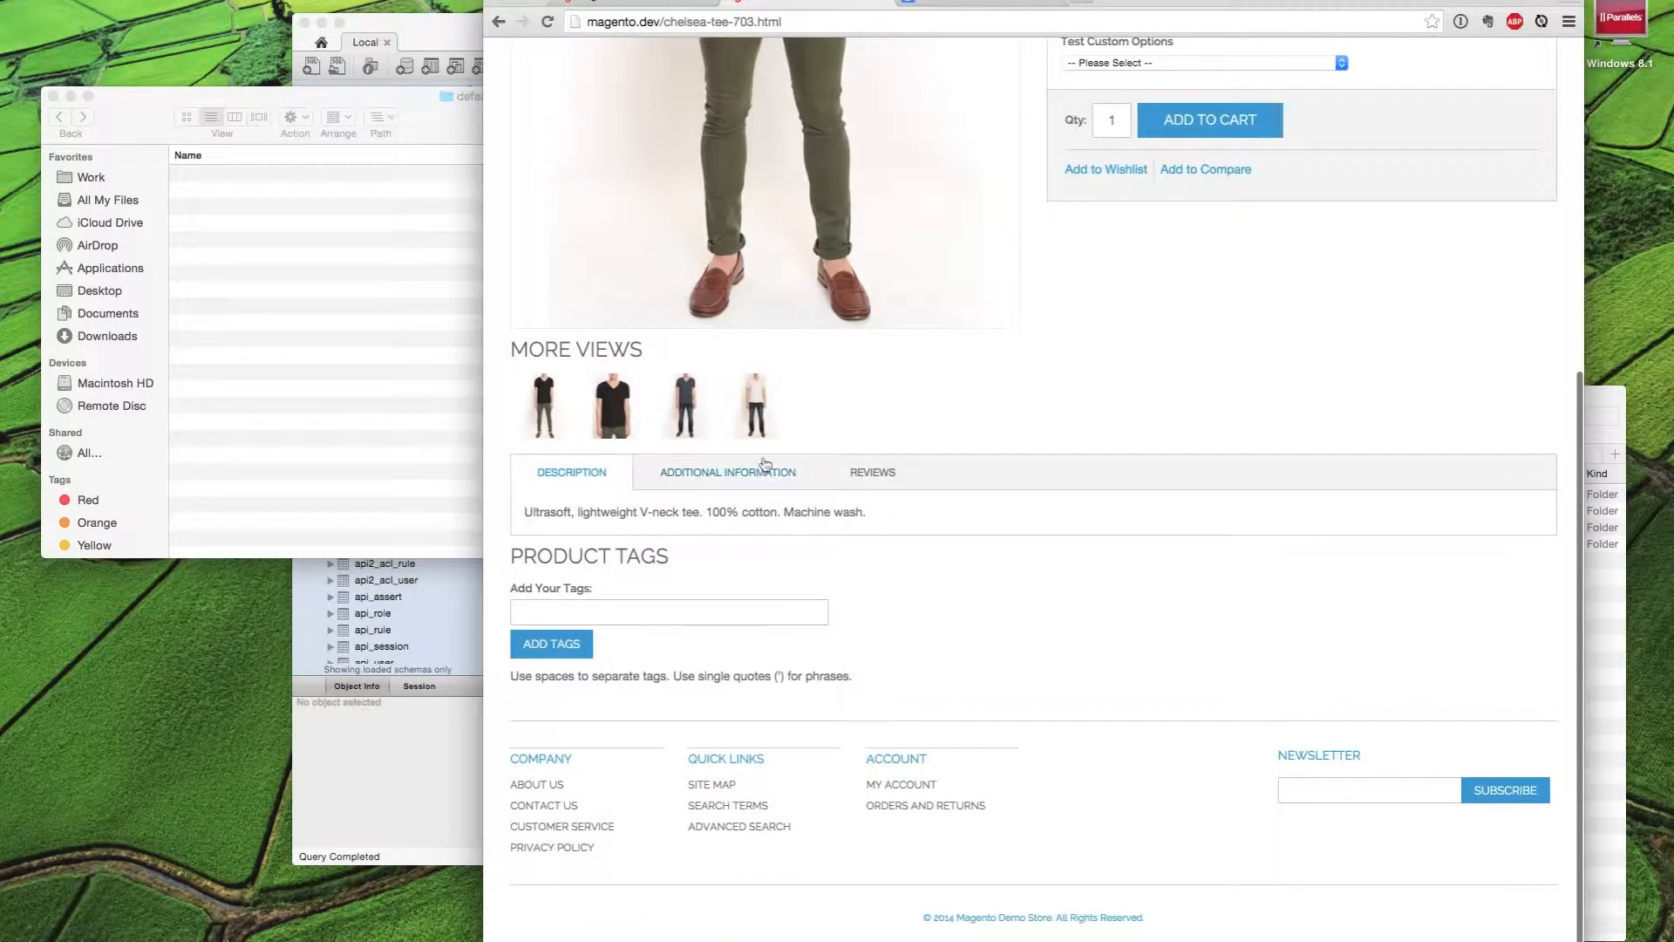
click(683, 403)
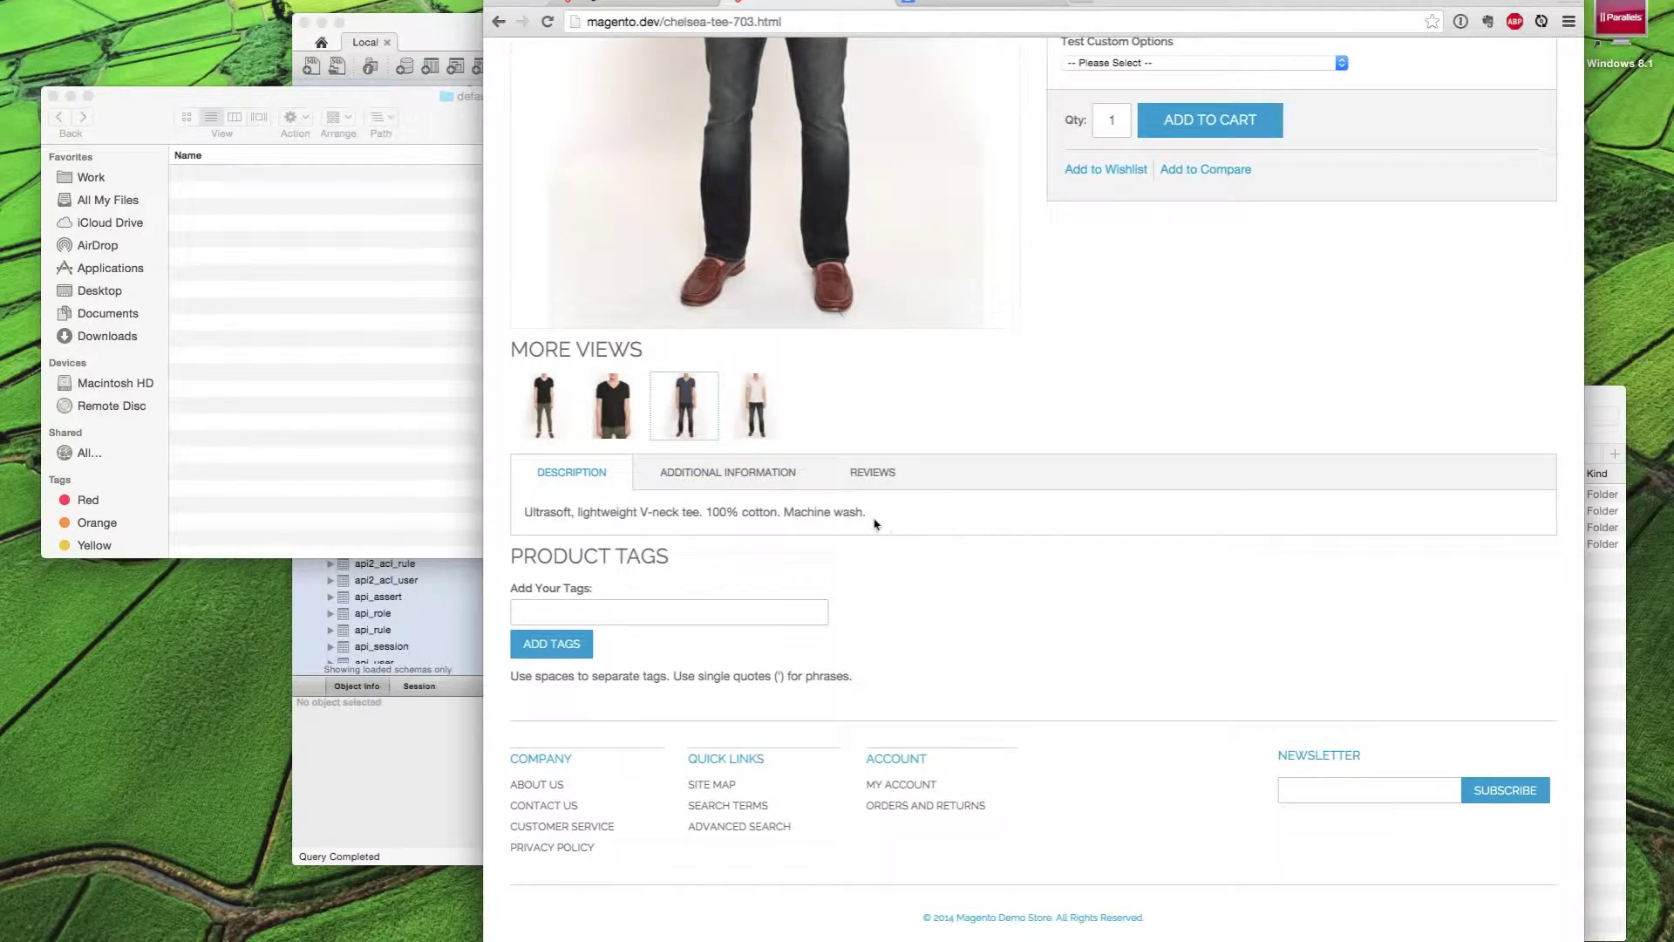
click(613, 405)
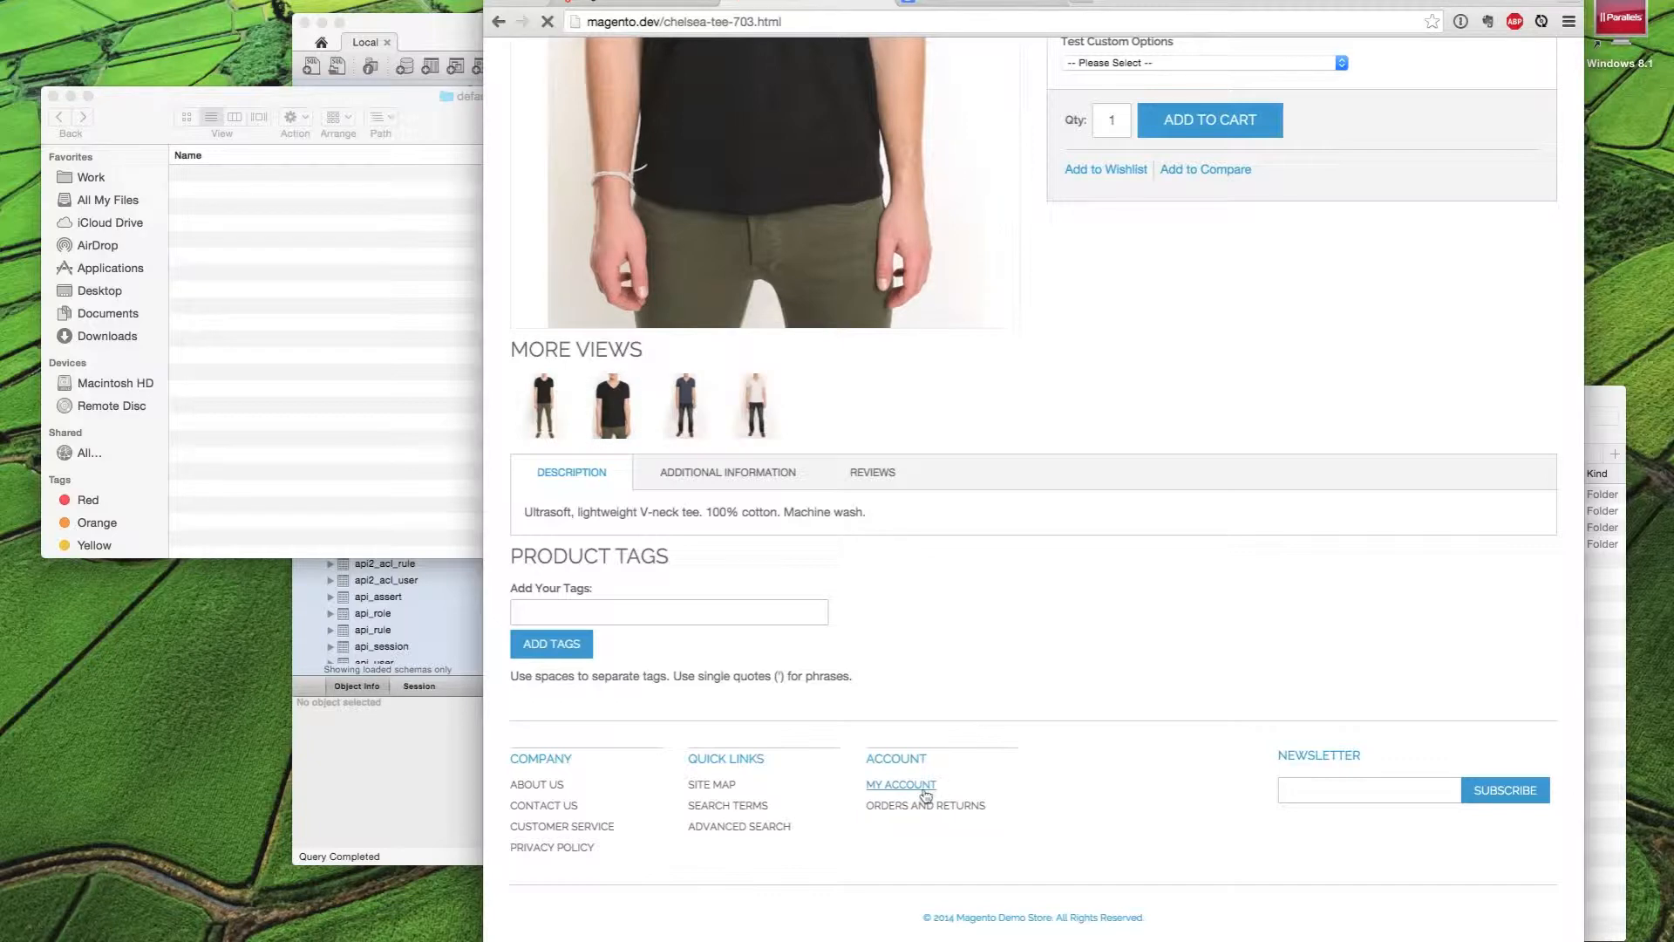
Check the My Account login page, return home, then open the Eyewear category
click(900, 783)
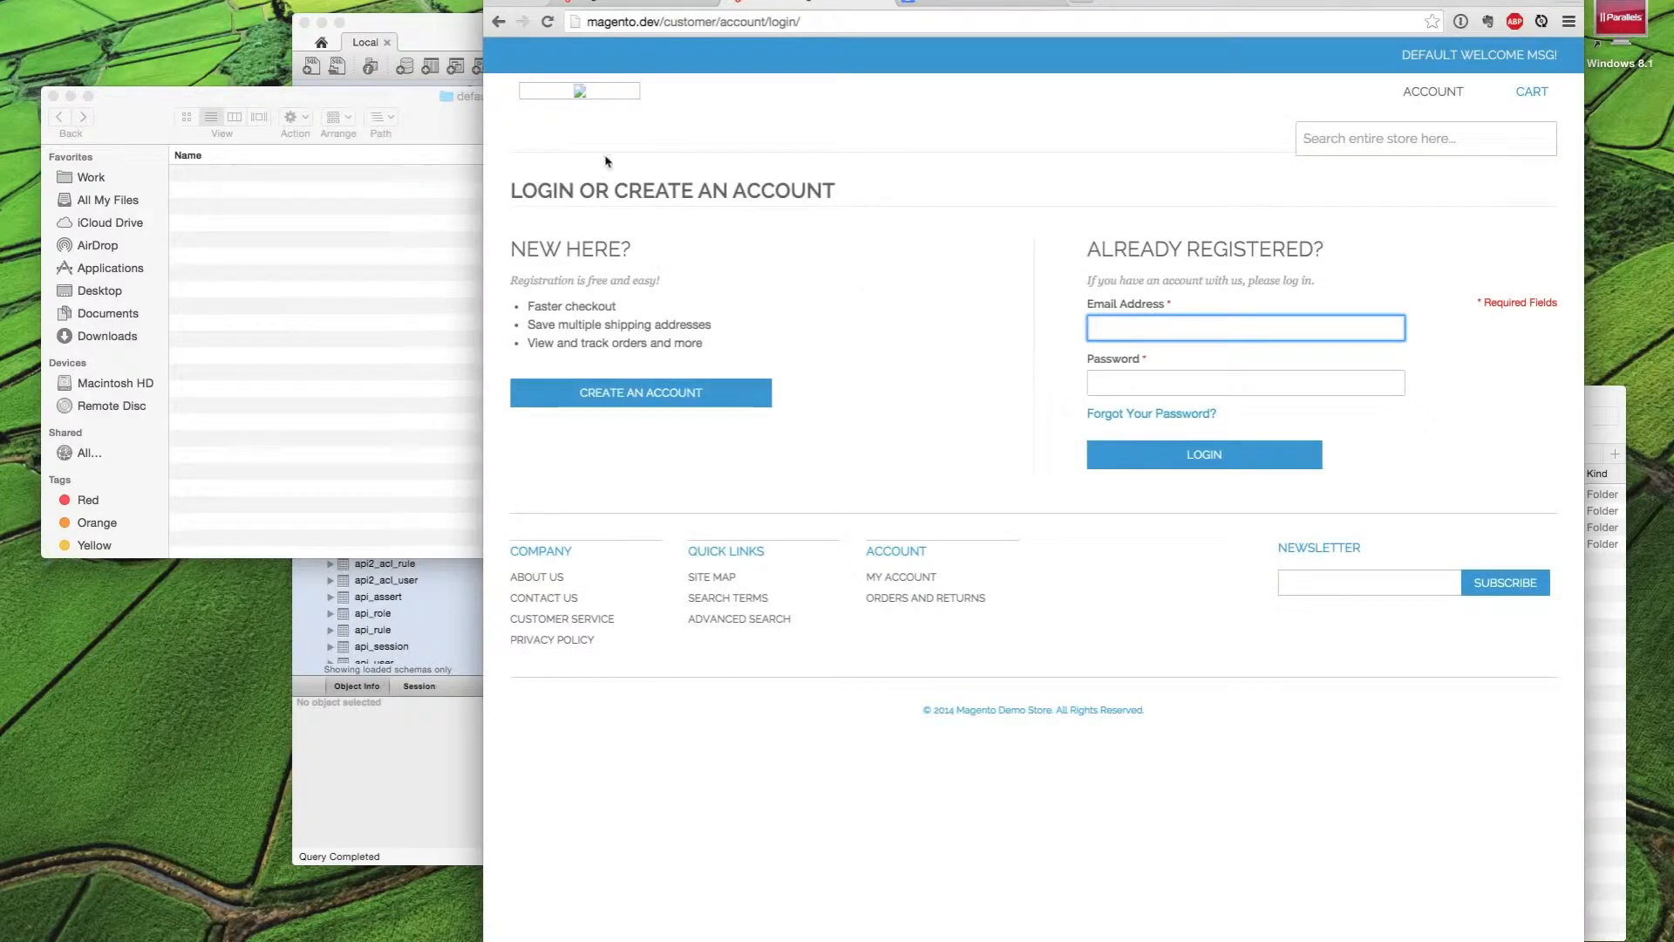
click(508, 23)
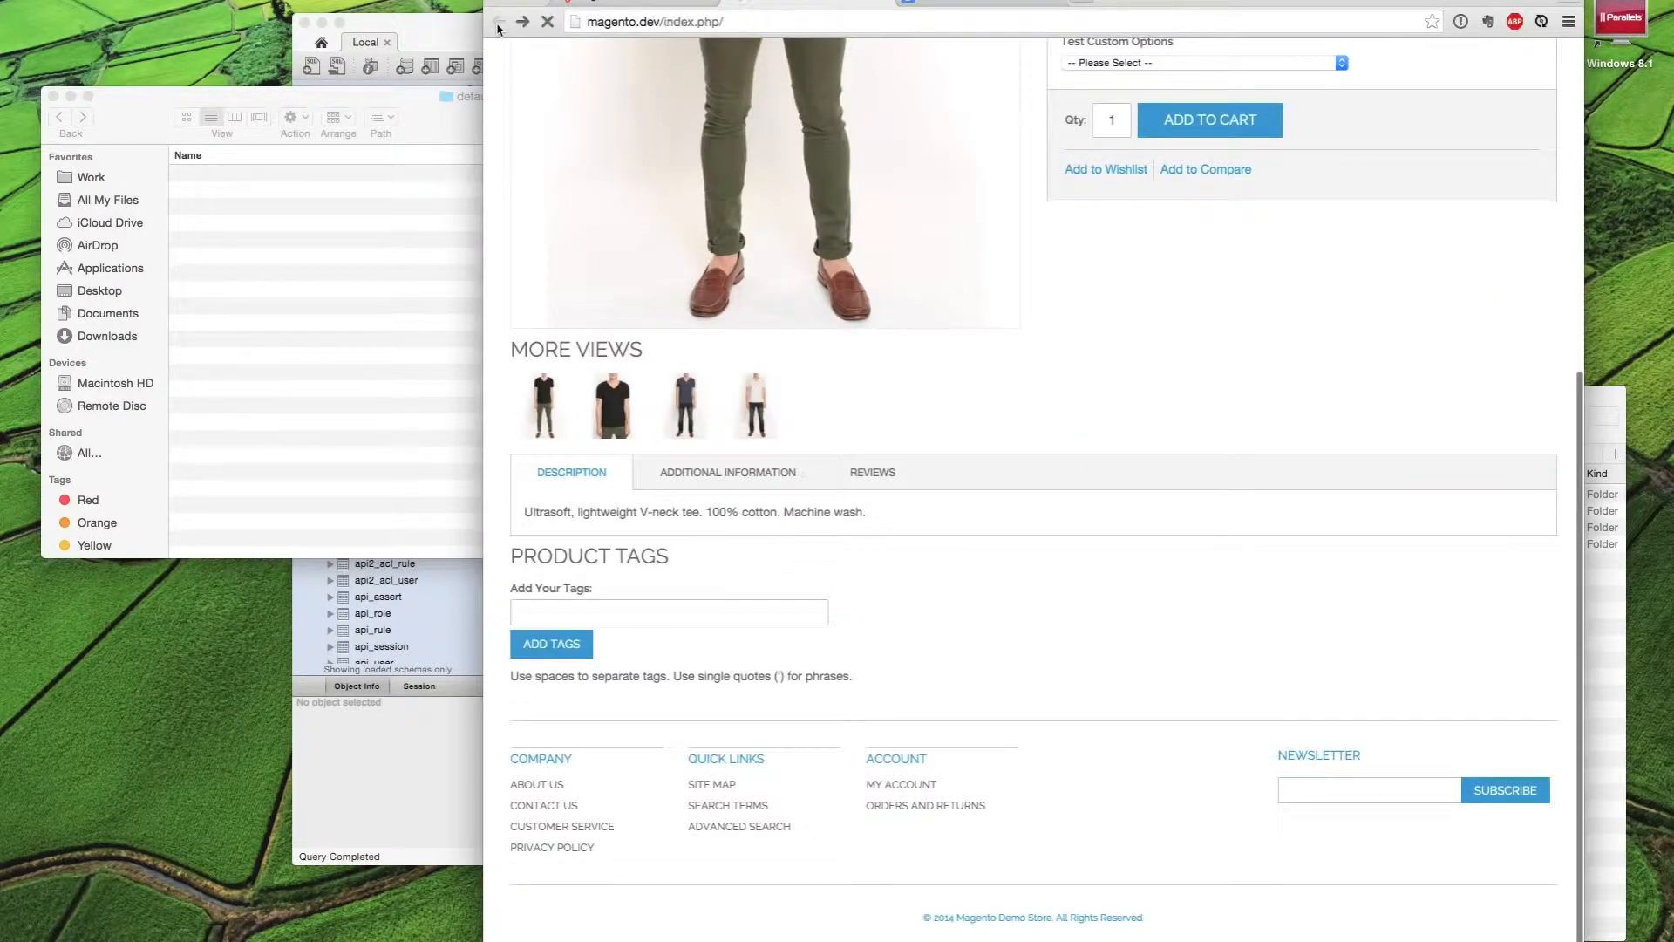
click(505, 21)
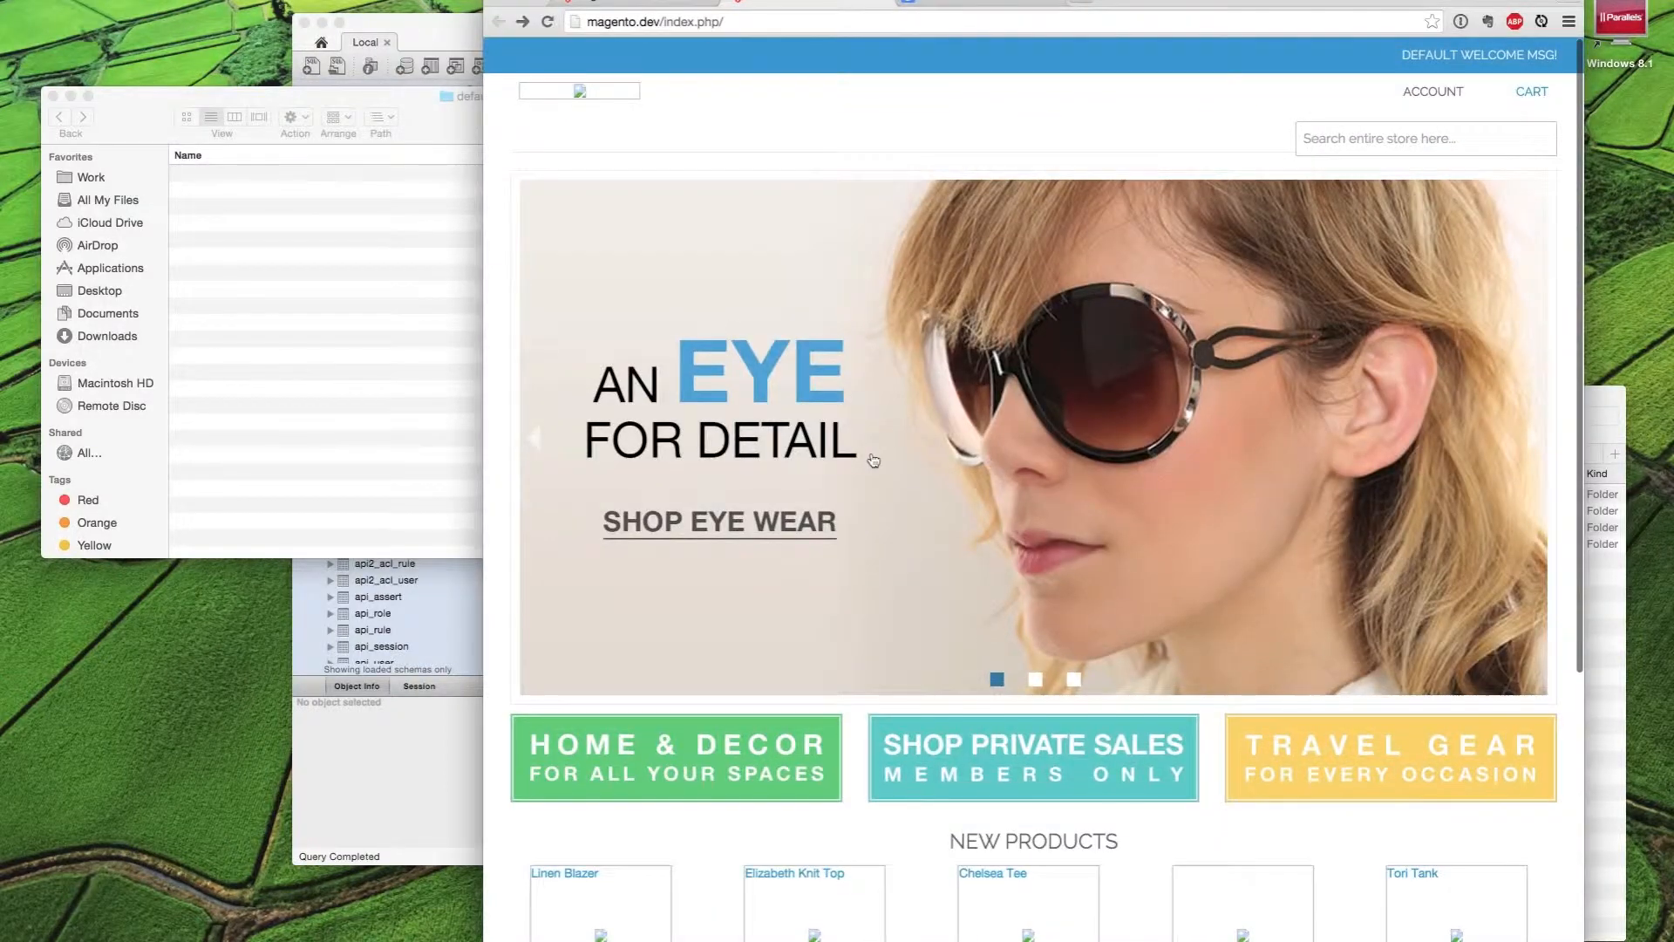
click(719, 522)
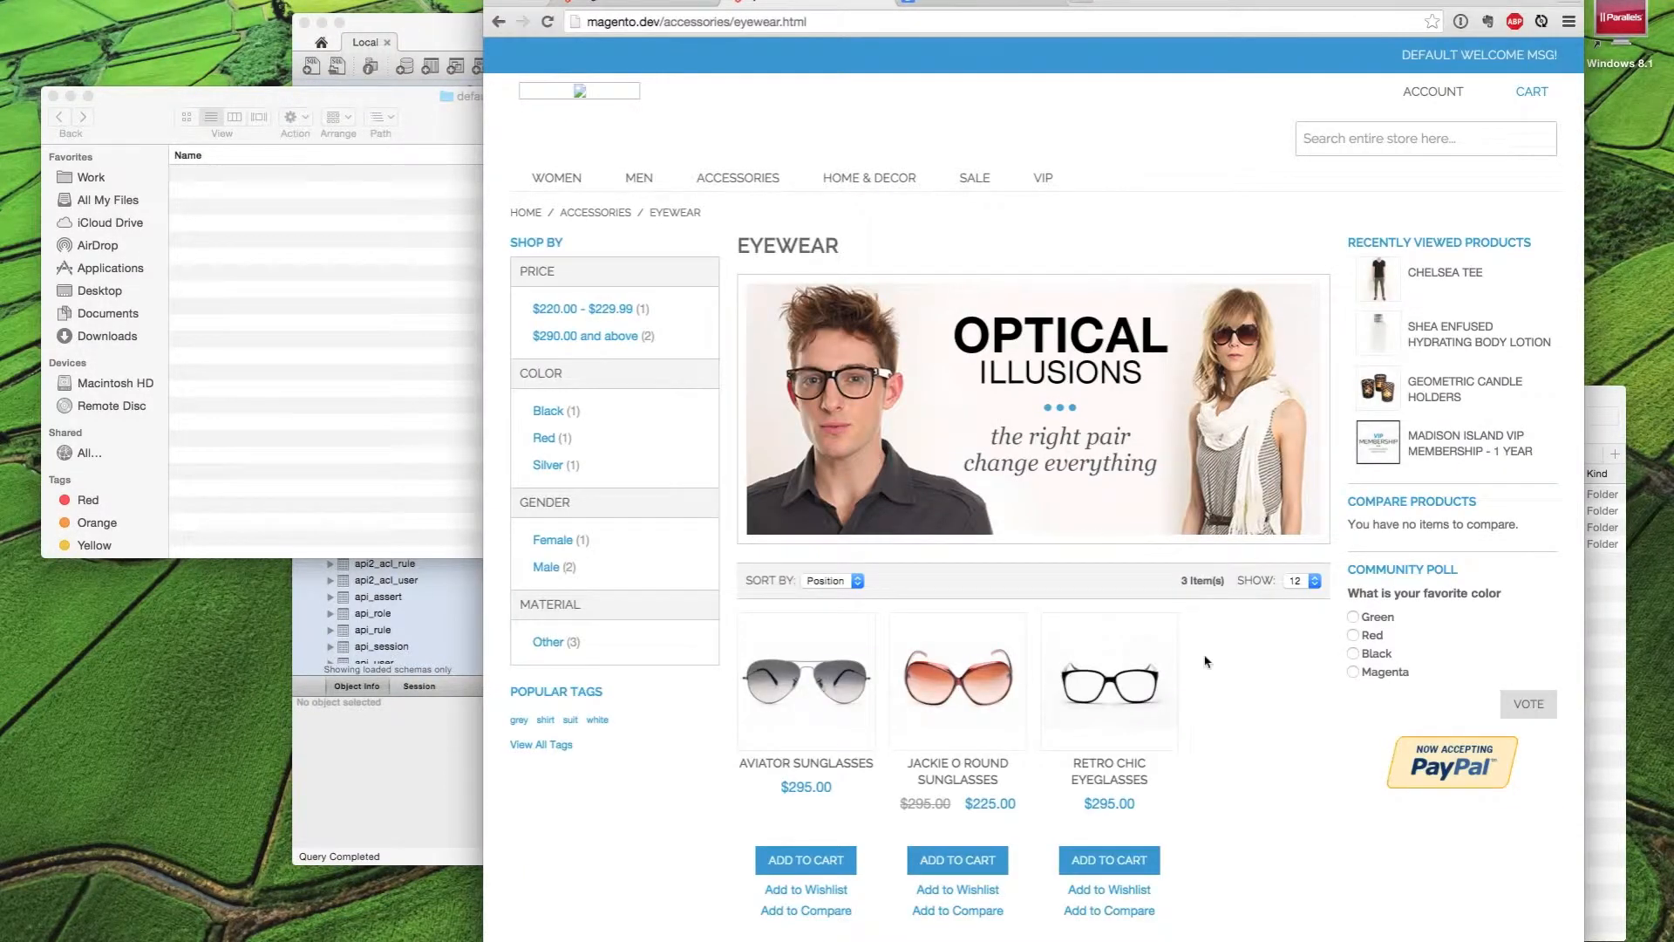
mouse_move(1108, 680)
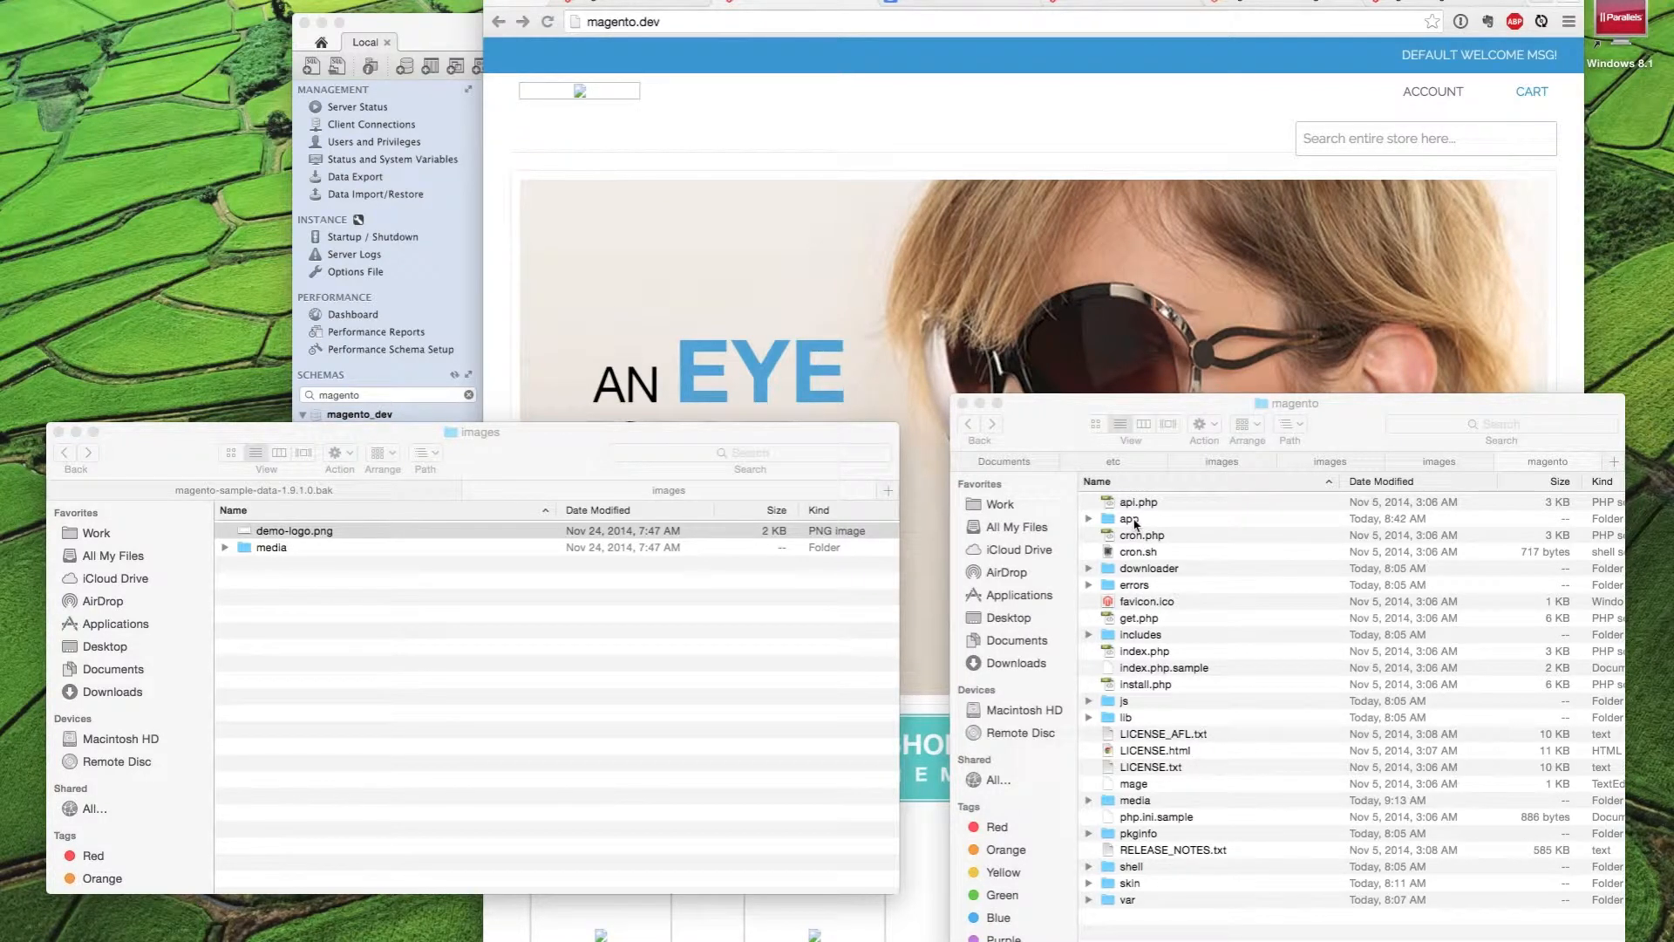
Open app, then etc, inside the magento folder in Finder
double_click(1130, 518)
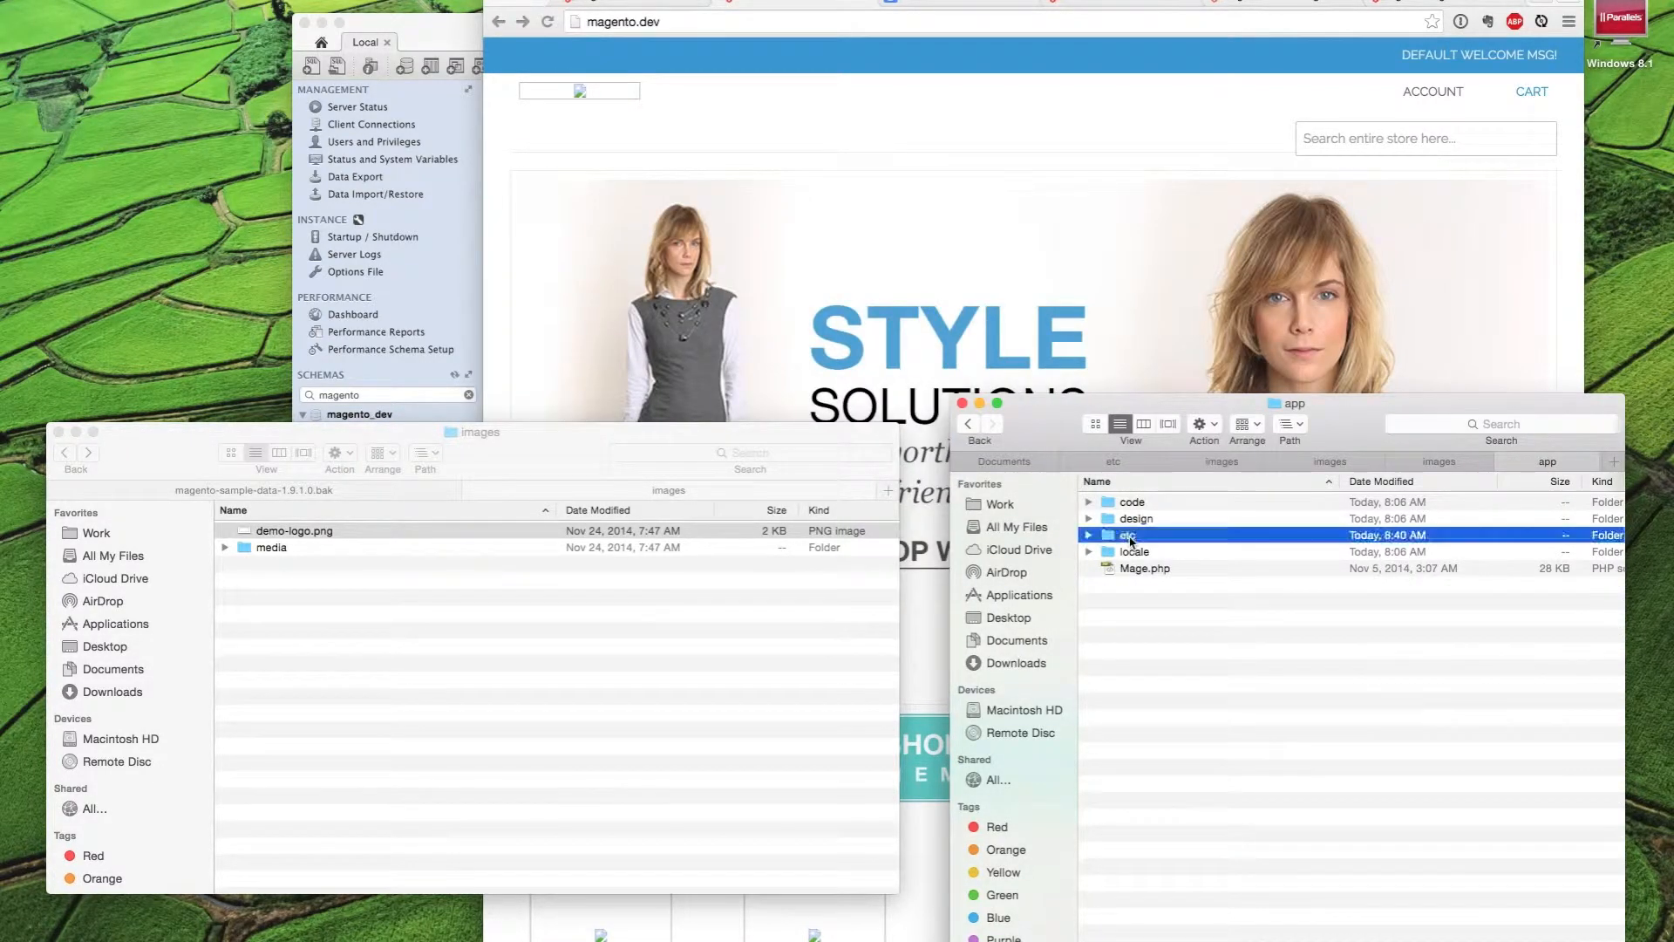
double_click(1127, 535)
text(/install)
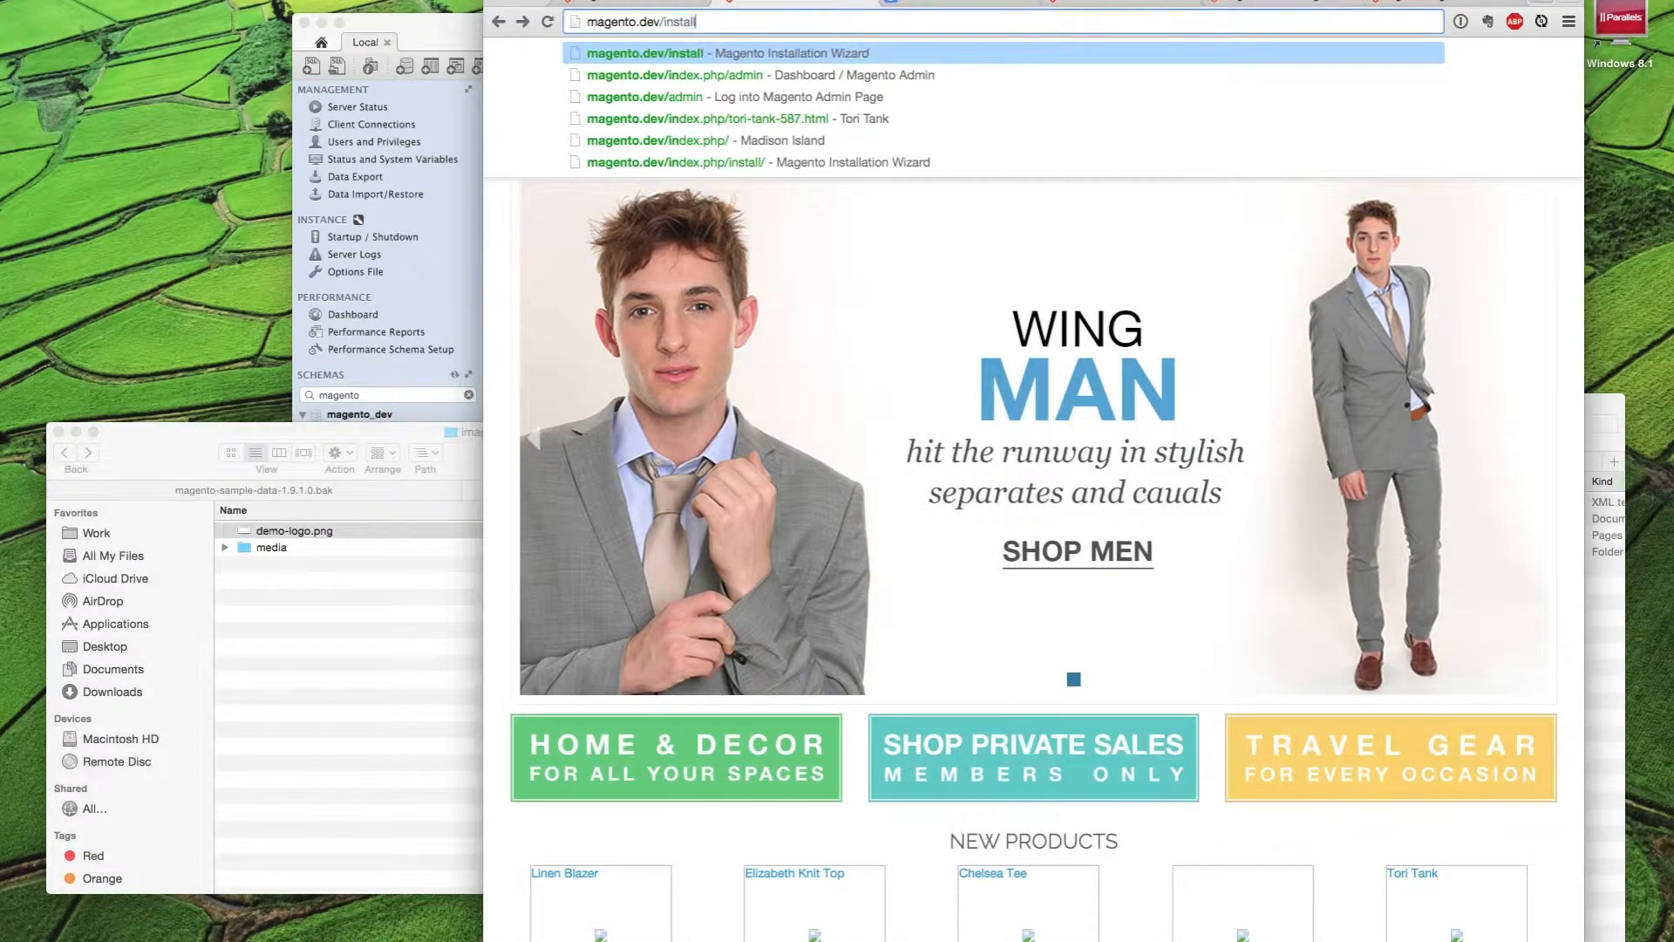
Run the install wizard: accept the license, set Central time zone, confirm magento_dev database settings
click(691, 161)
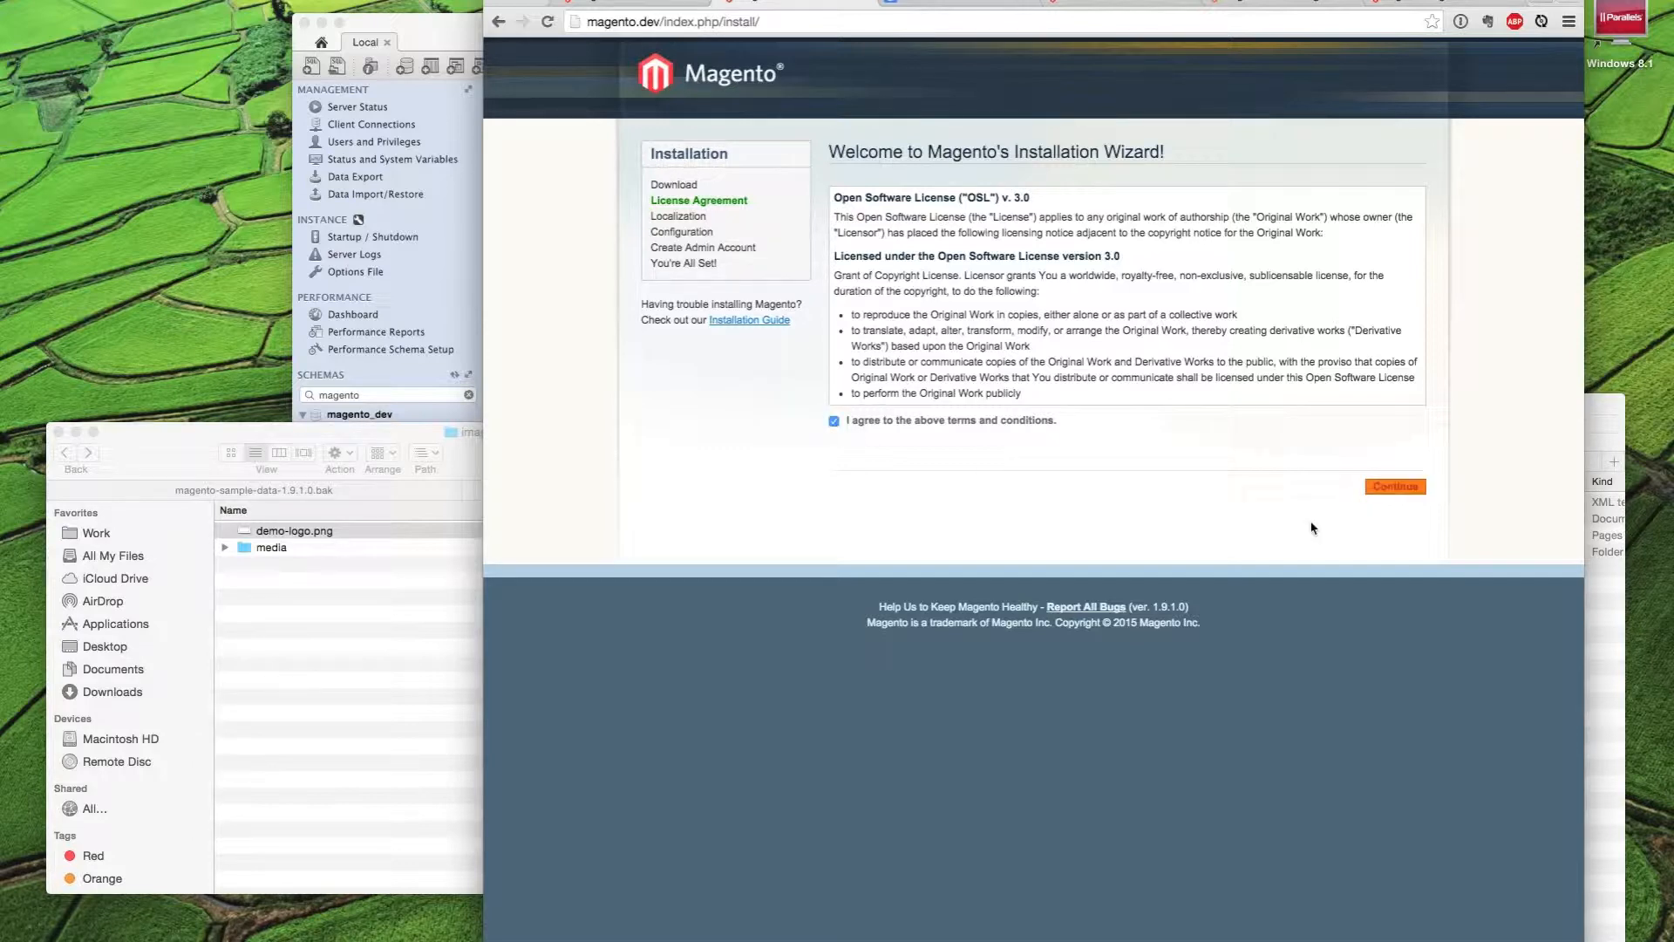
click(1395, 486)
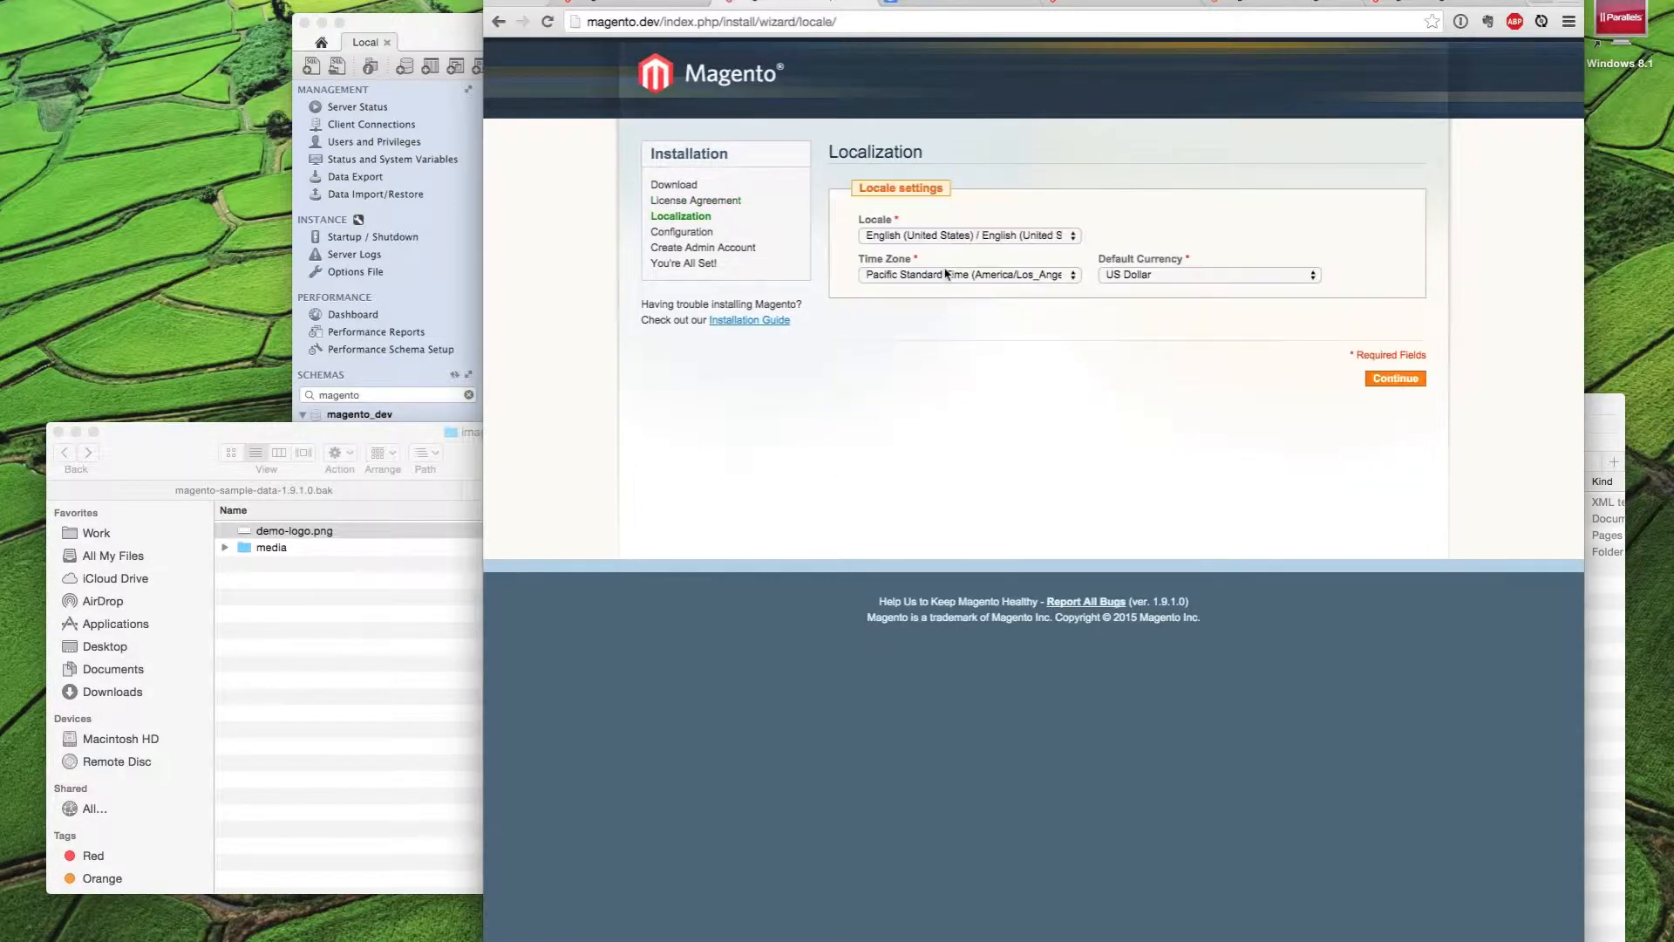
click(970, 274)
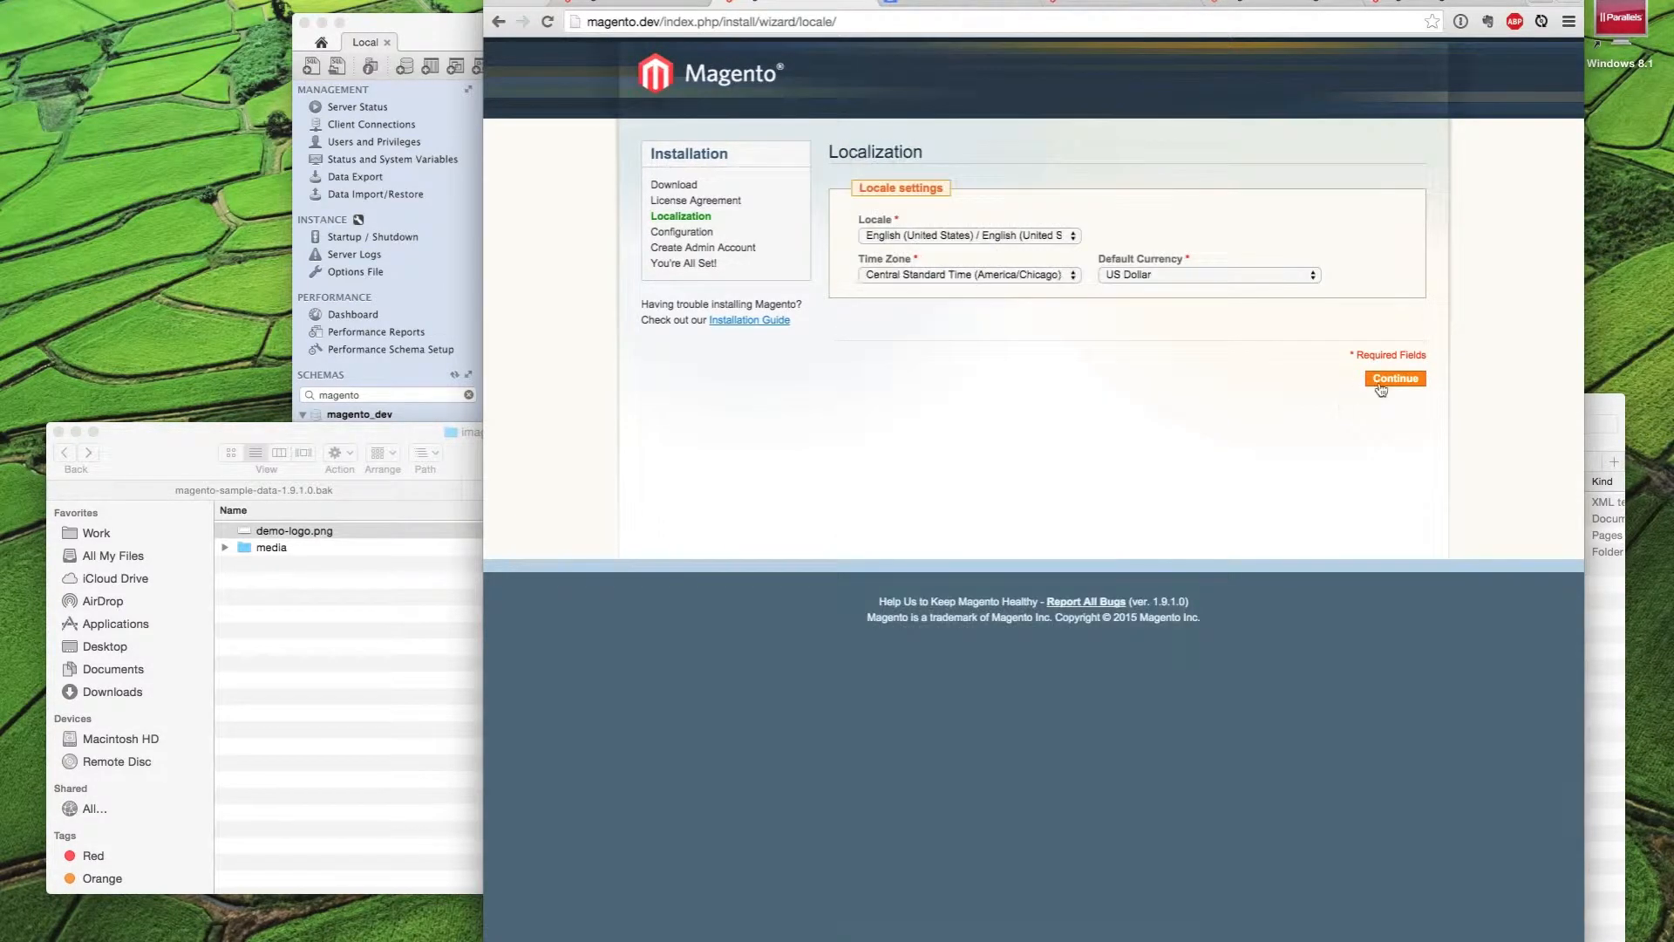
click(1395, 378)
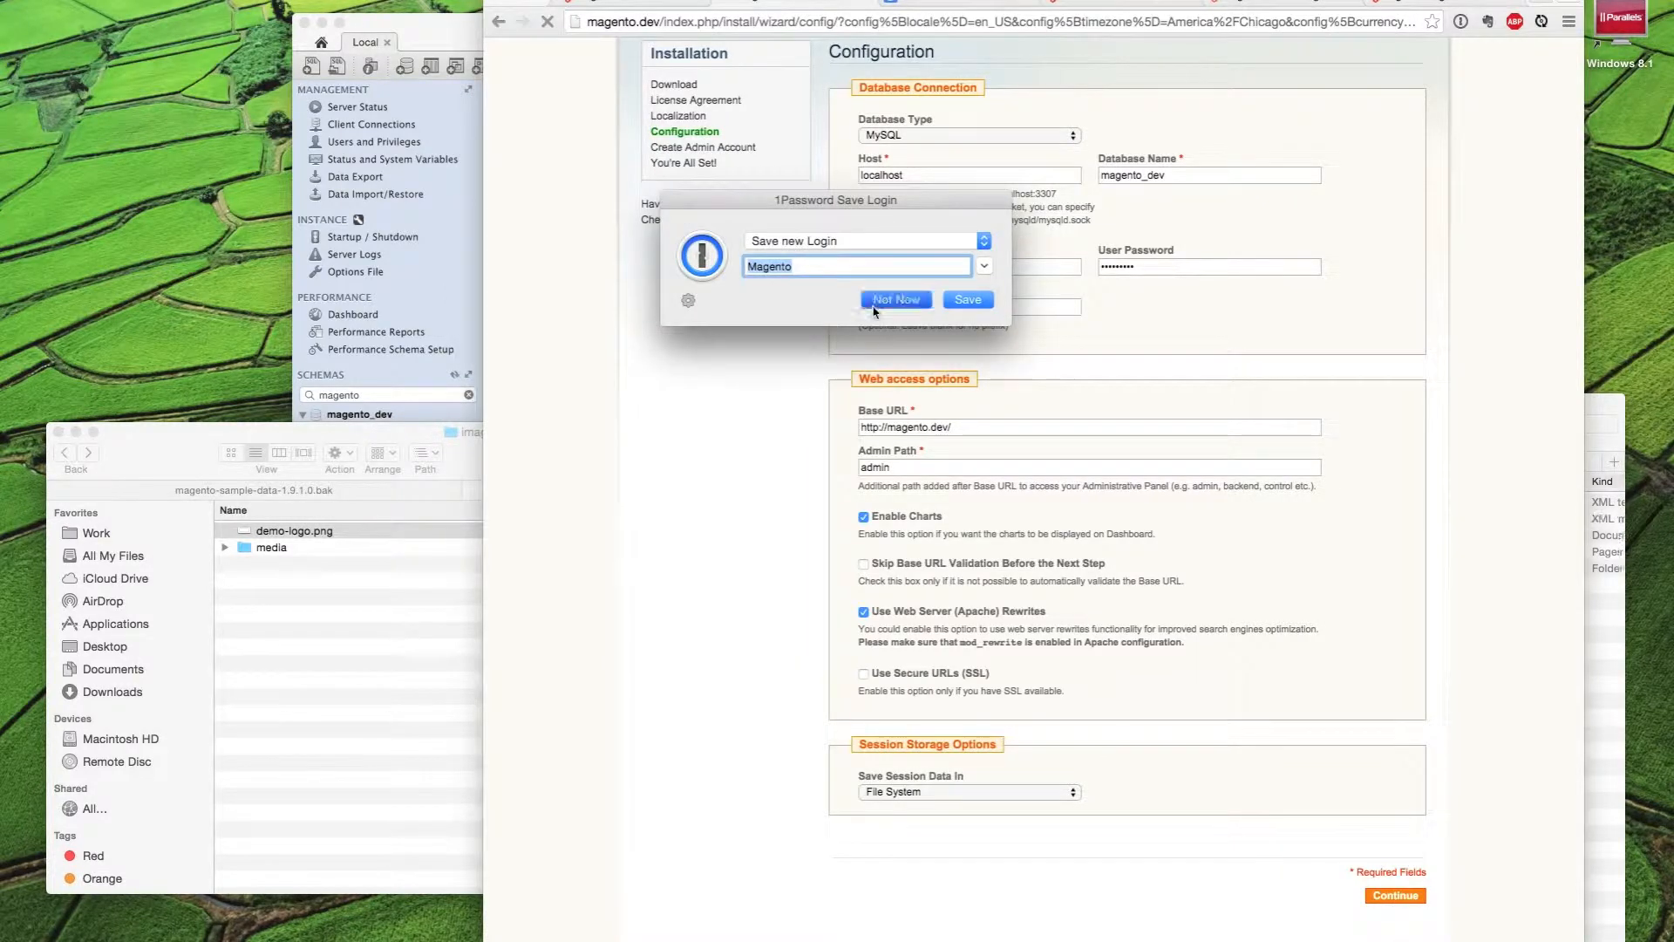
click(895, 299)
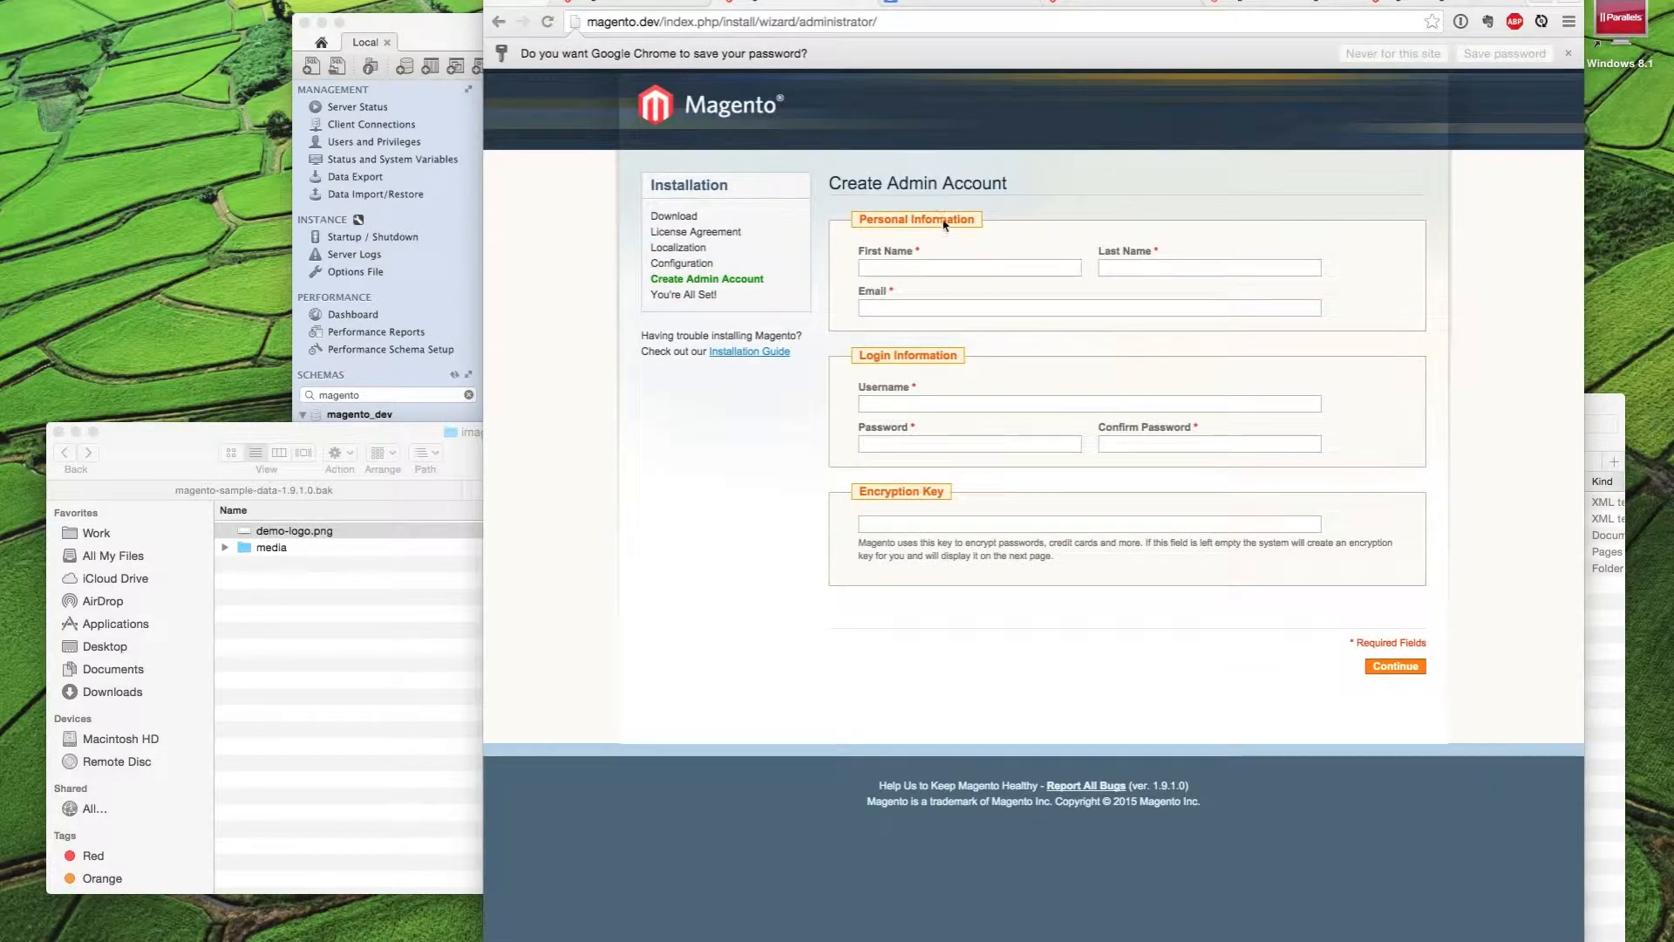
Enter the admin account details with username admin and submit
text(Terence)
text(admin)
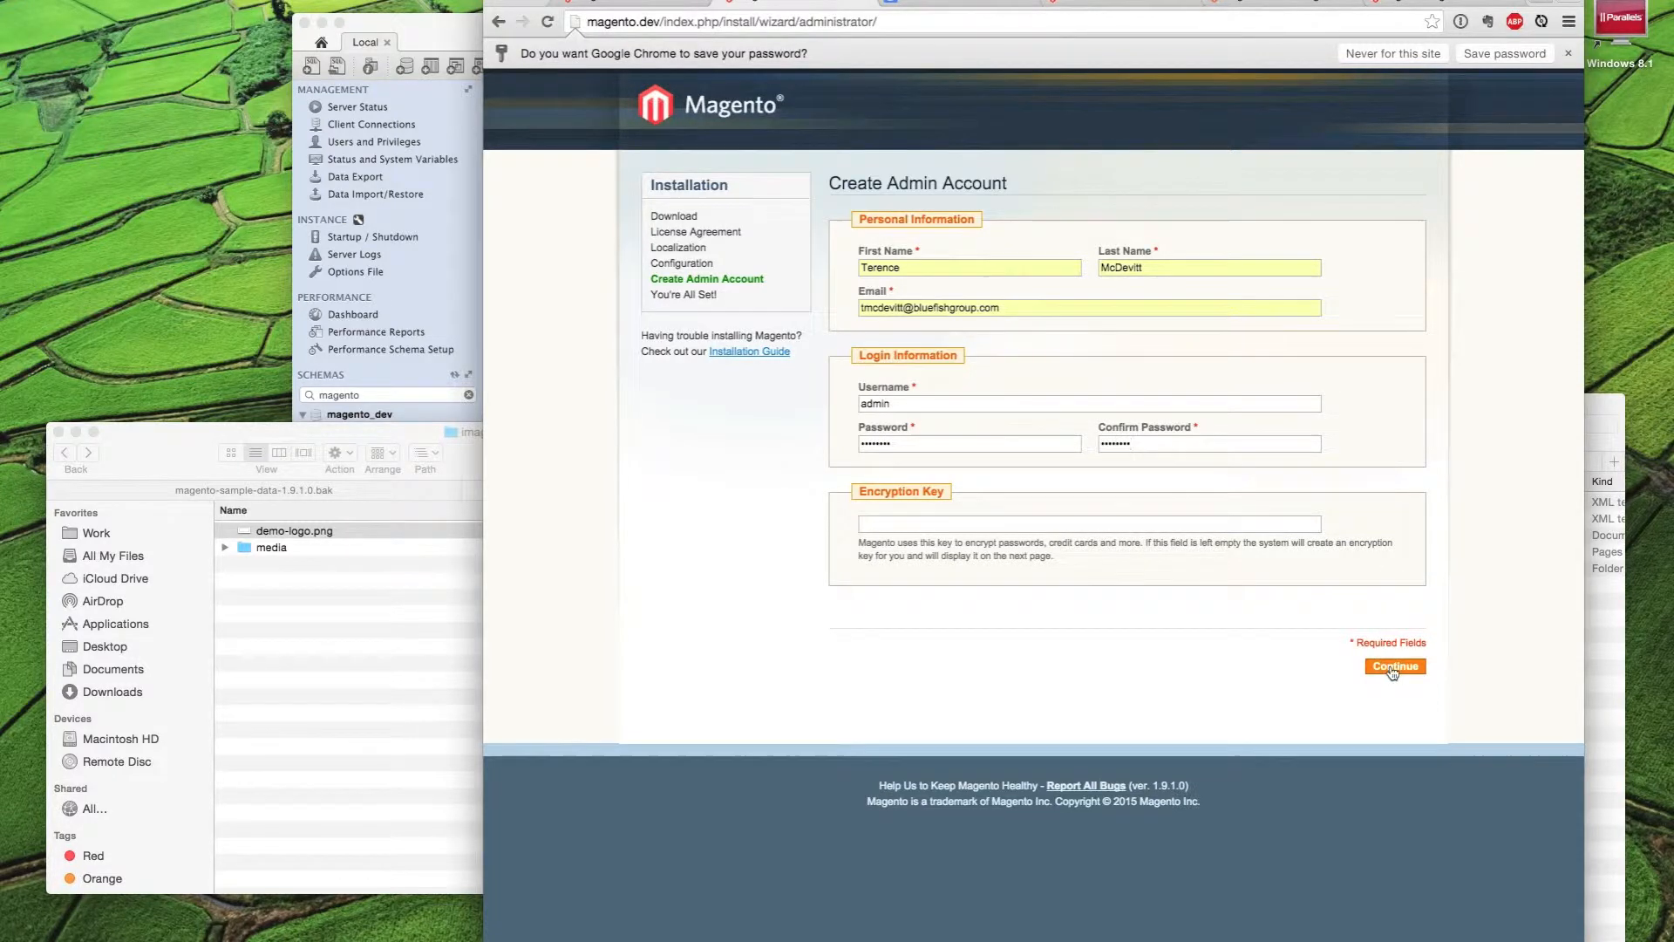
click(1394, 666)
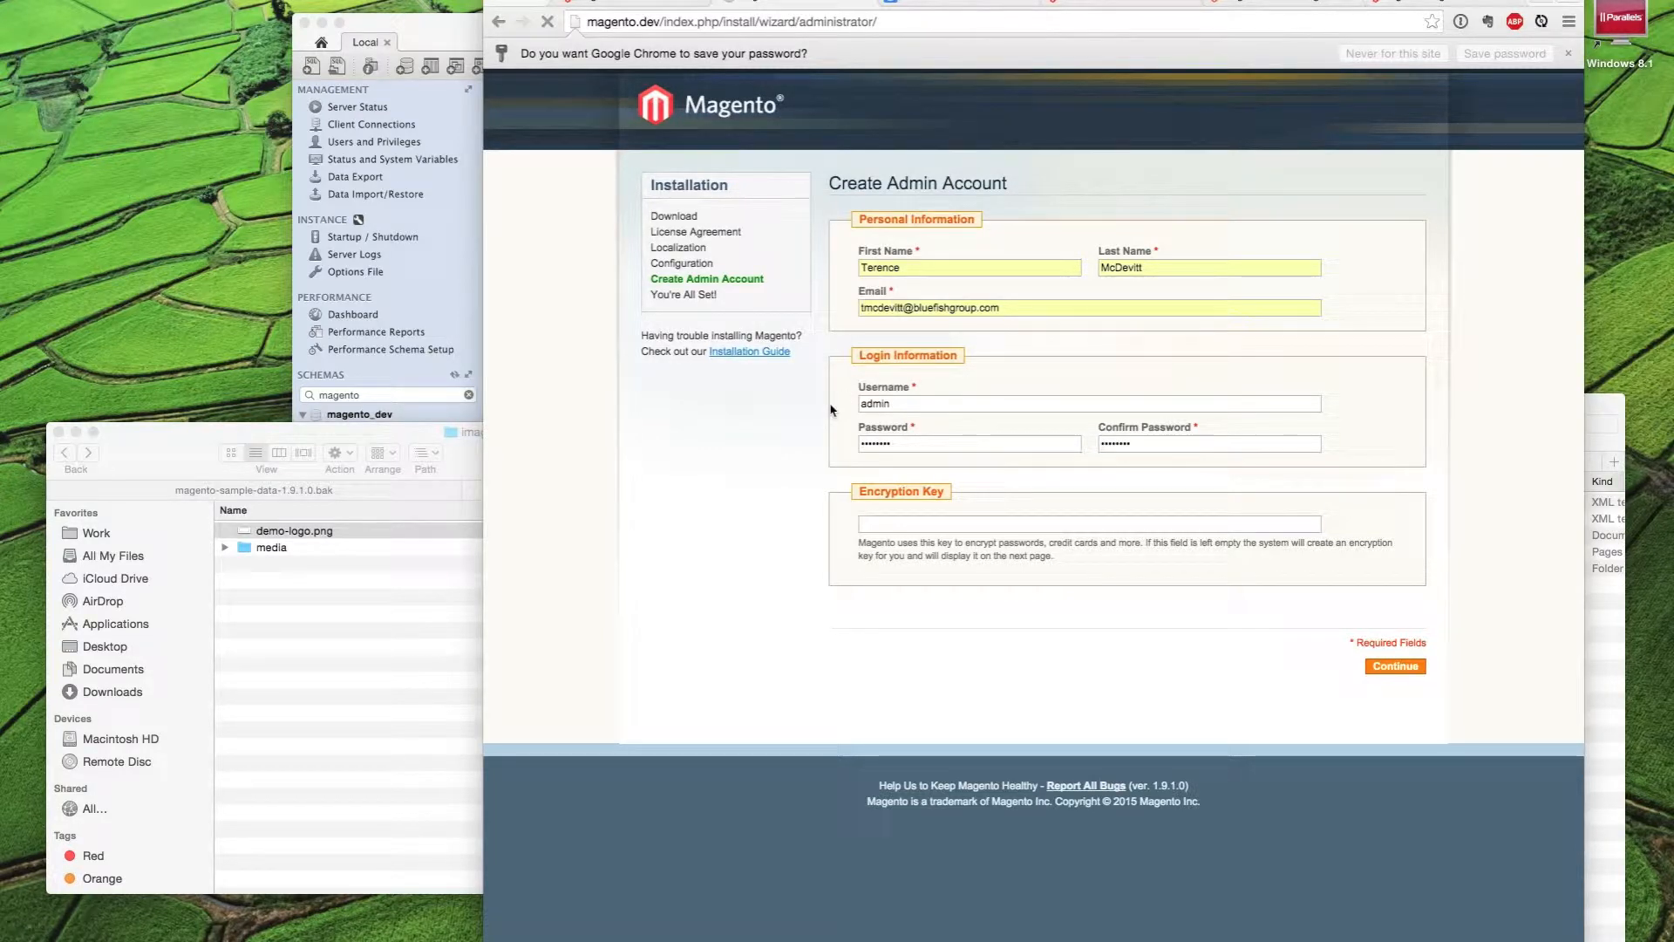
click(1395, 666)
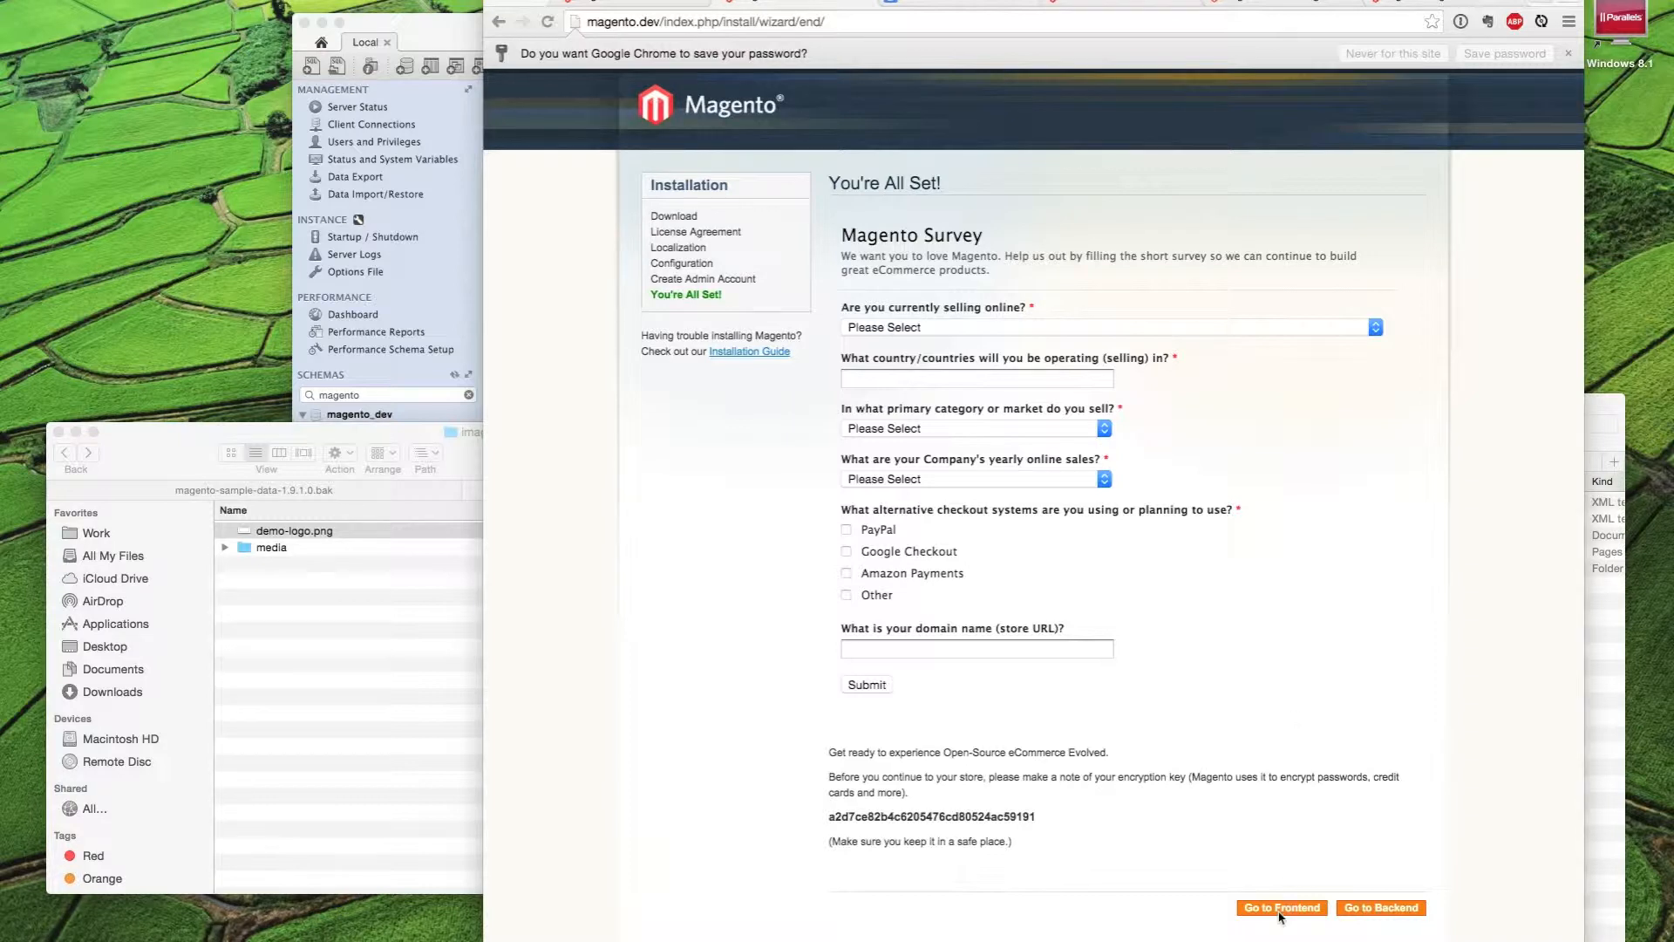
mouse_move(1292, 920)
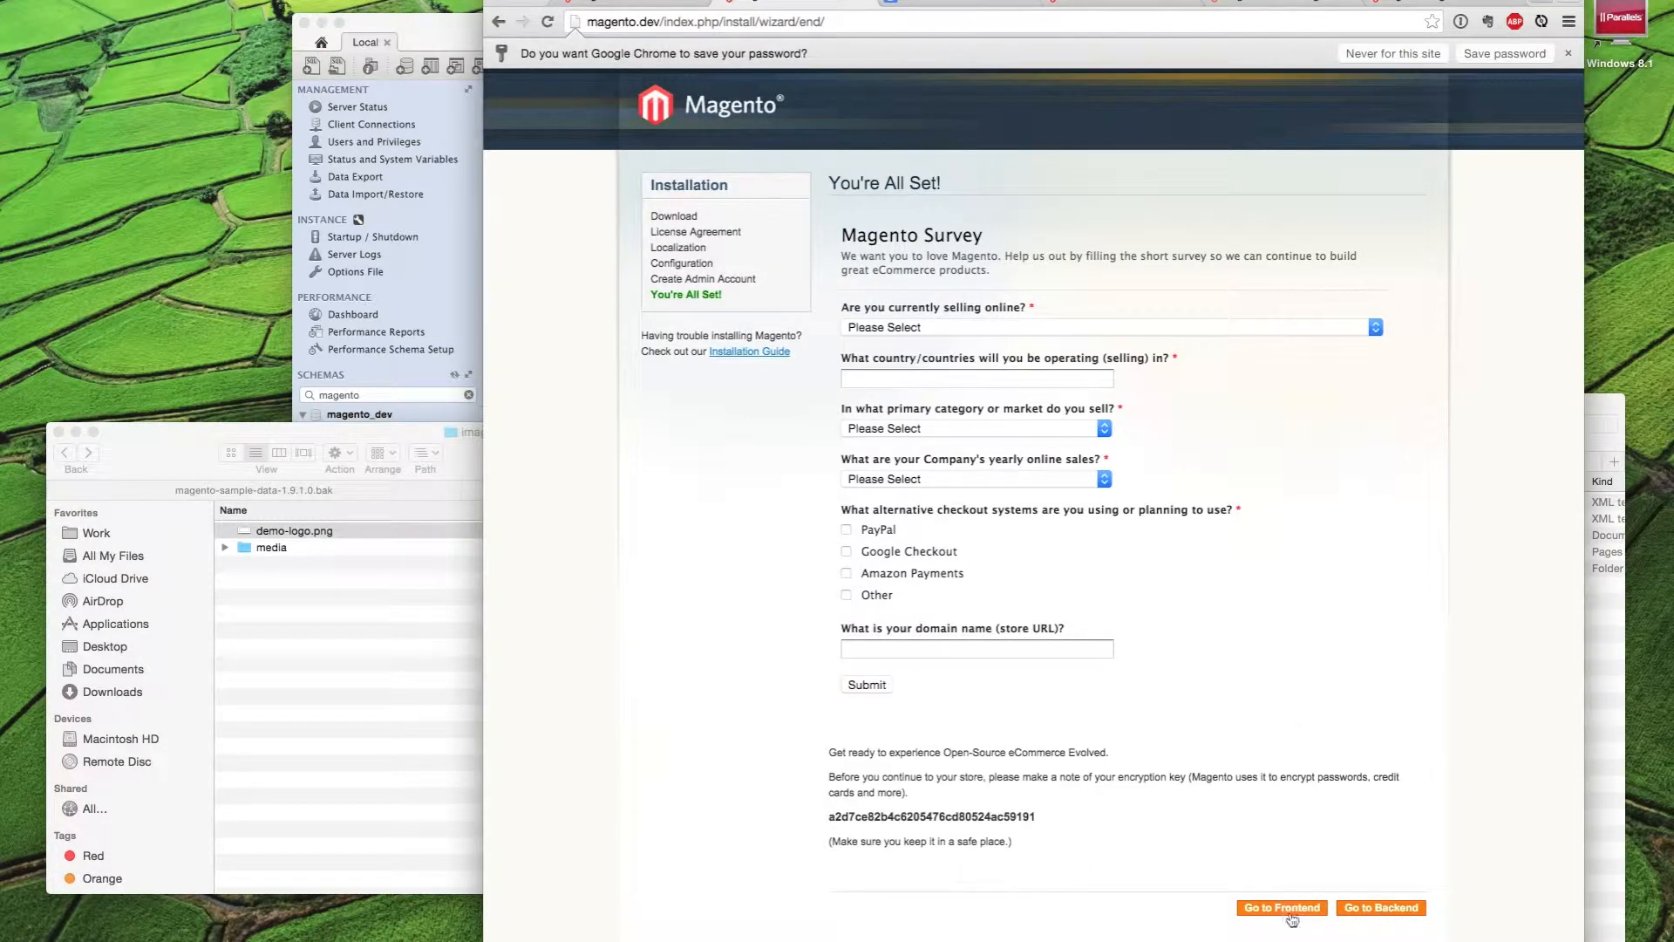
Open the frontend, scroll the Madison Island homepage, and browse Accessories > Jewelry
click(1280, 907)
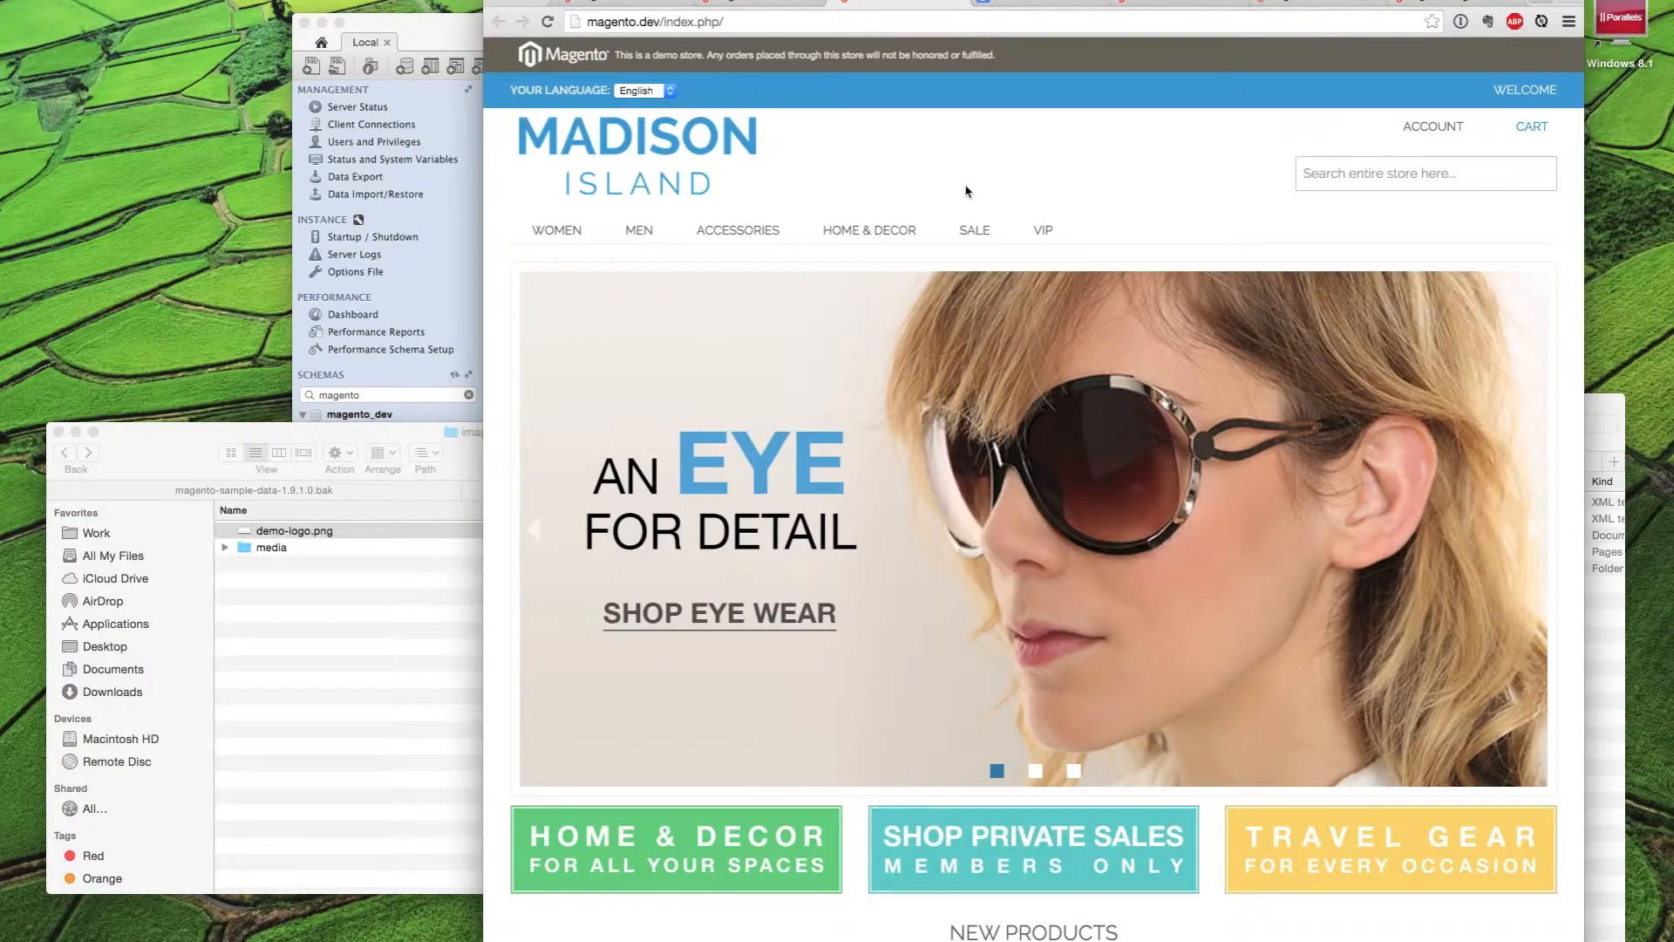
scroll(down, 3)
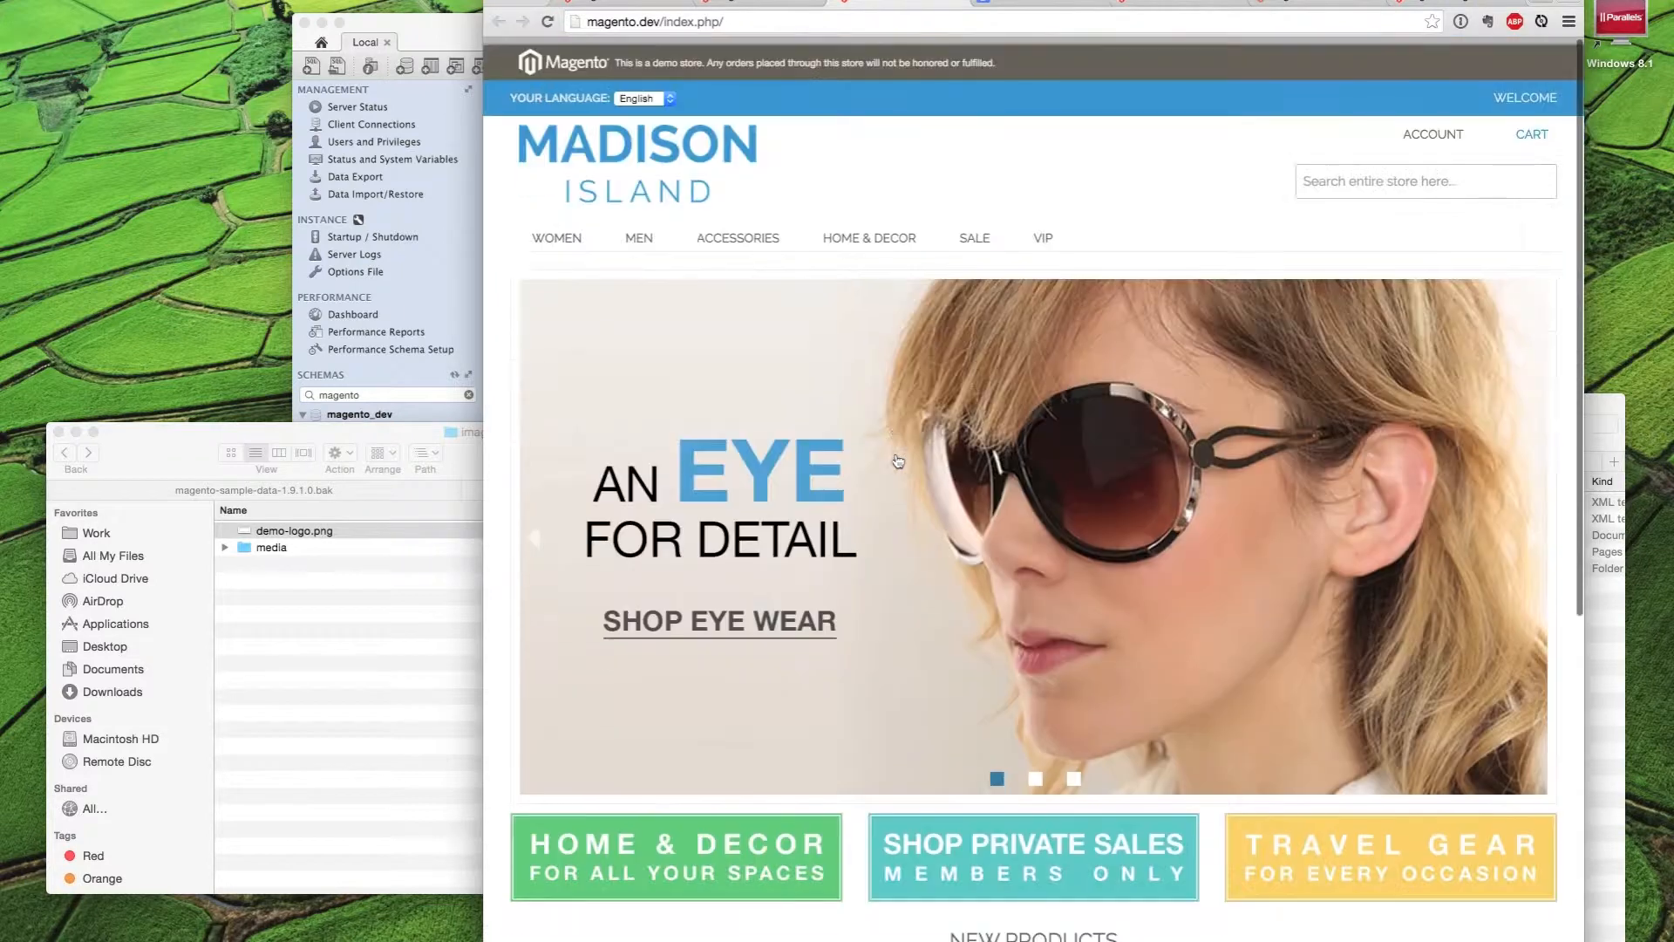
mouse_move(736, 230)
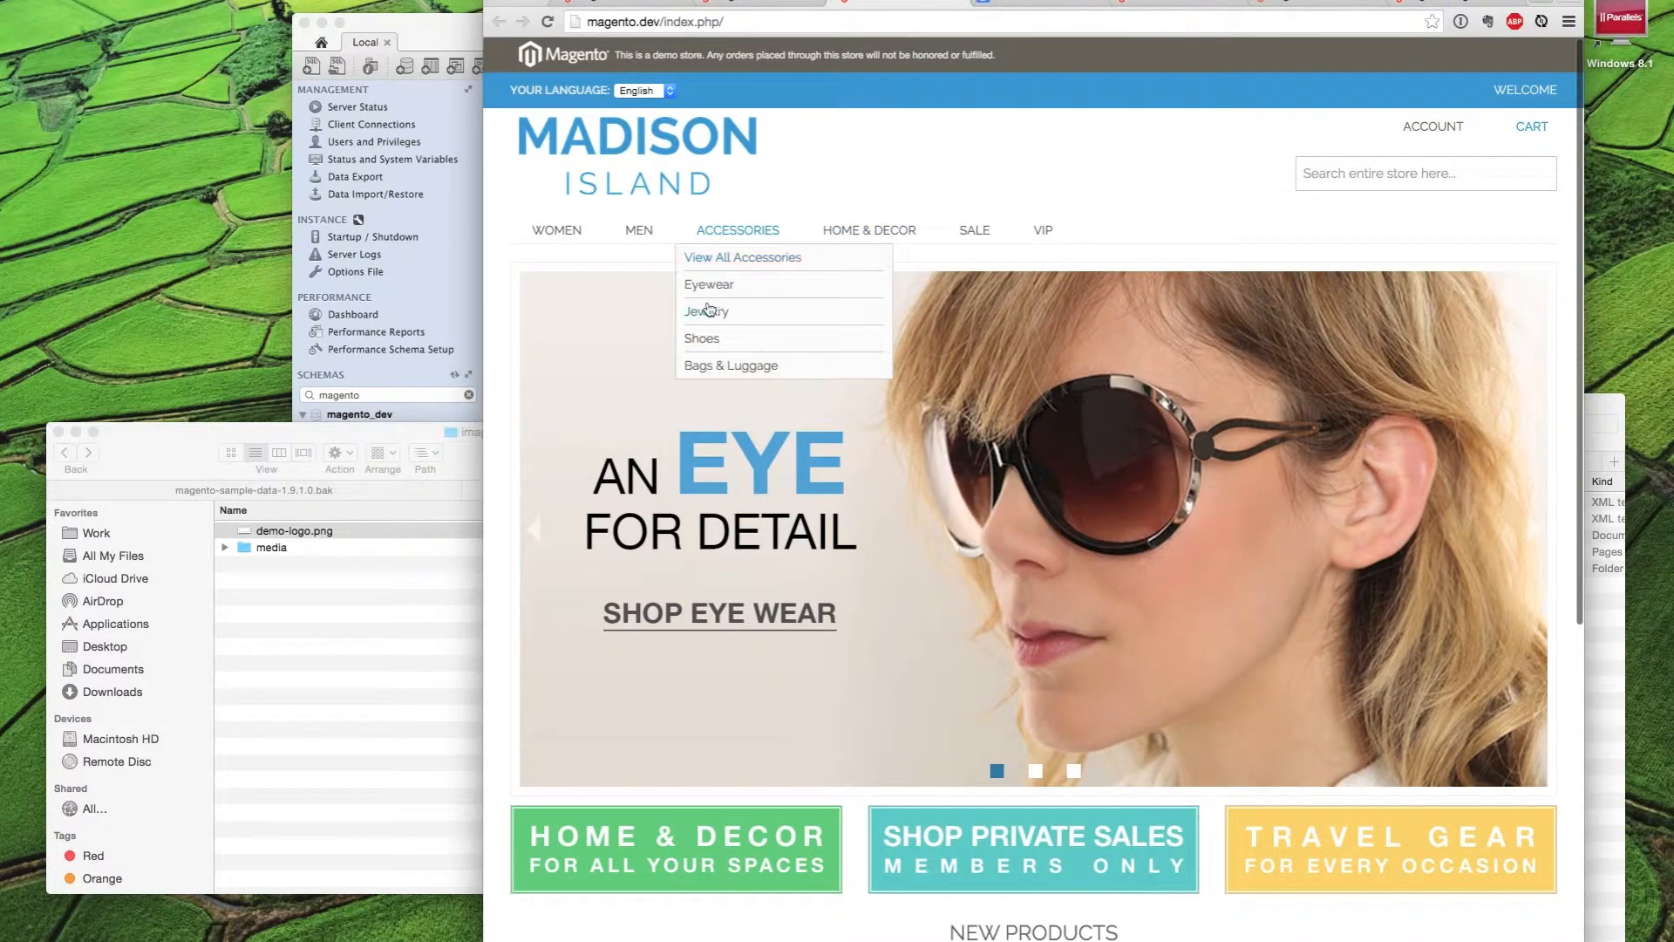
click(706, 310)
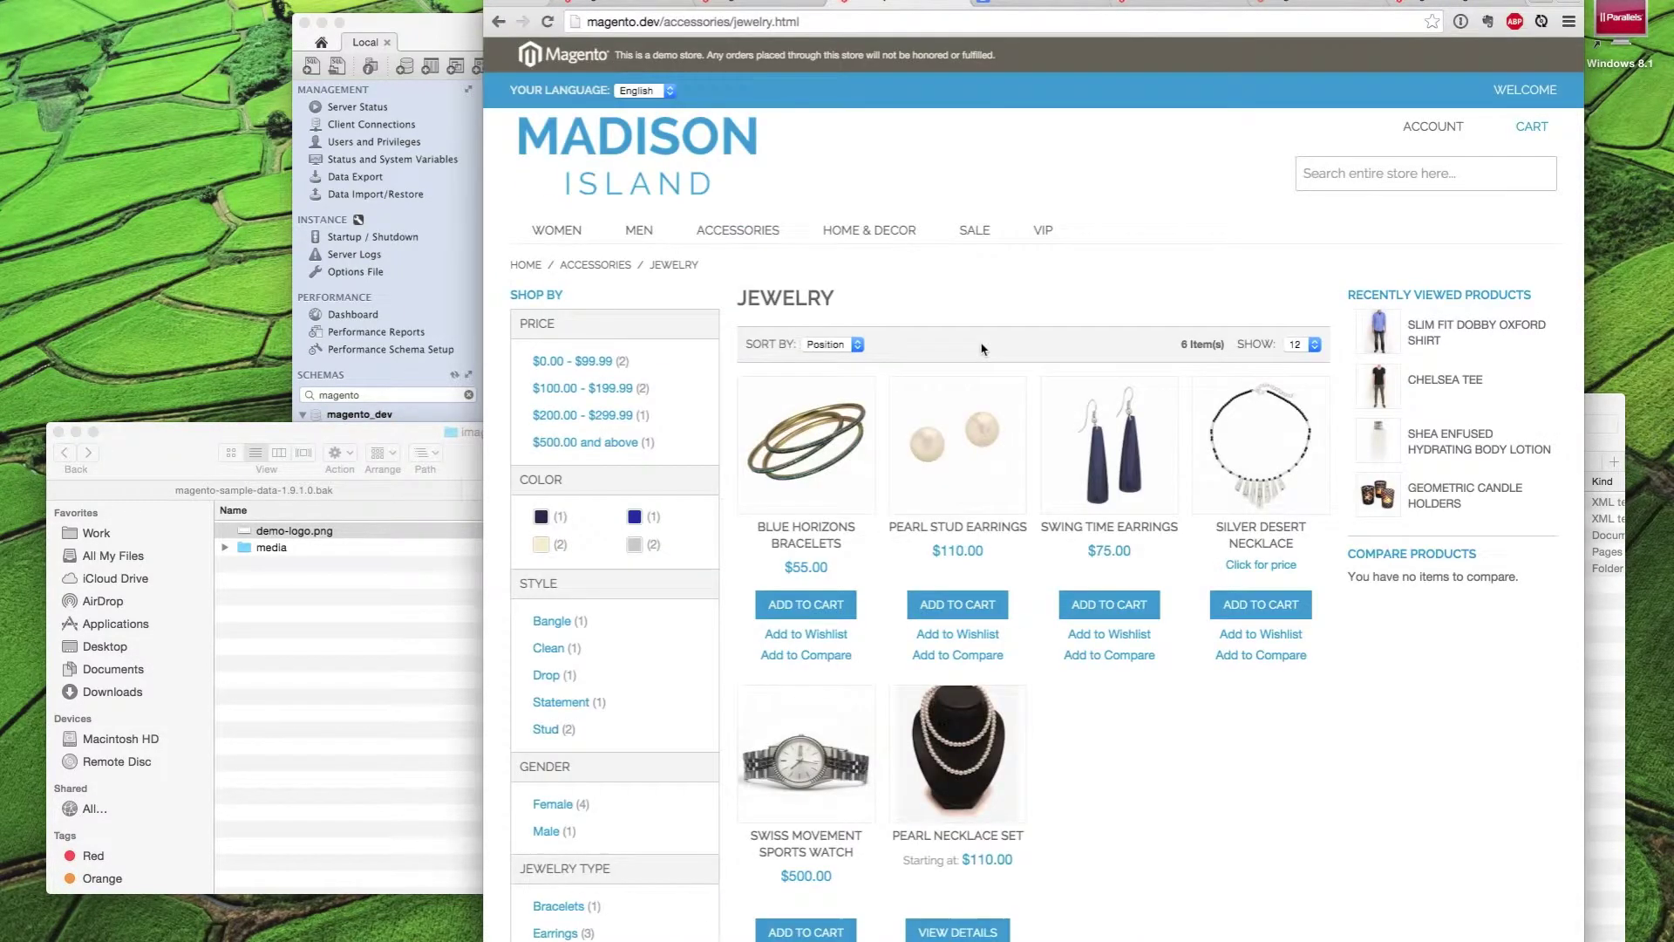
mouse_move(1033, 298)
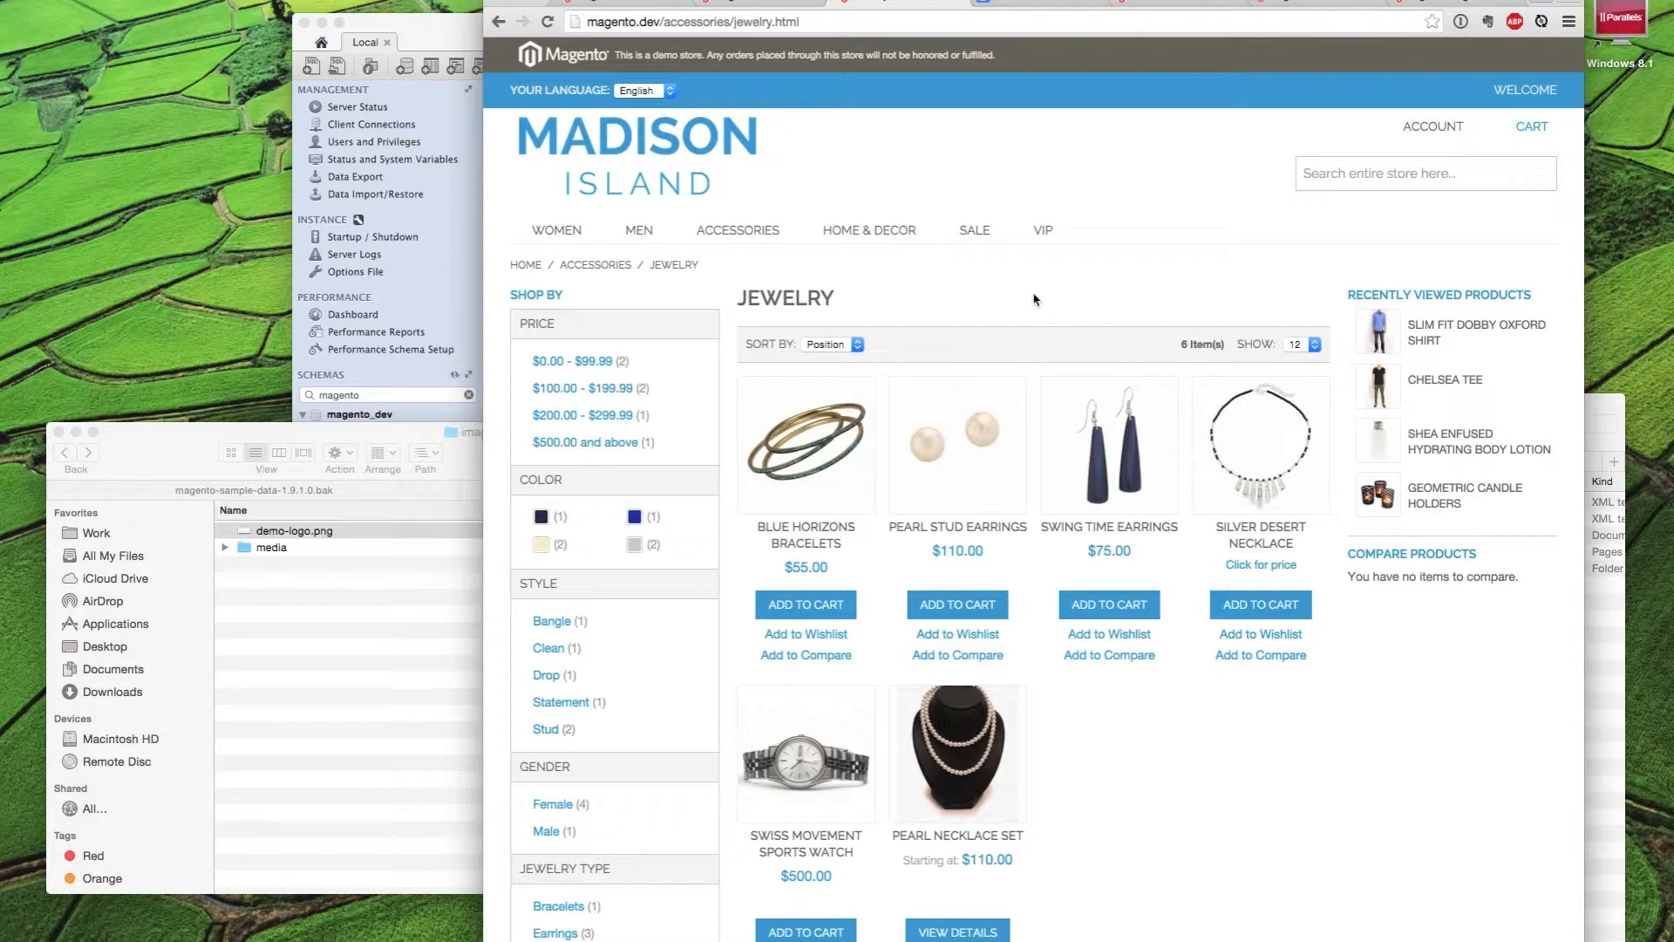